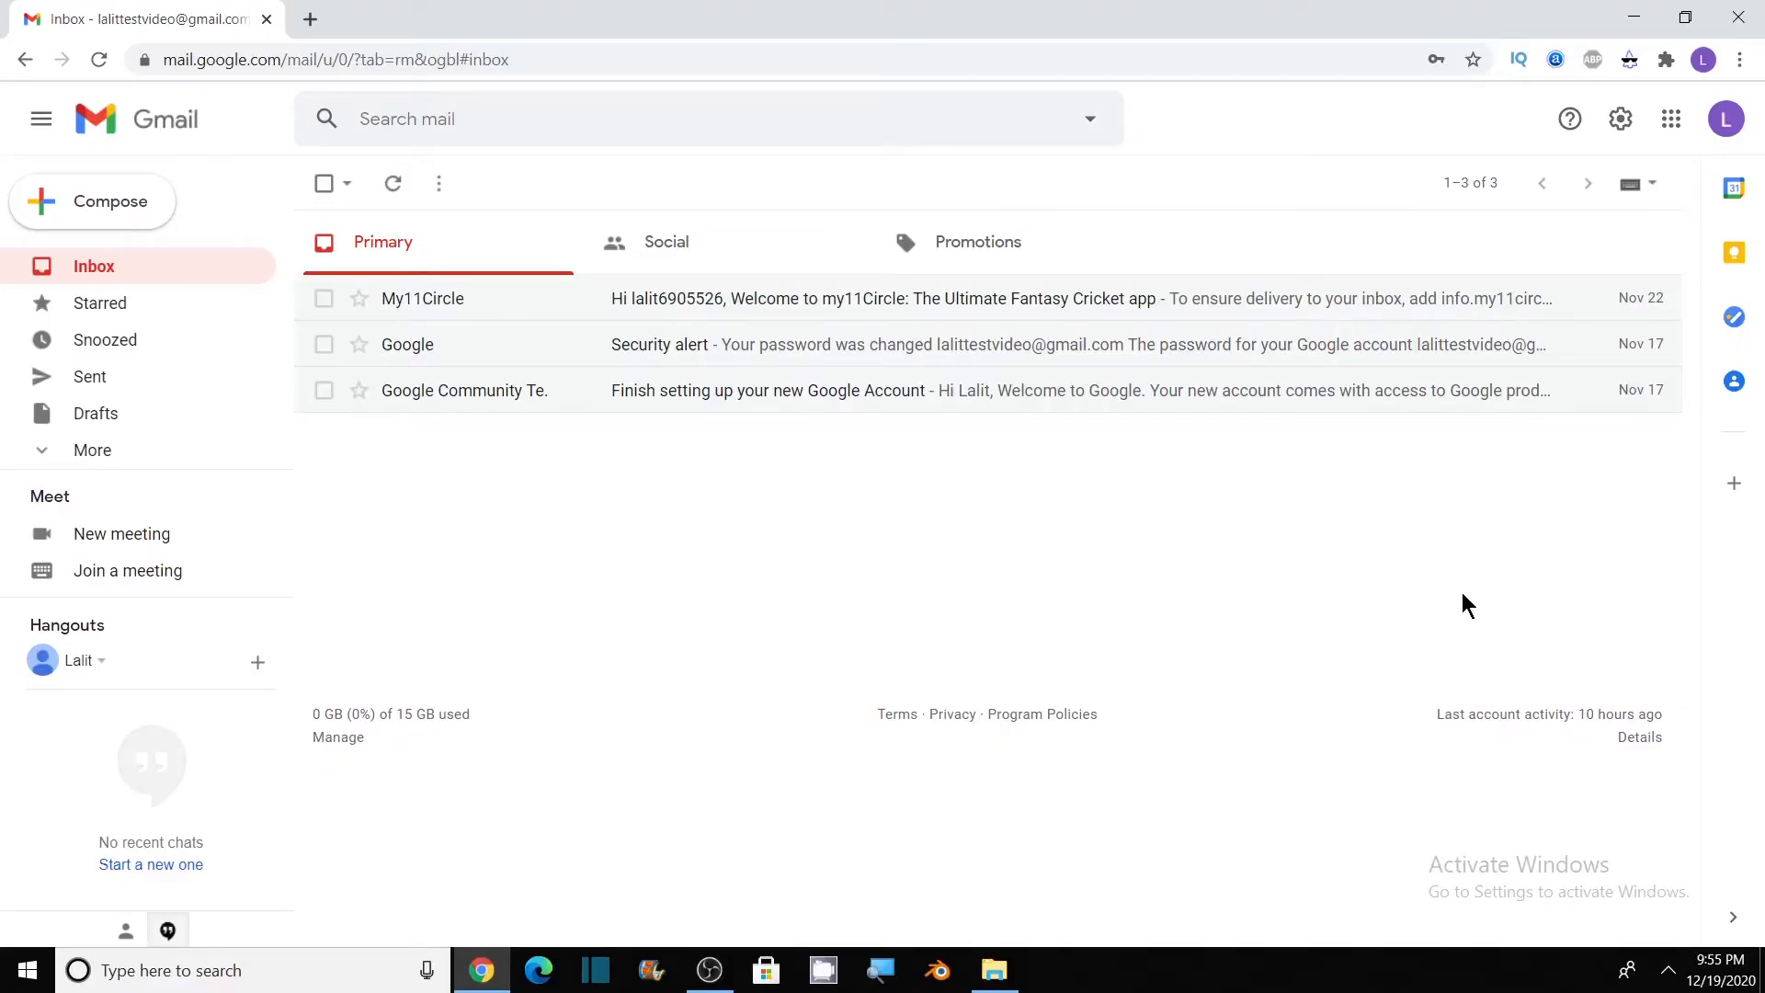
mouse_move(1725, 117)
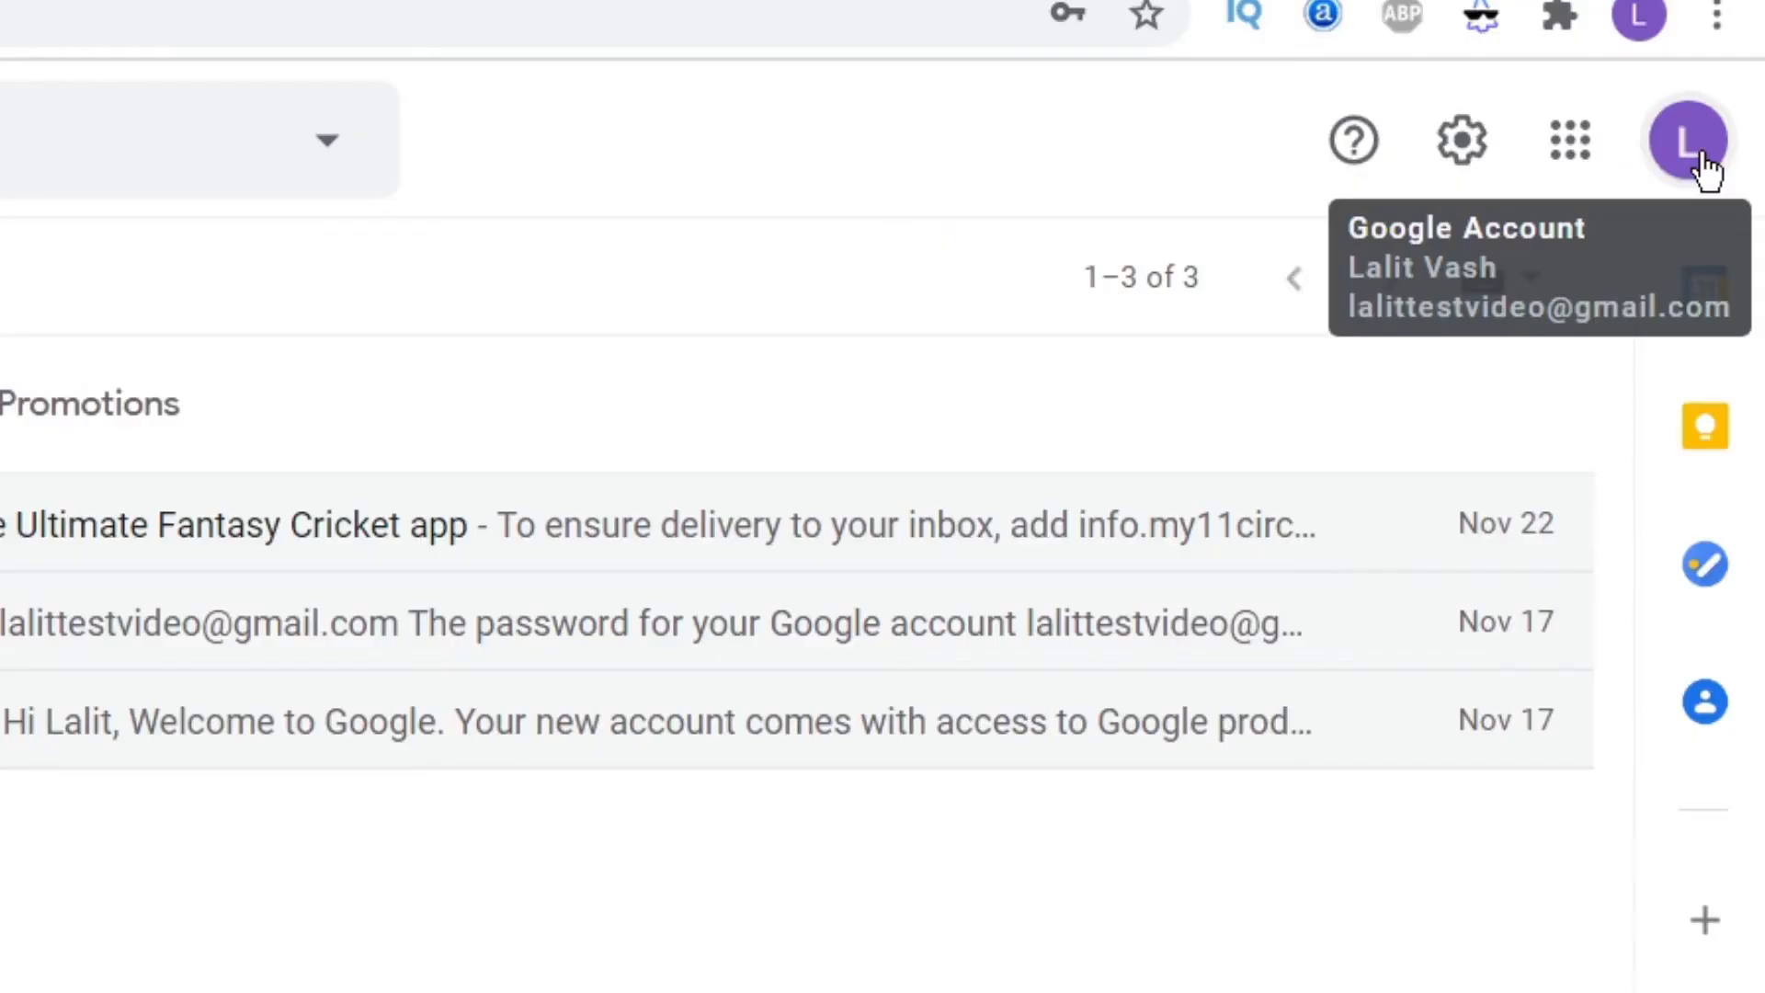
click(1686, 140)
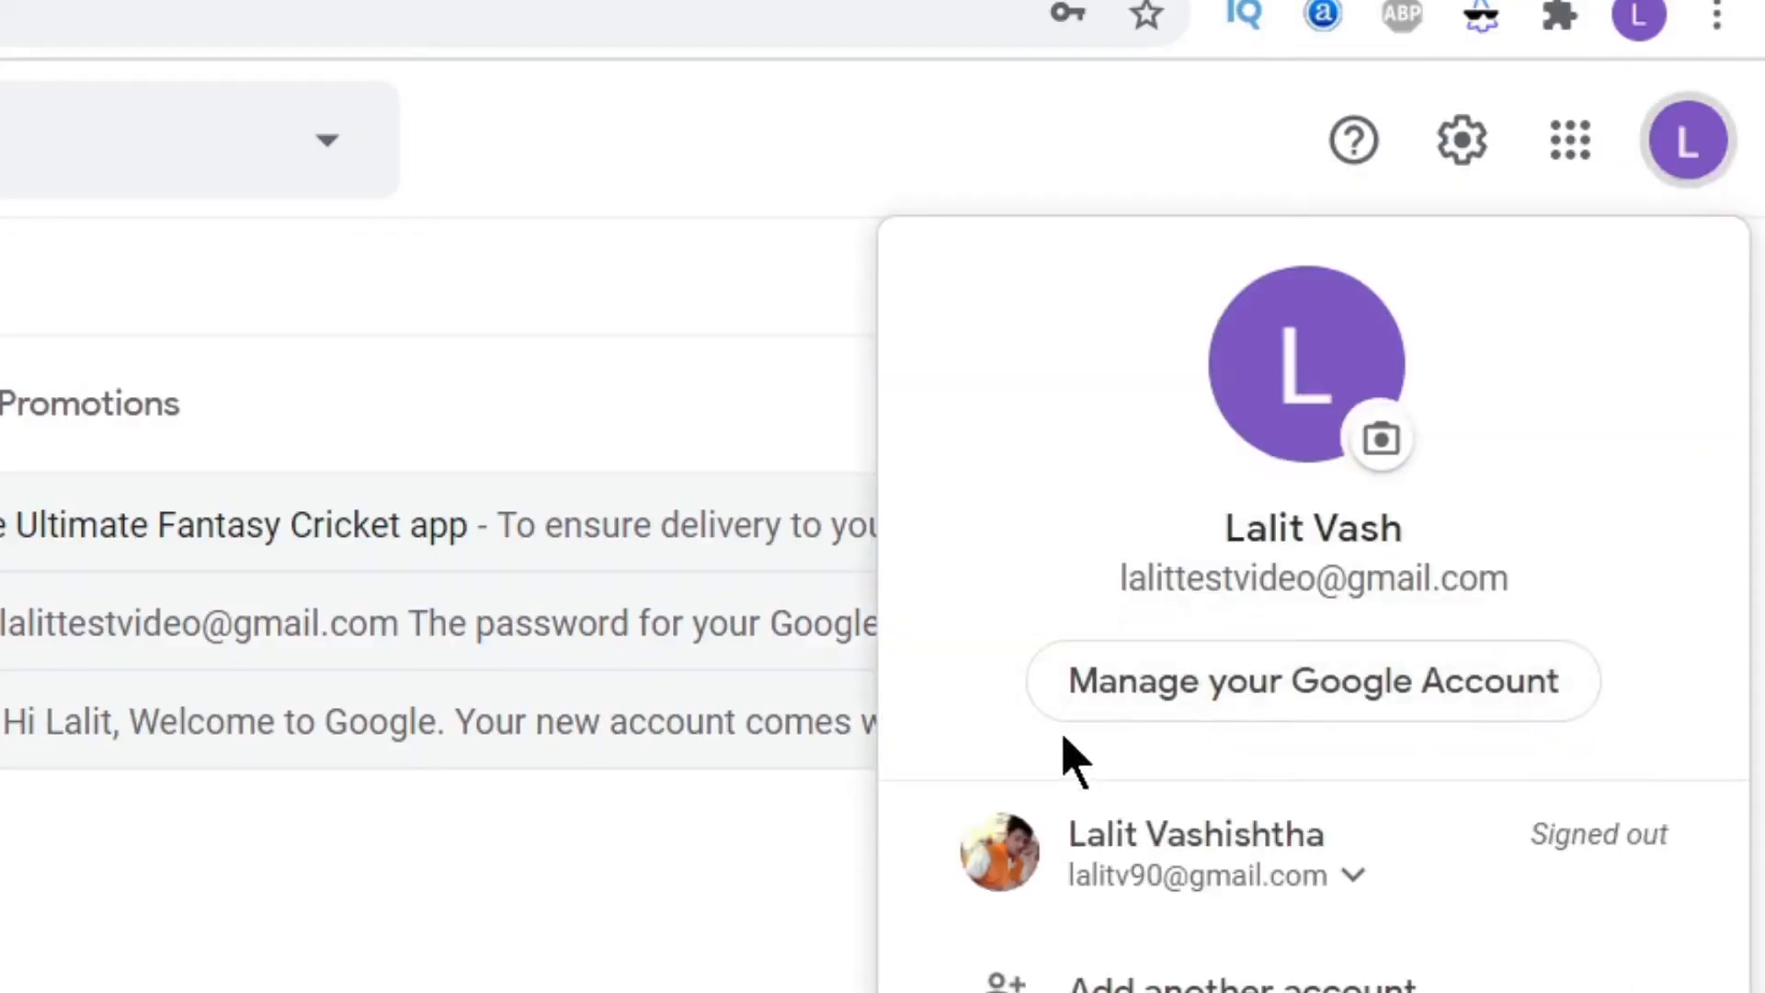
mouse_move(1363, 693)
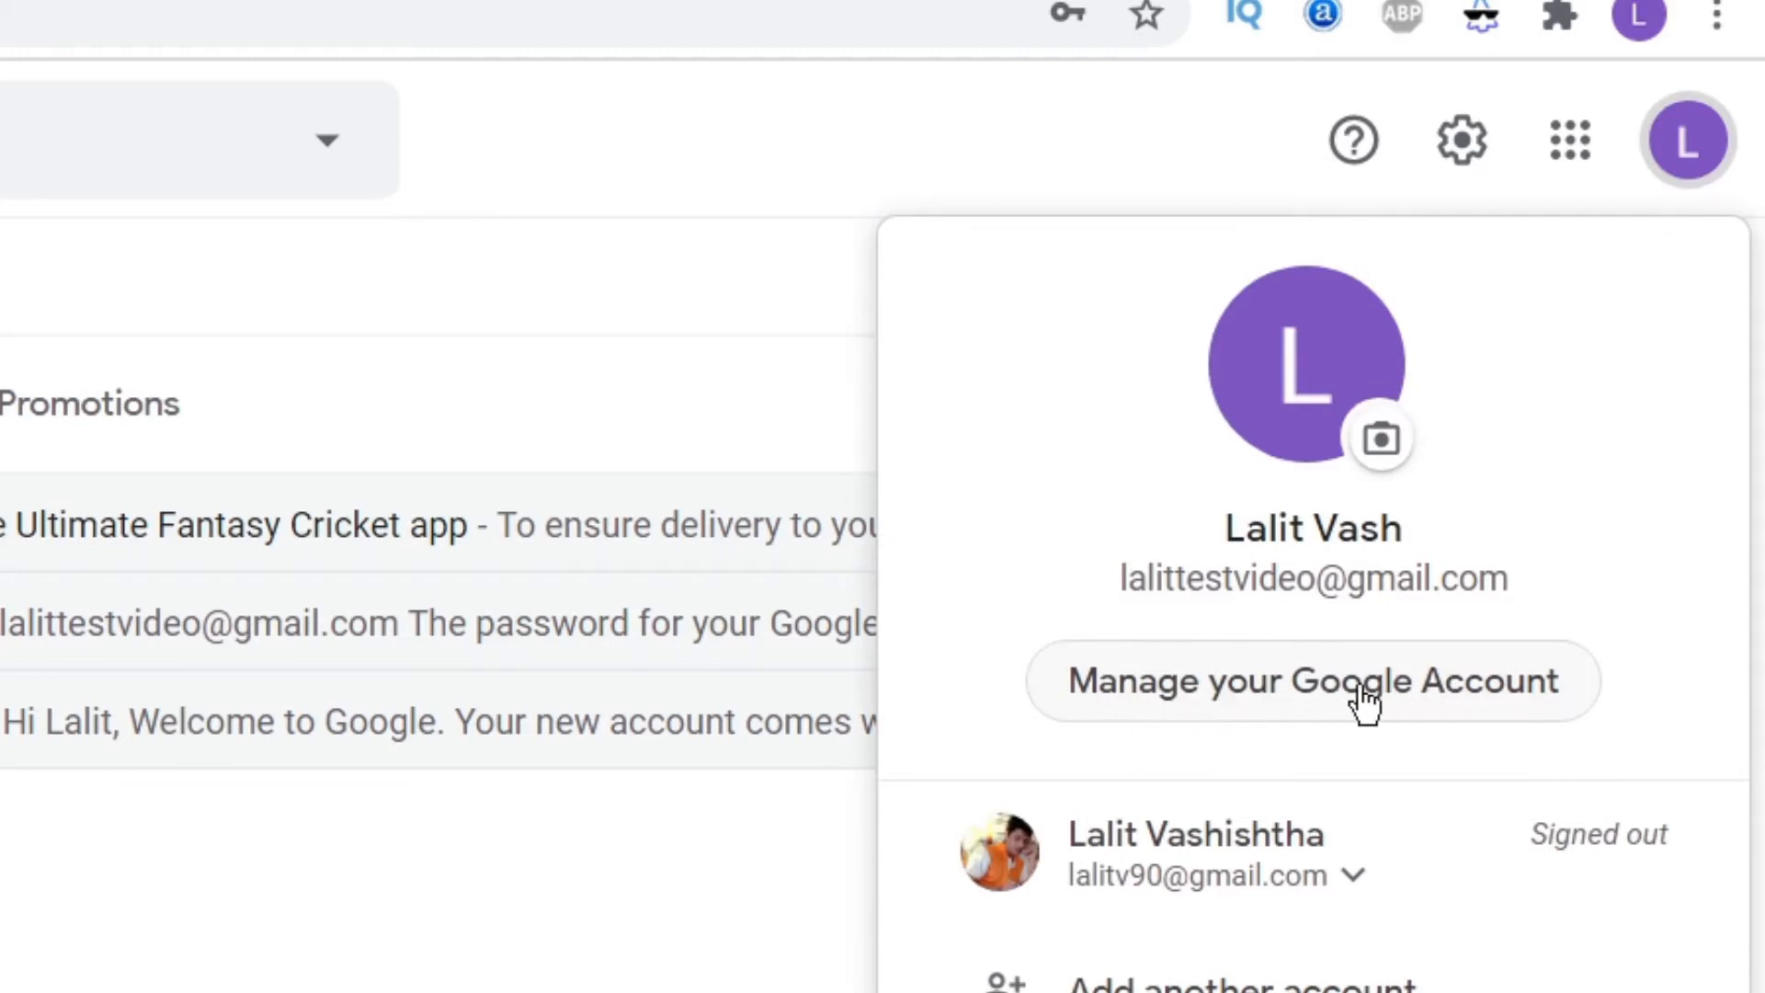
click(1311, 681)
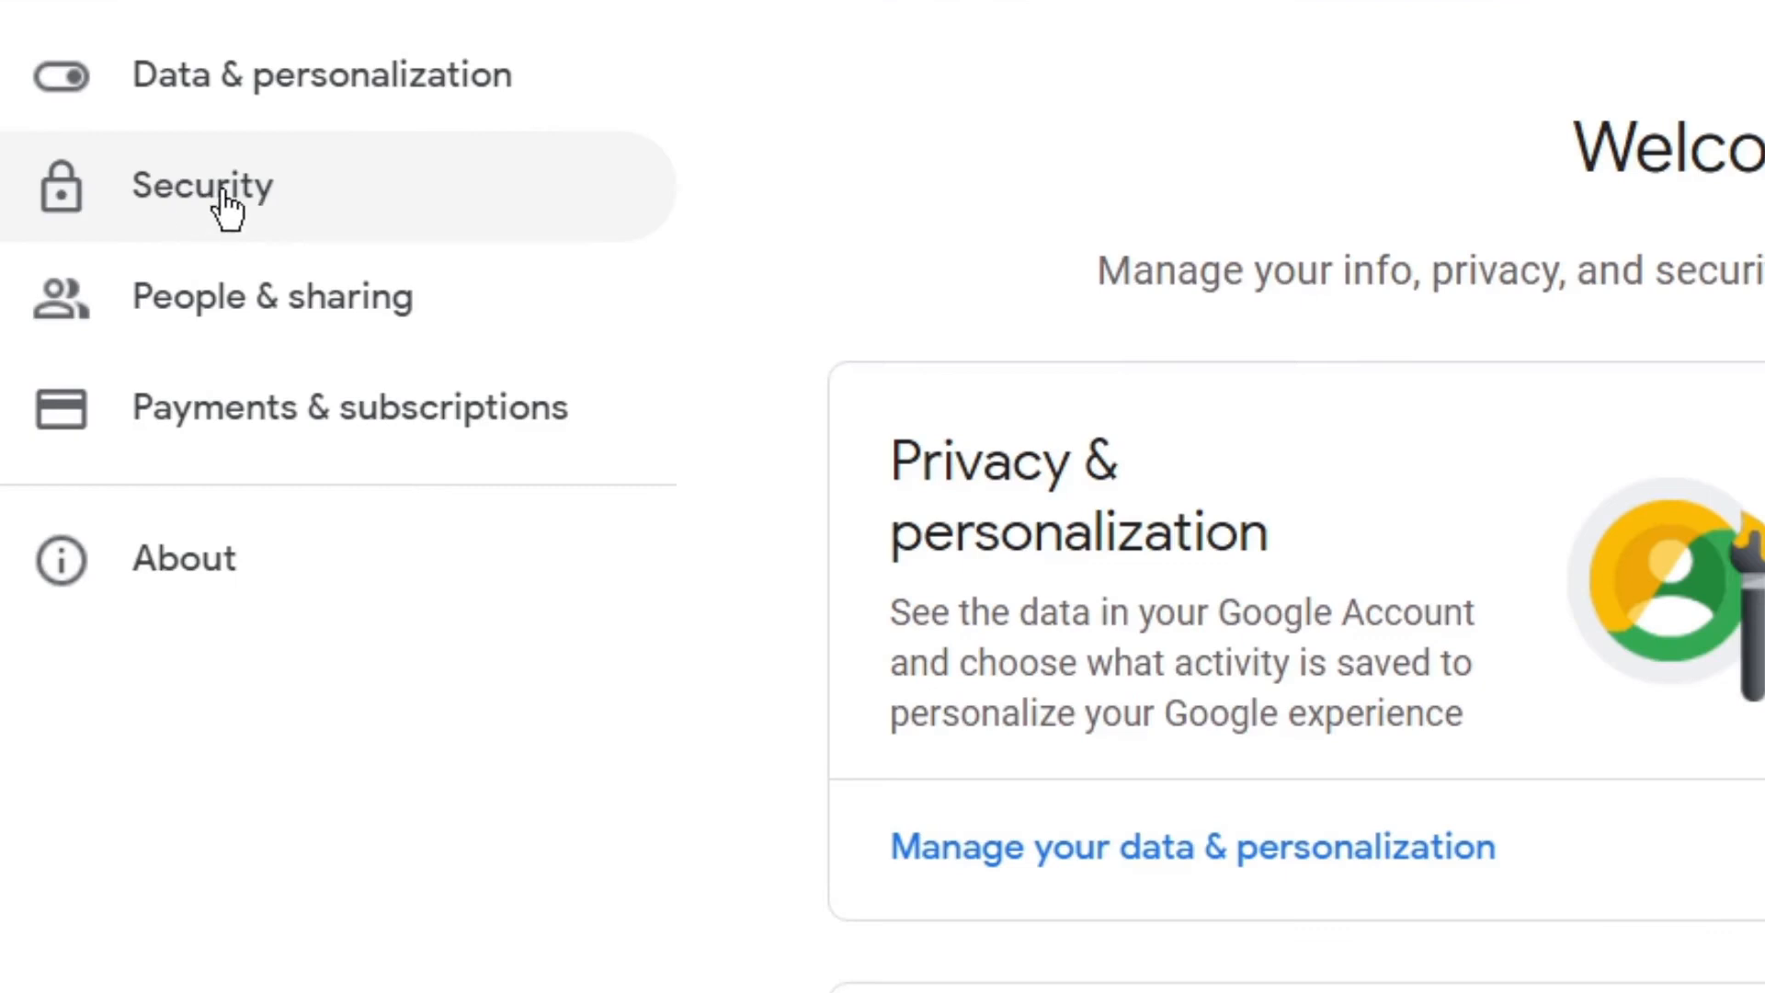
Go to Security and scroll to 'Signing in to Google' where 2-Step Verification is off.
click(202, 185)
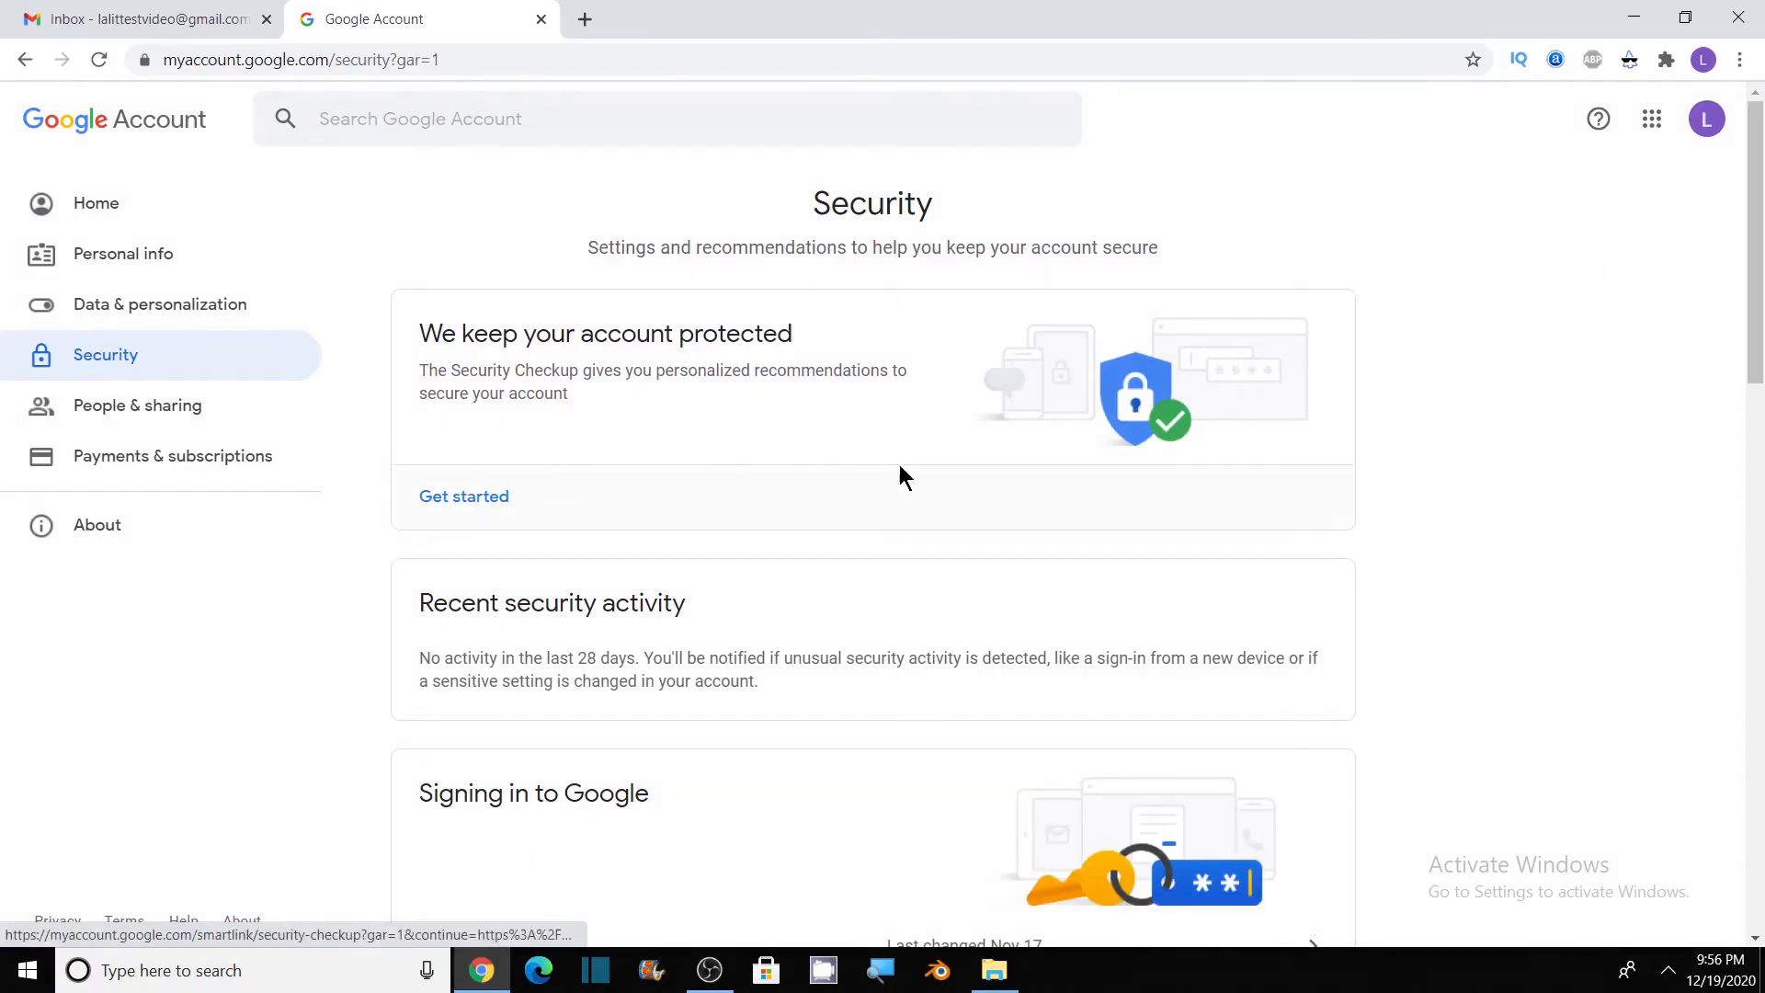
scroll(down, 3)
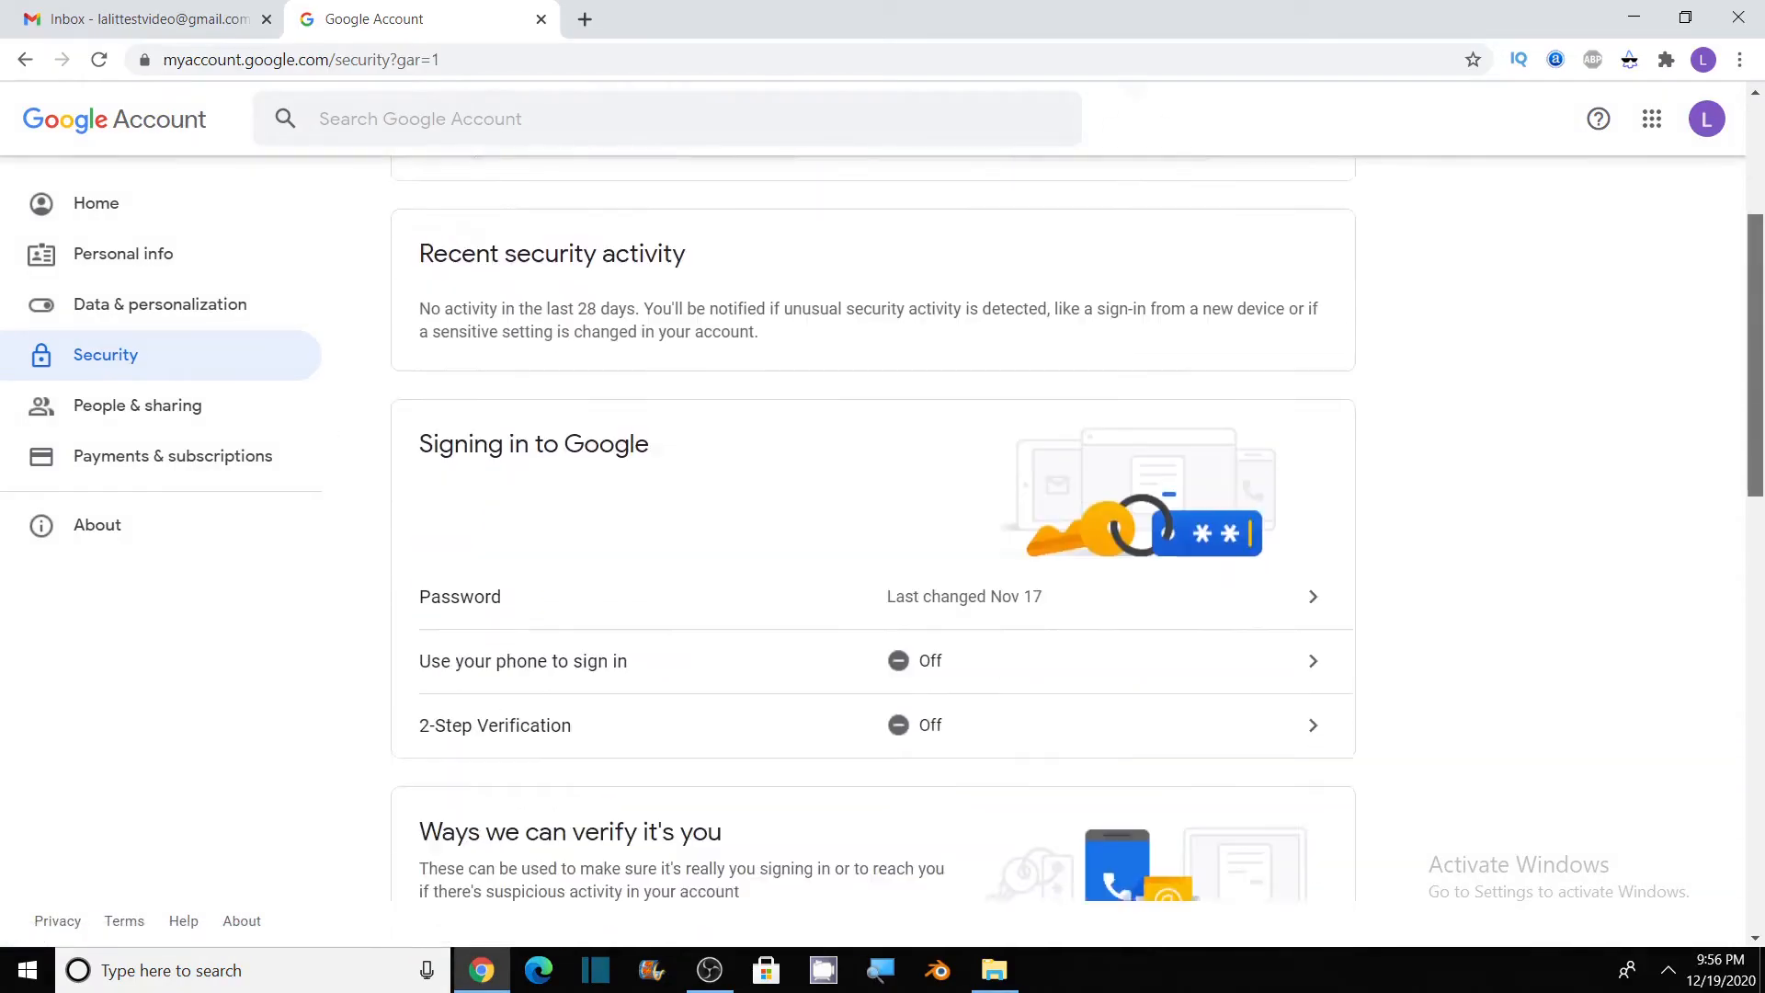
scroll(down, 3)
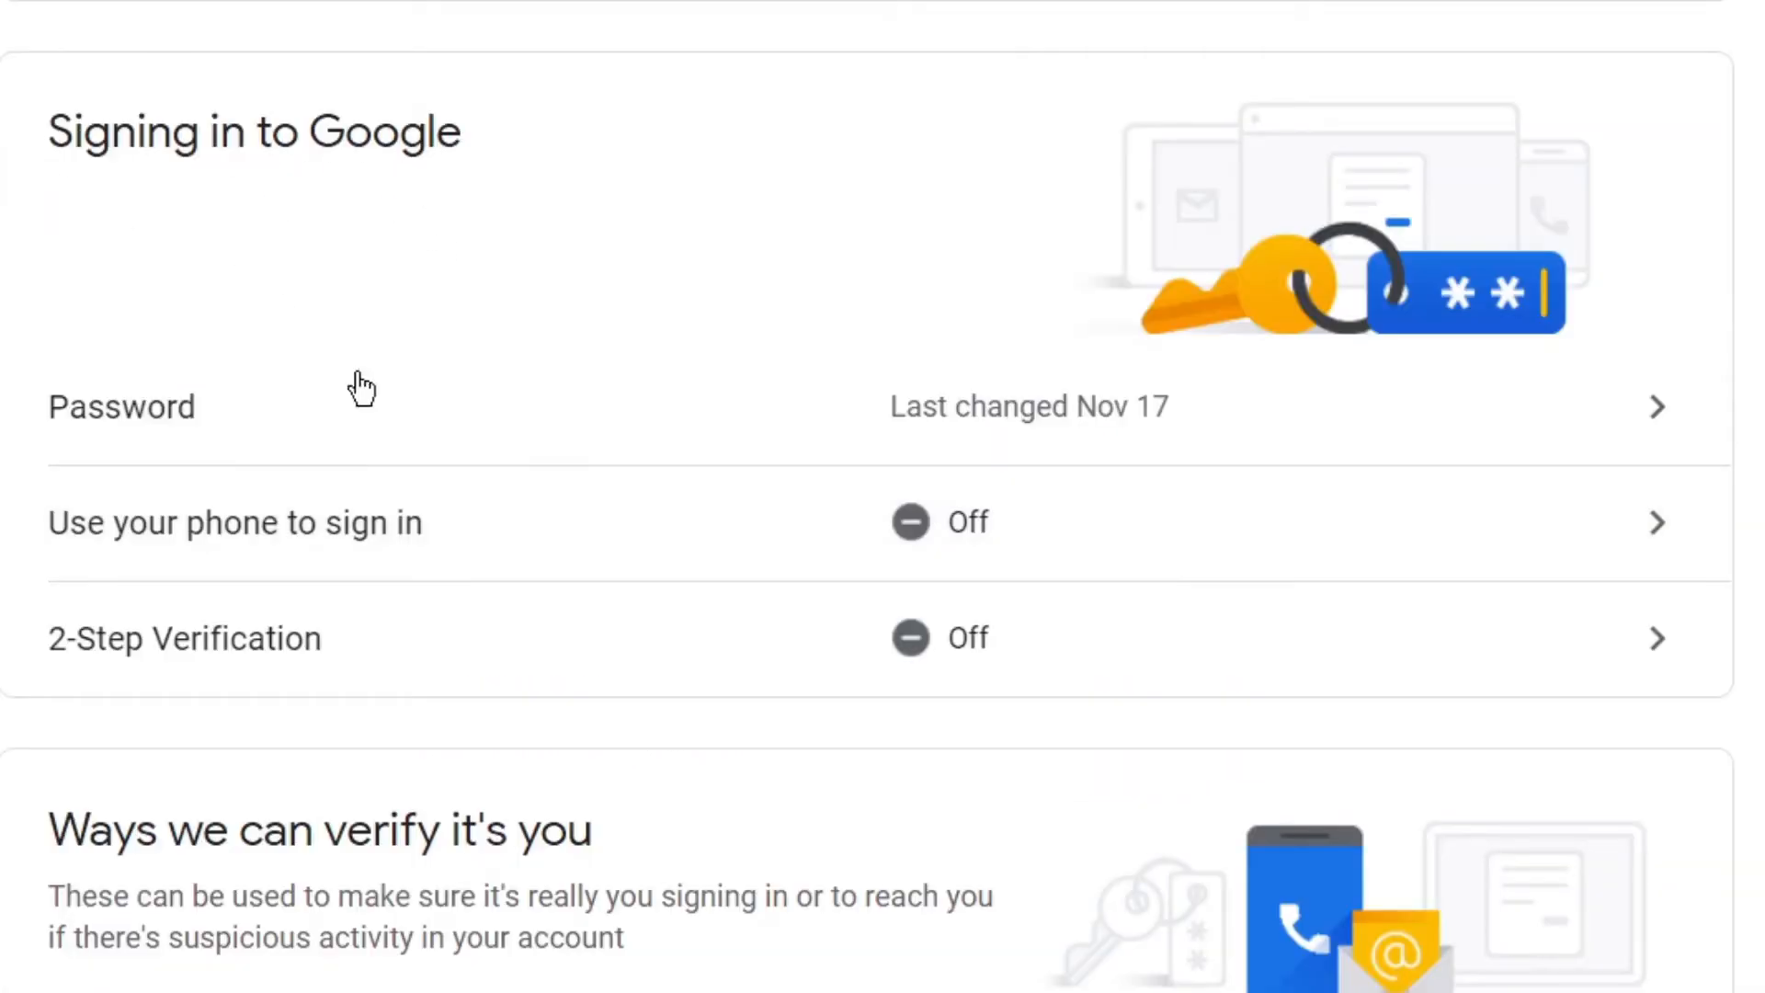
mouse_move(339, 675)
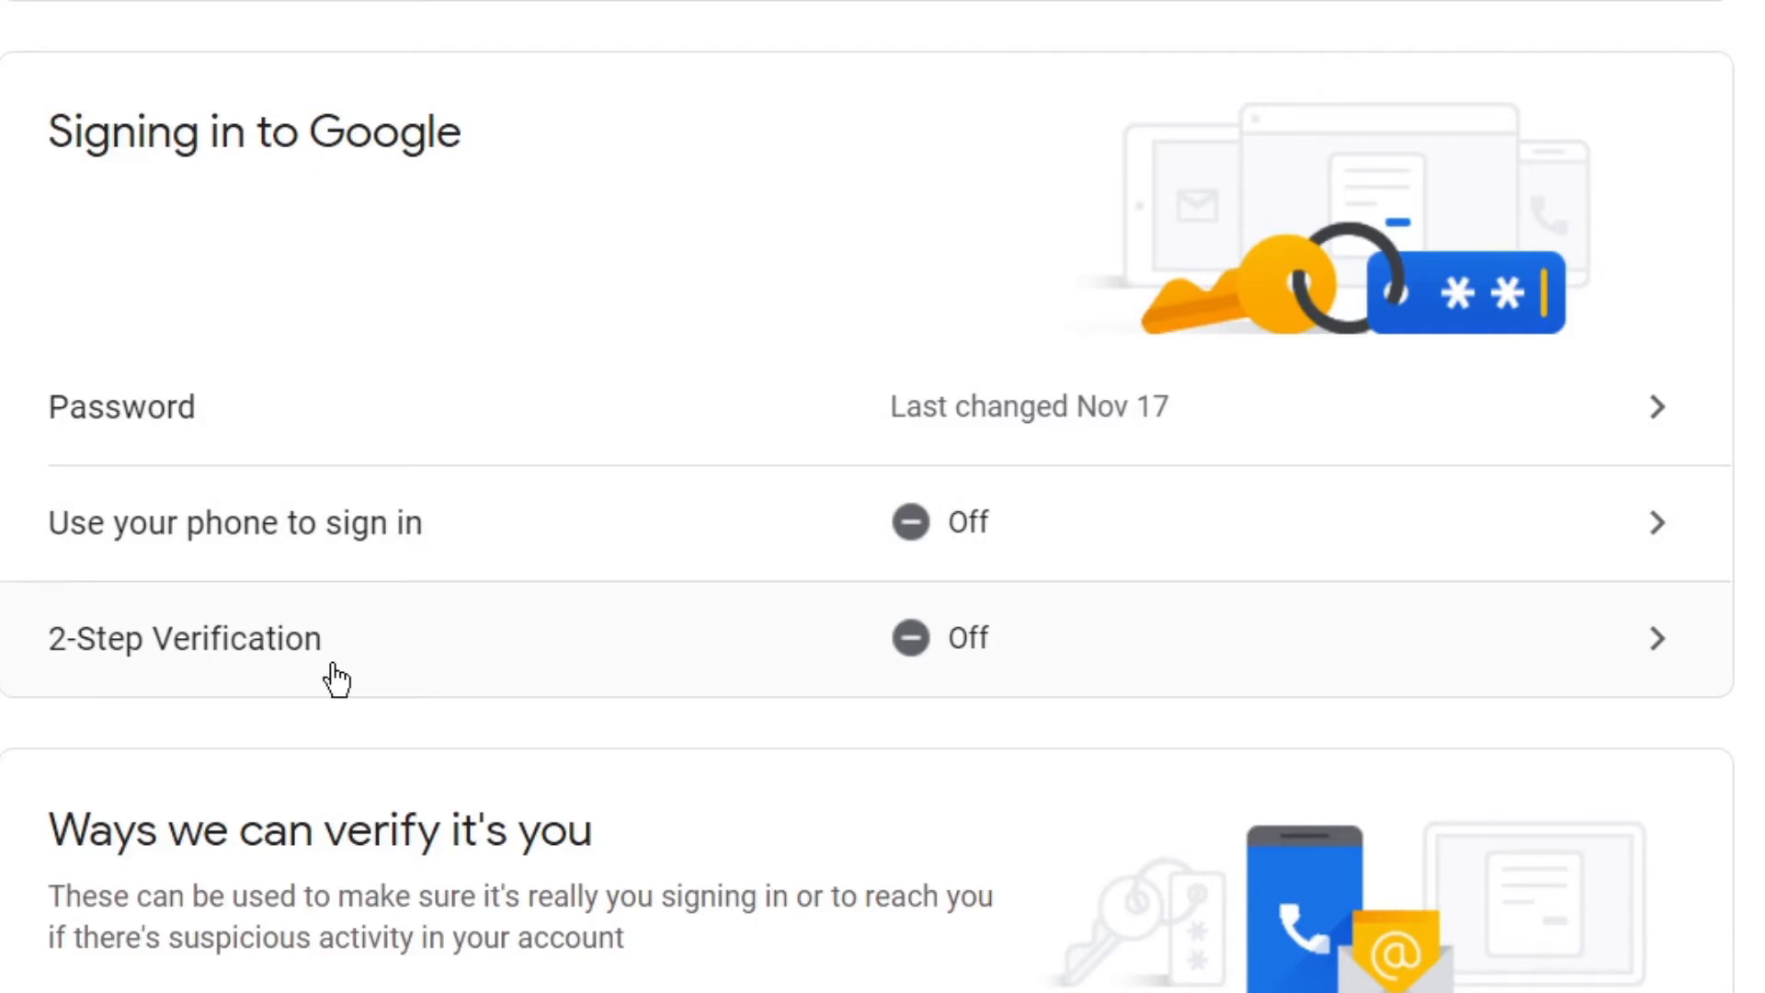
mouse_move(956, 651)
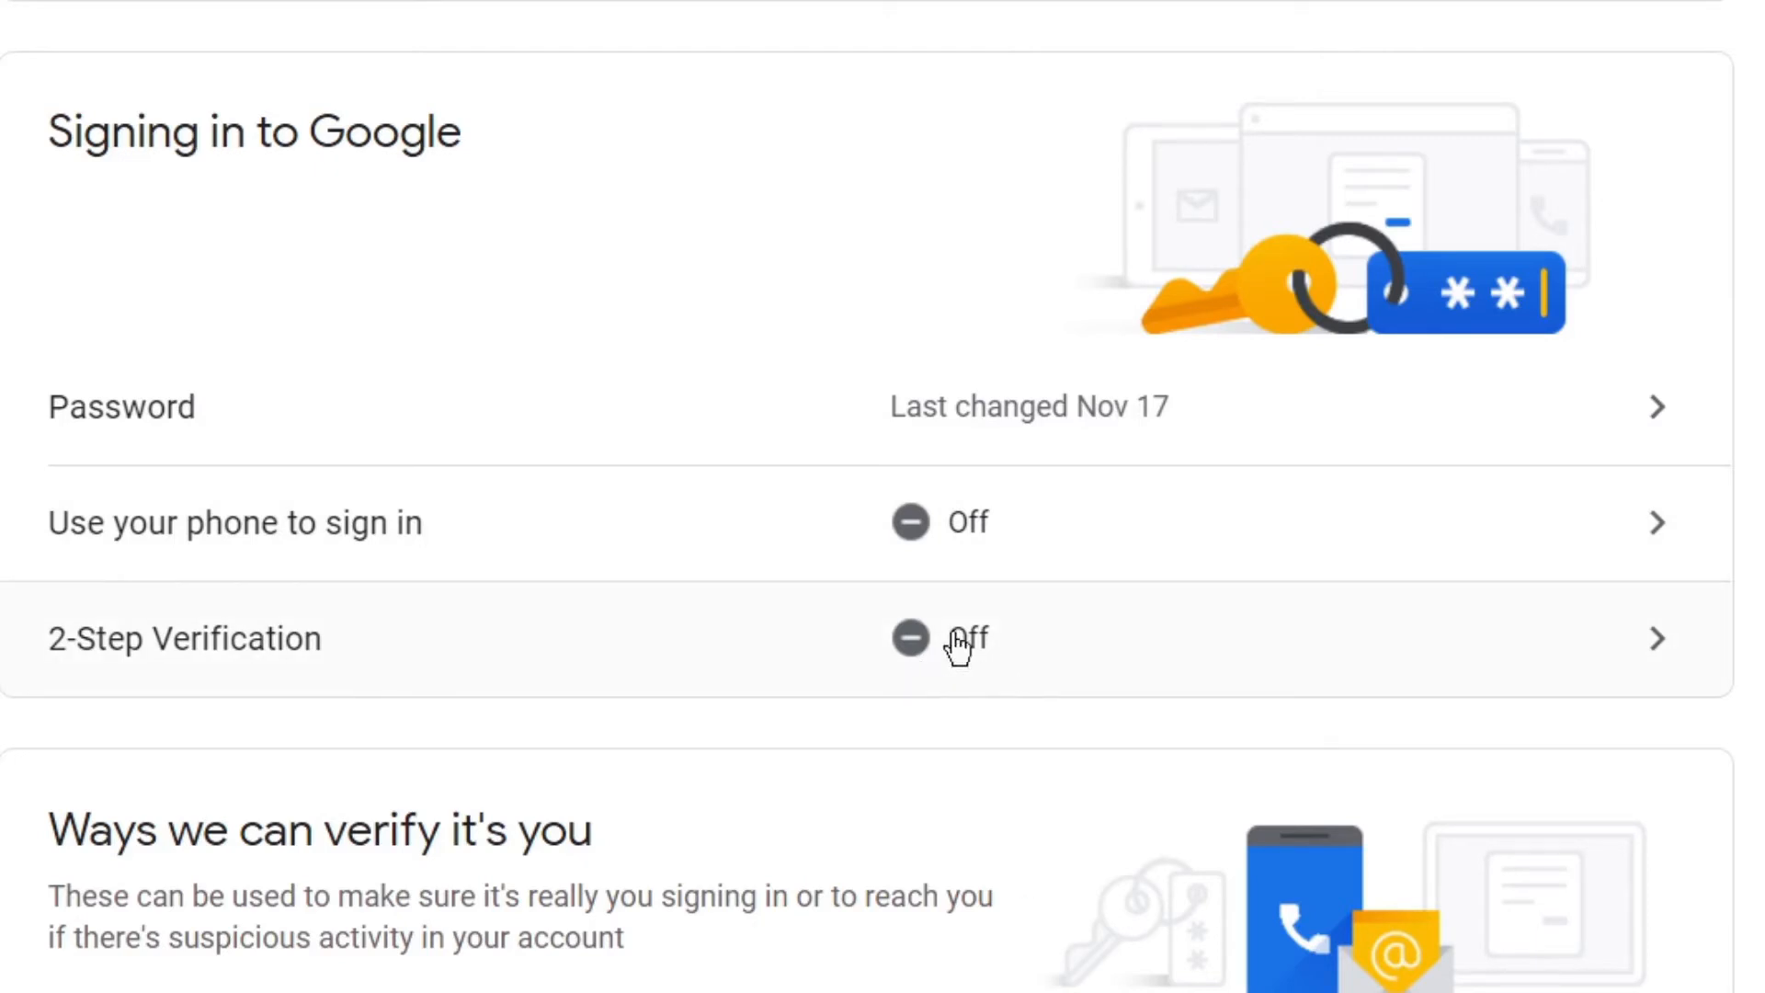
mouse_move(984, 673)
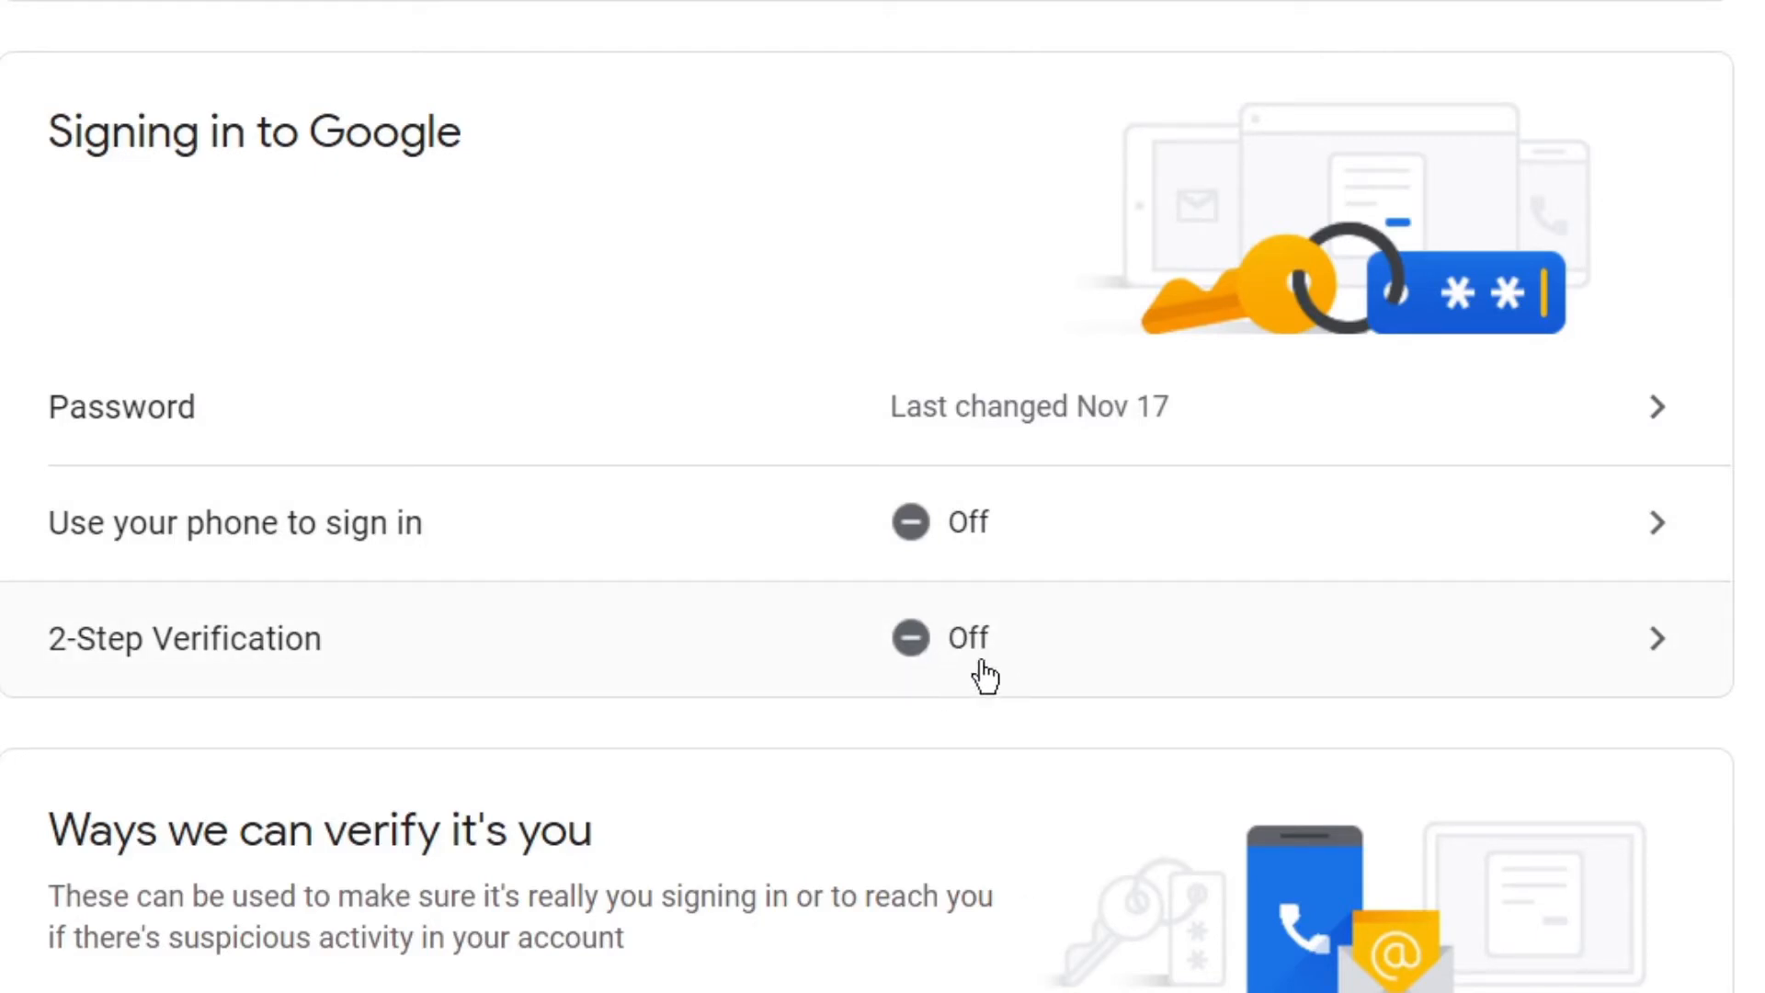
mouse_move(960, 680)
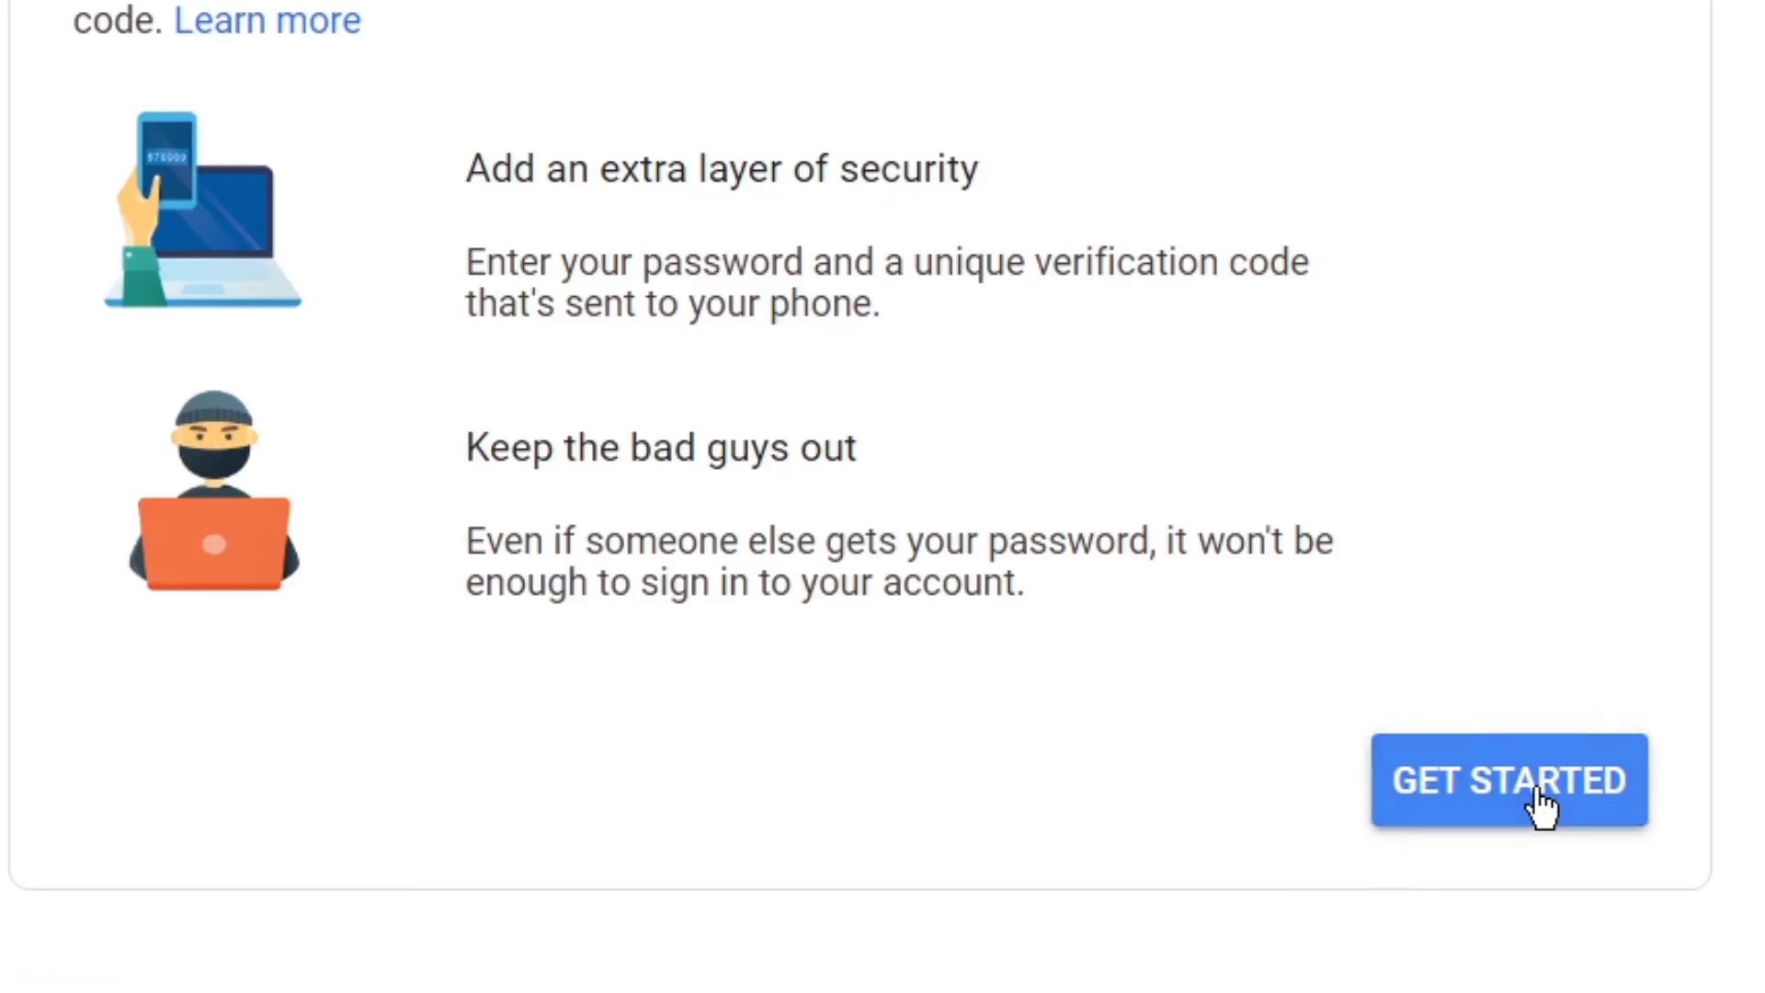
Get started with 2-Step Verification and submit the account password for the identity check.
click(1507, 780)
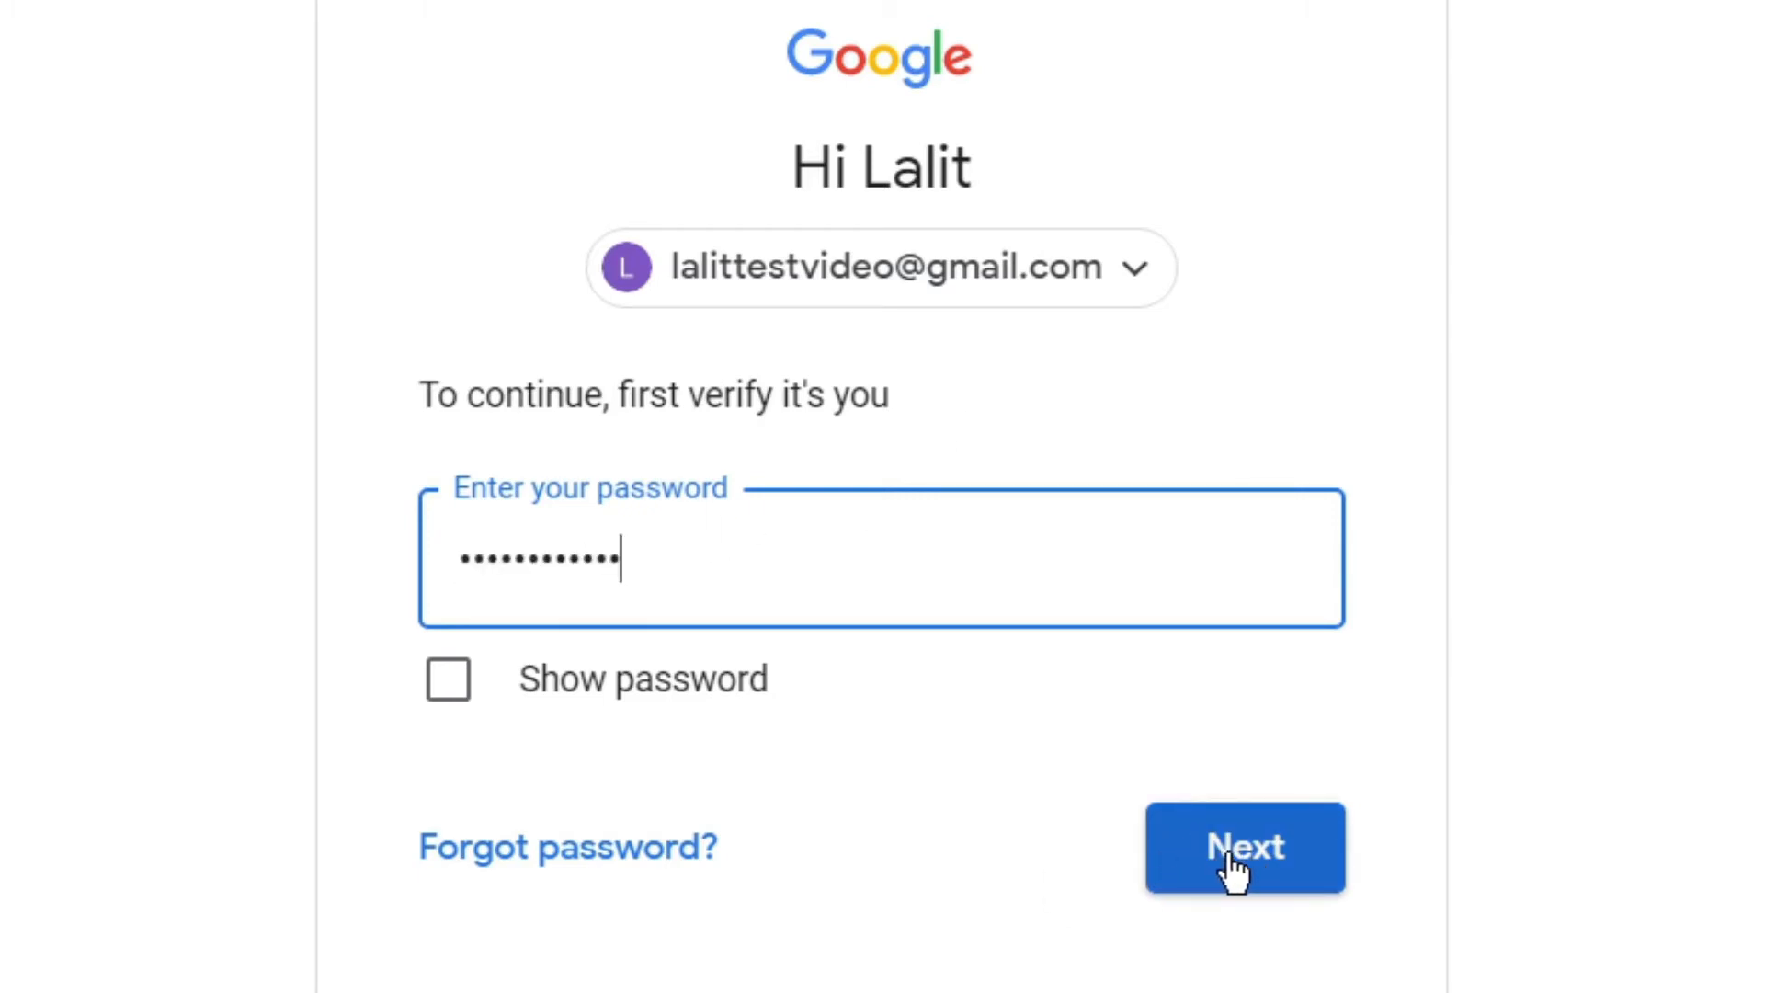
click(1245, 845)
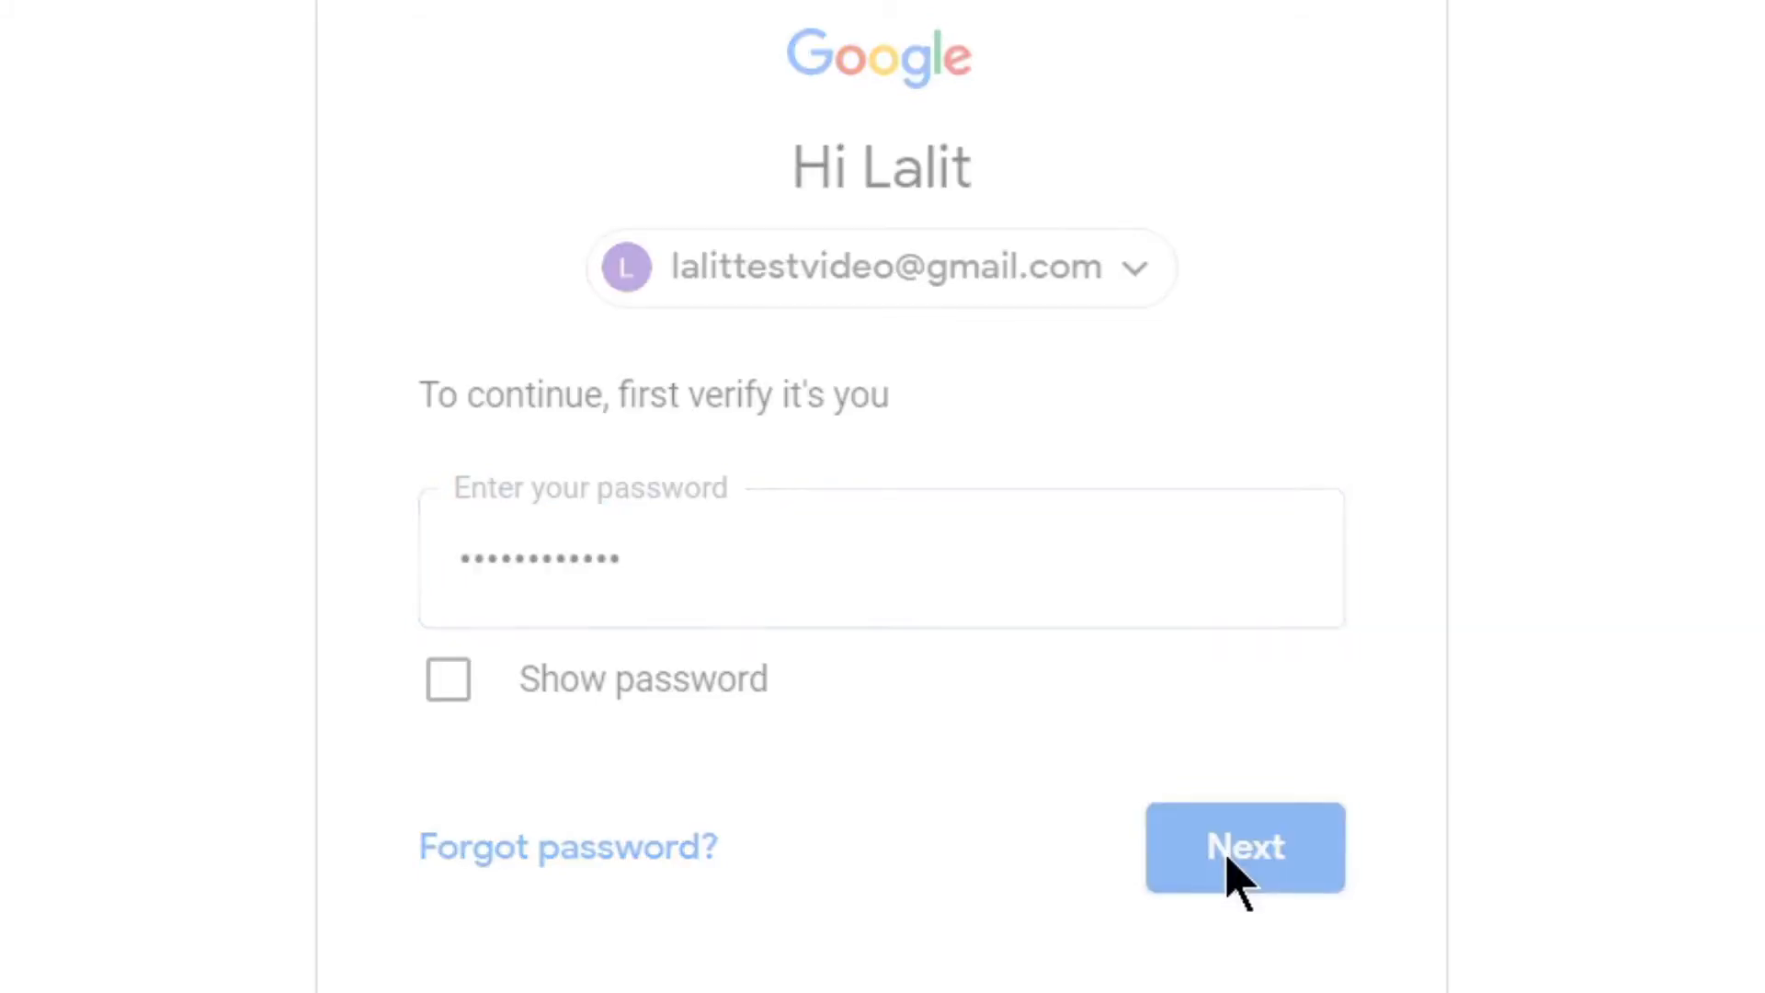
Enter a phone number with India (+91) as country, keeping 'Text message' for codes.
click(1245, 846)
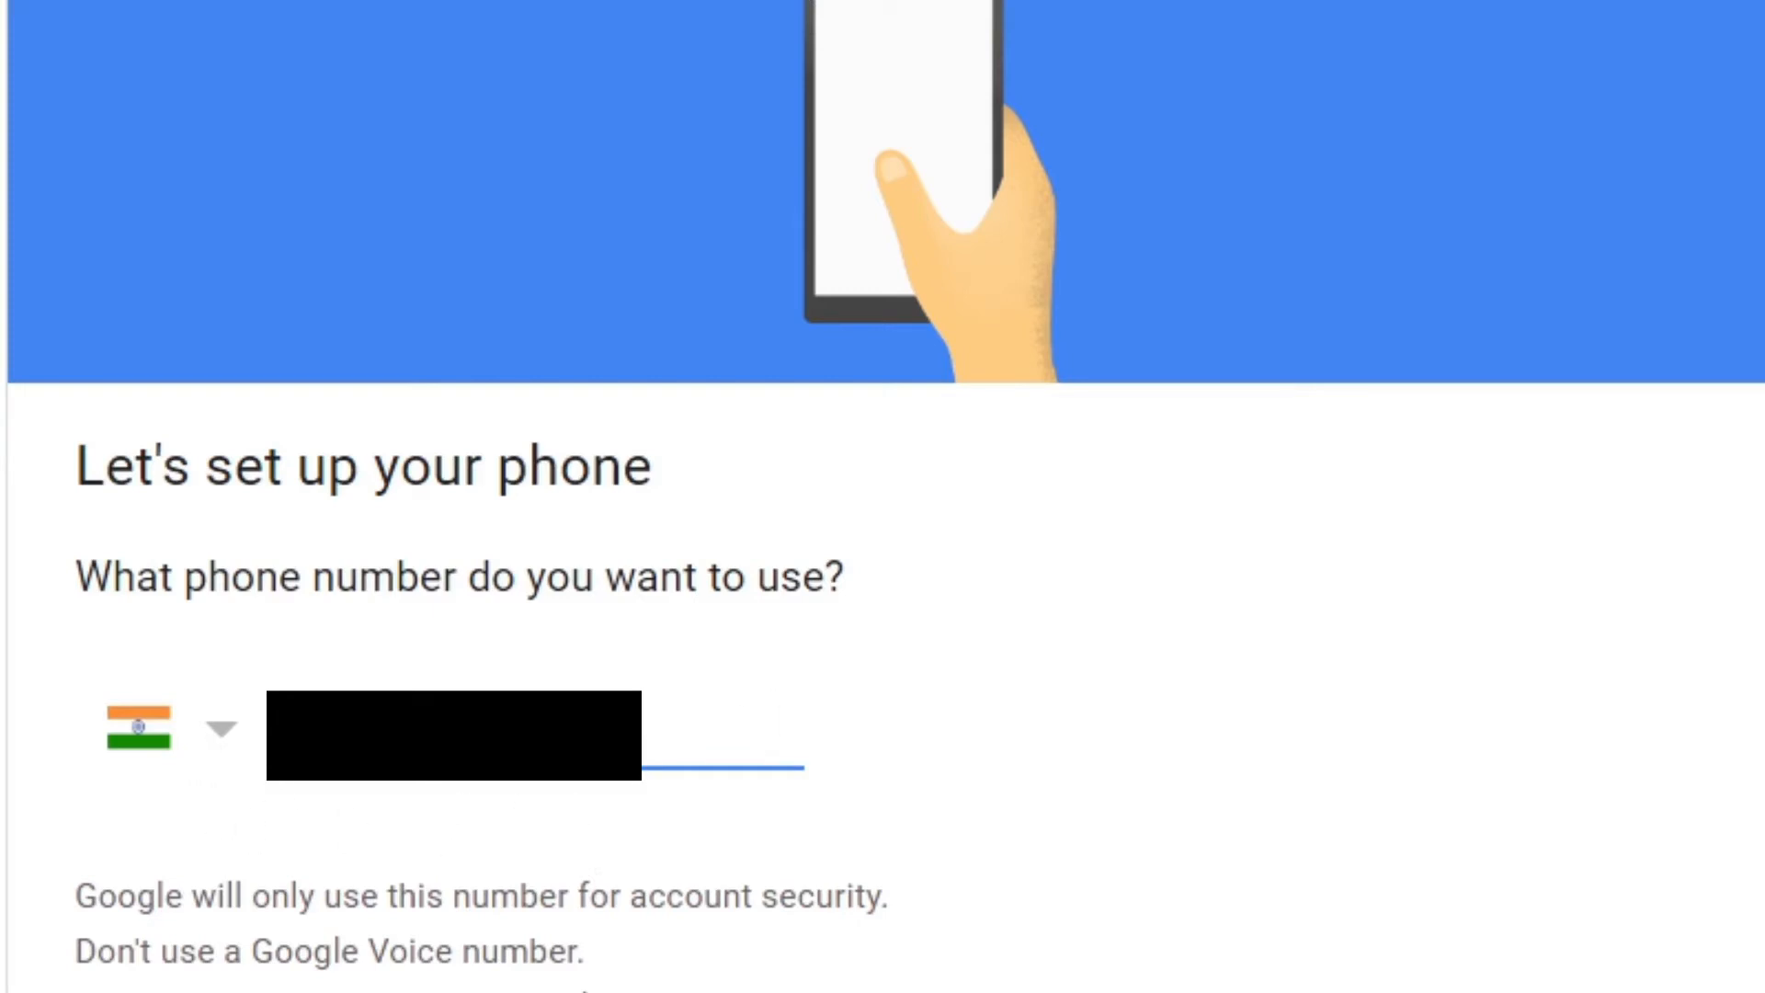
mouse_move(238, 743)
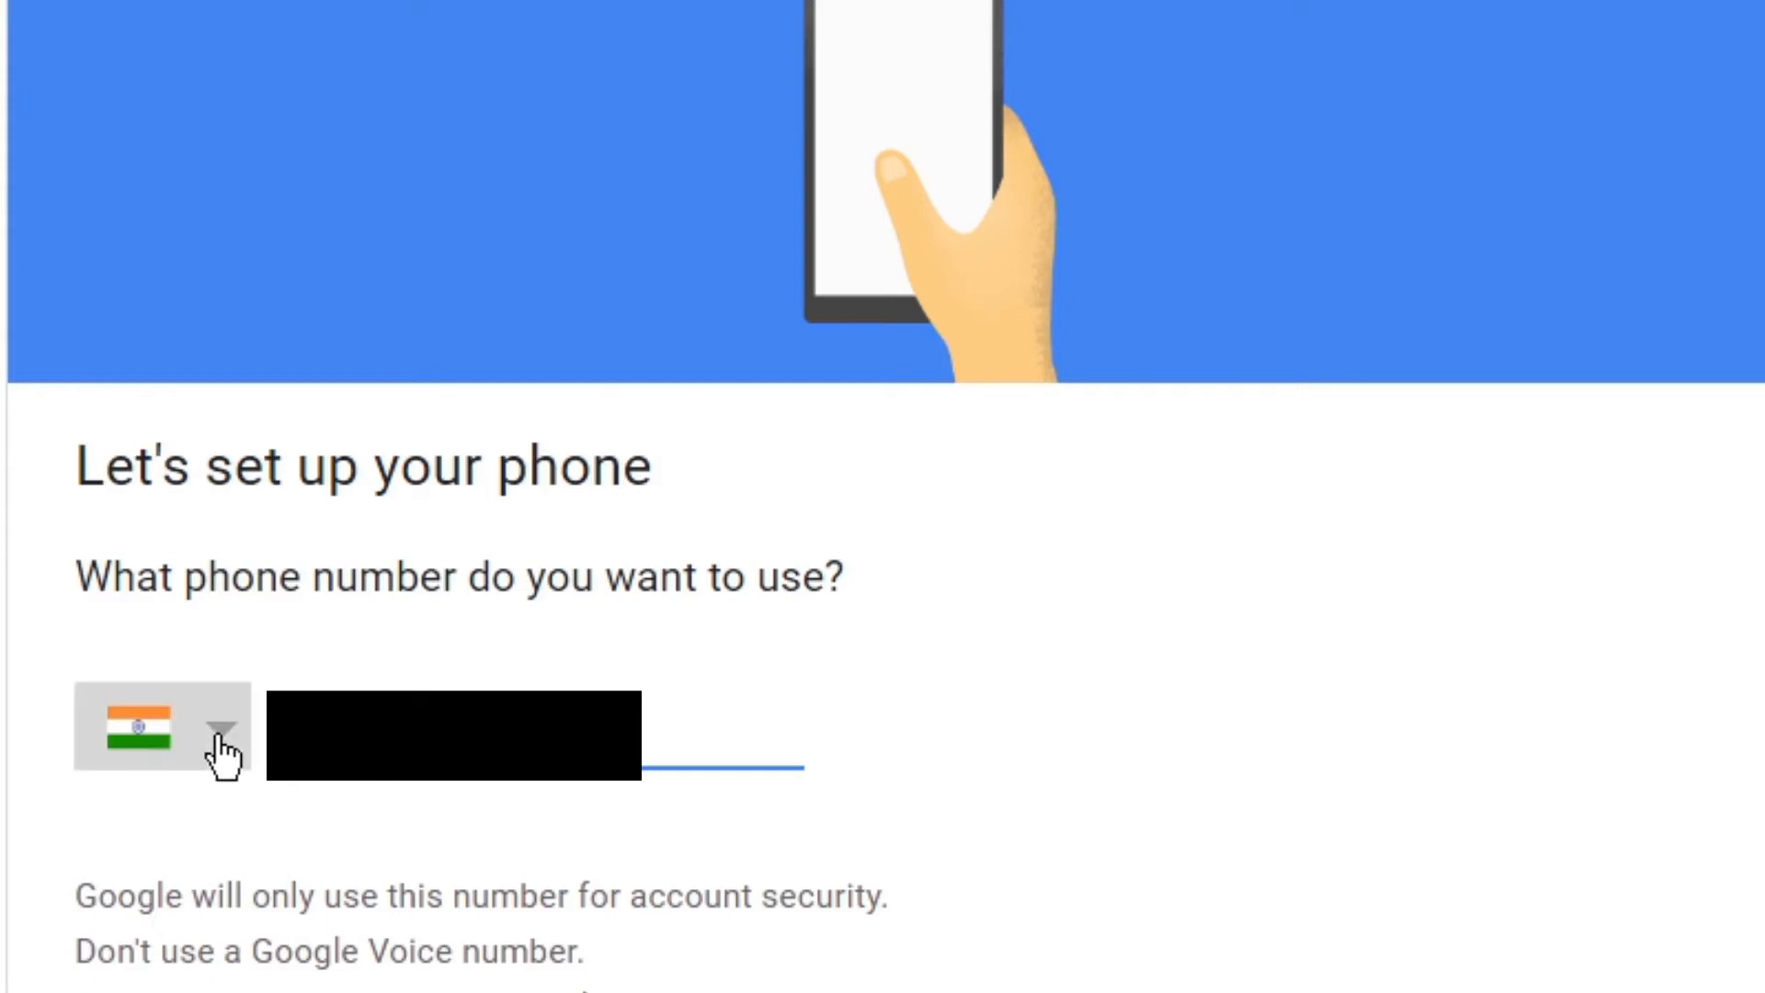
click(222, 742)
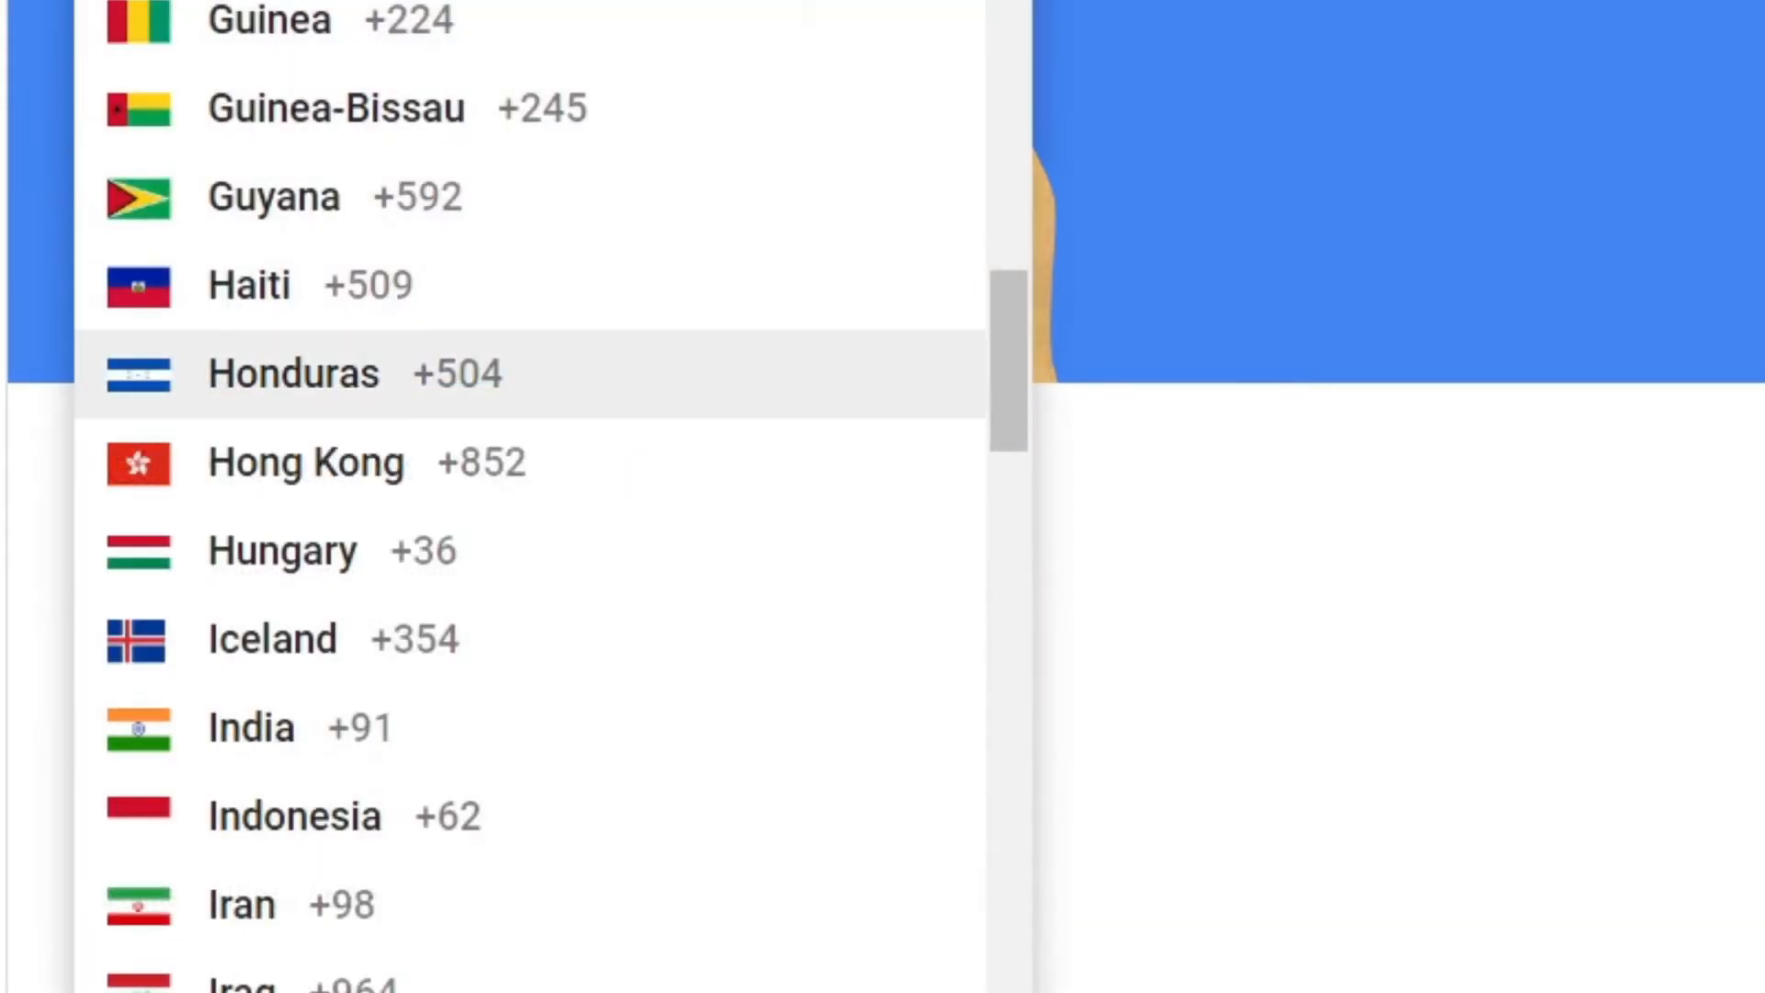
click(250, 726)
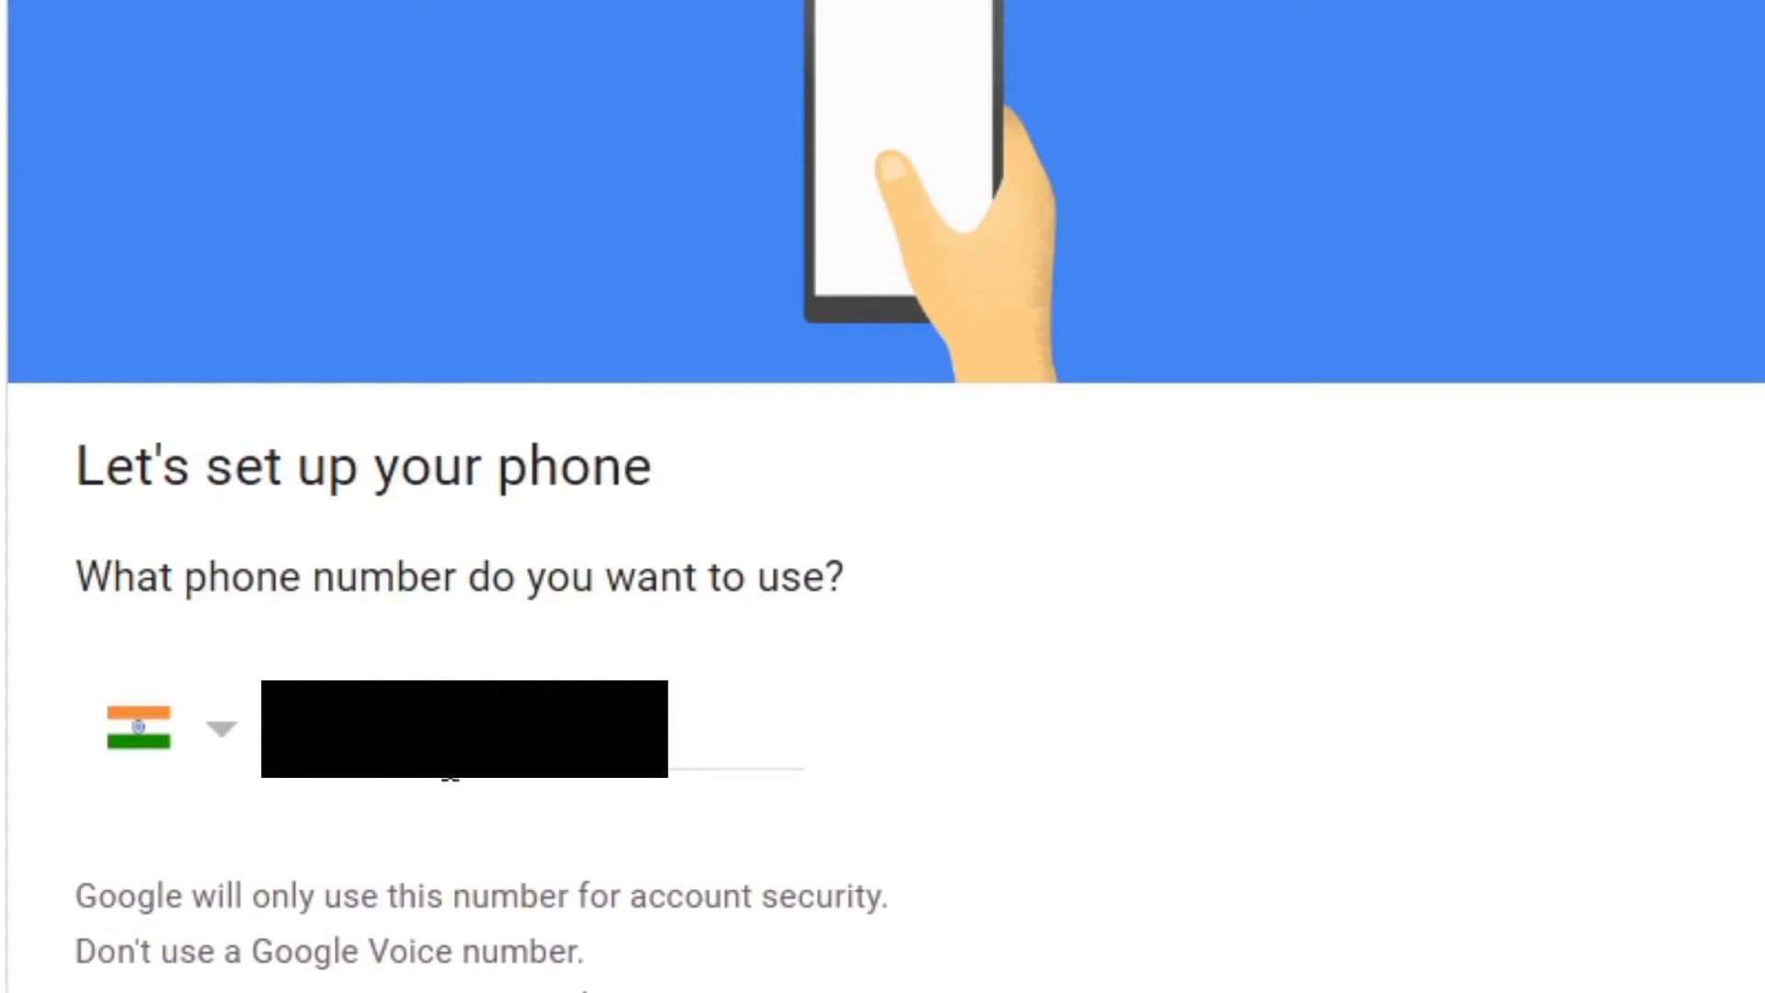
mouse_move(1337, 871)
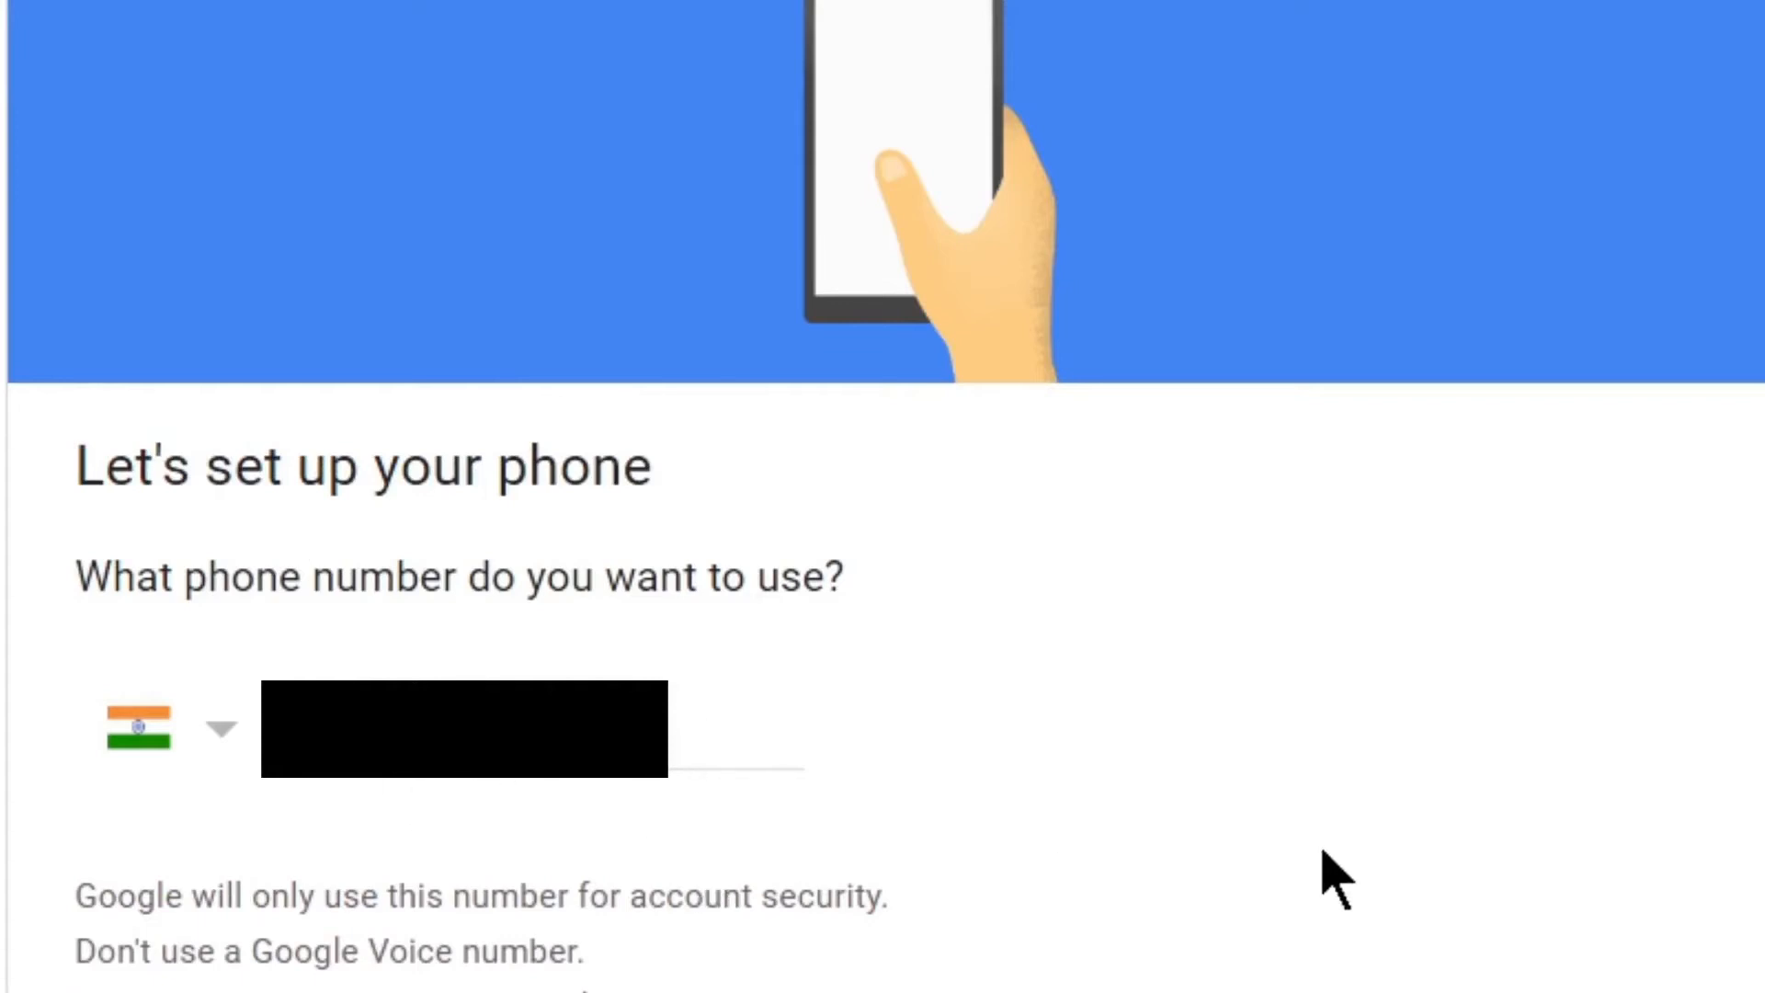
scroll(down, 3)
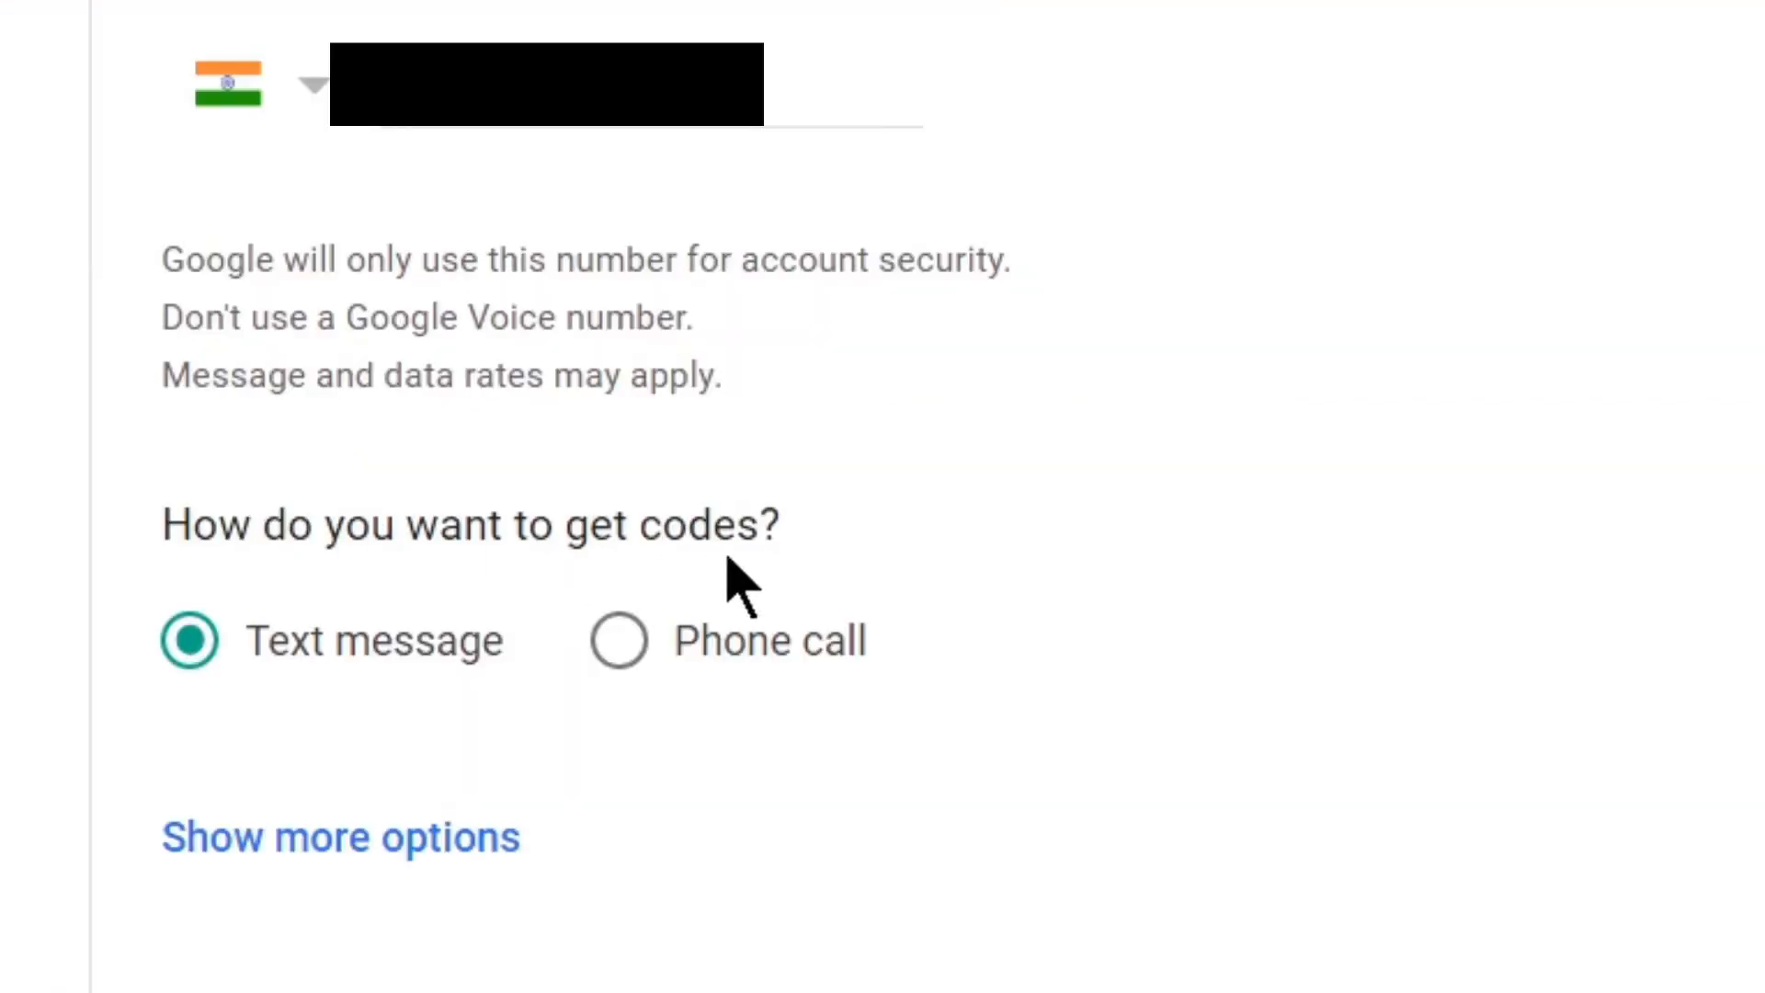
mouse_move(213, 693)
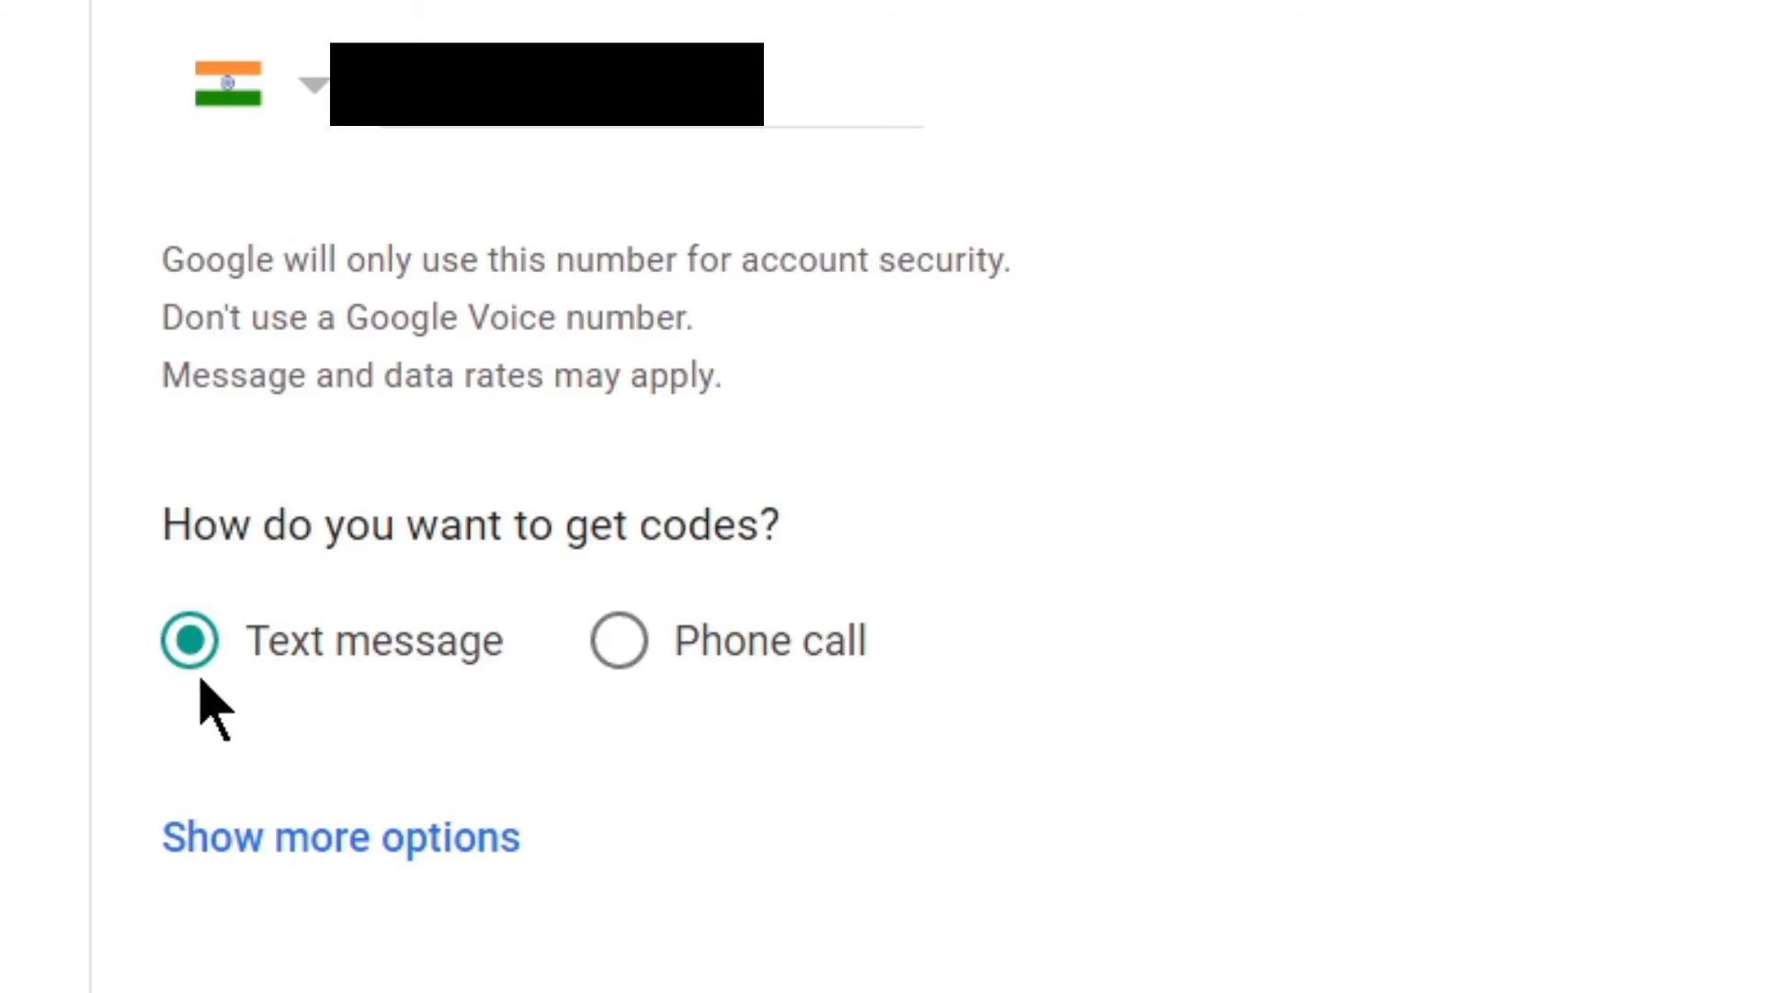
mouse_move(706, 704)
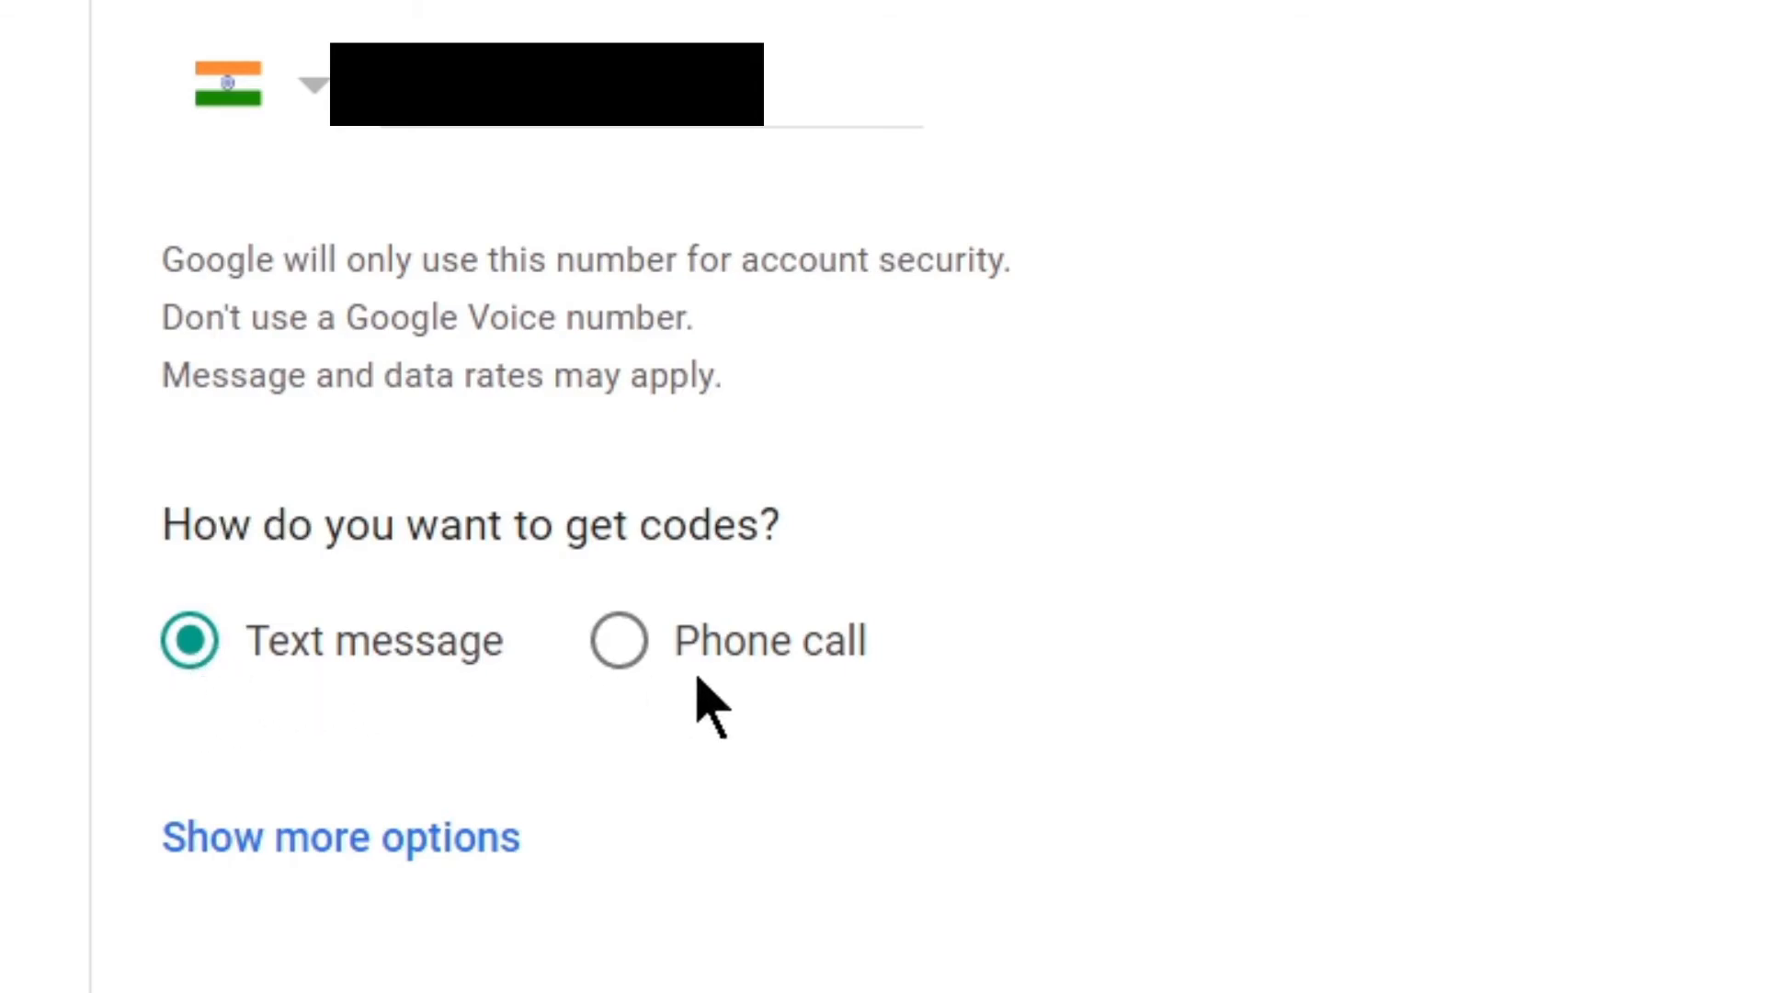
scroll(down, 3)
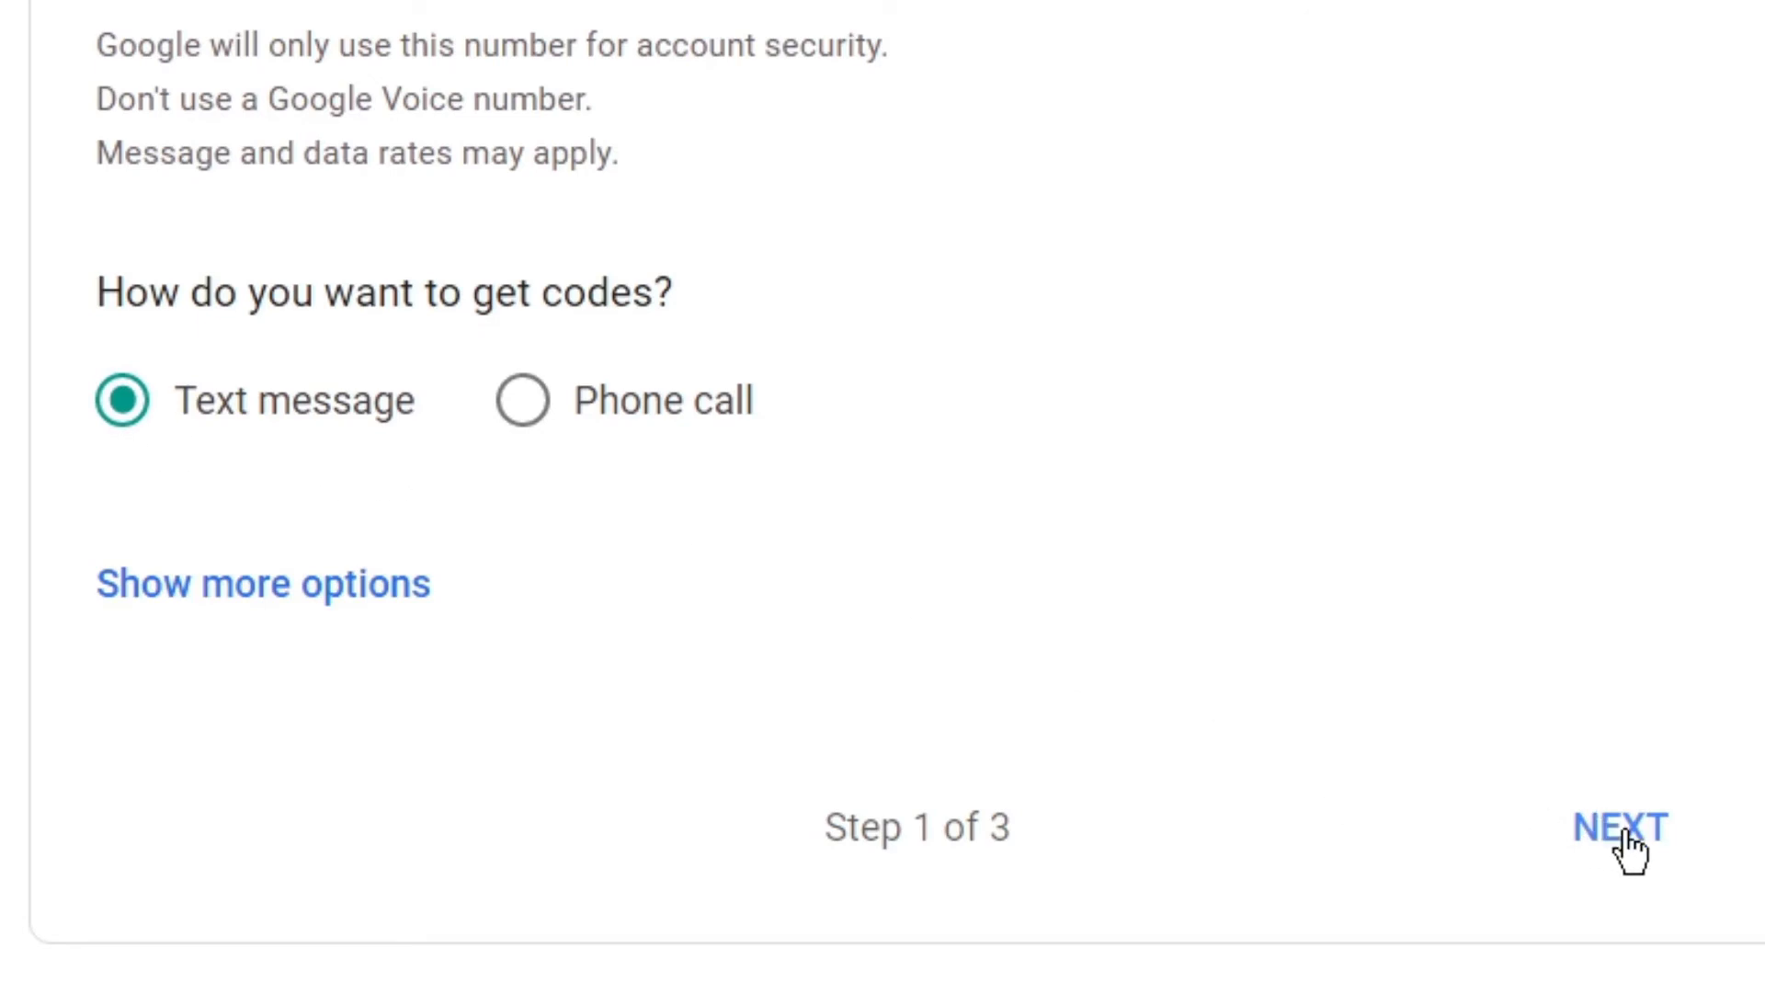
Move to 'Confirm that it works' and enter the SMS verification code.
click(1618, 826)
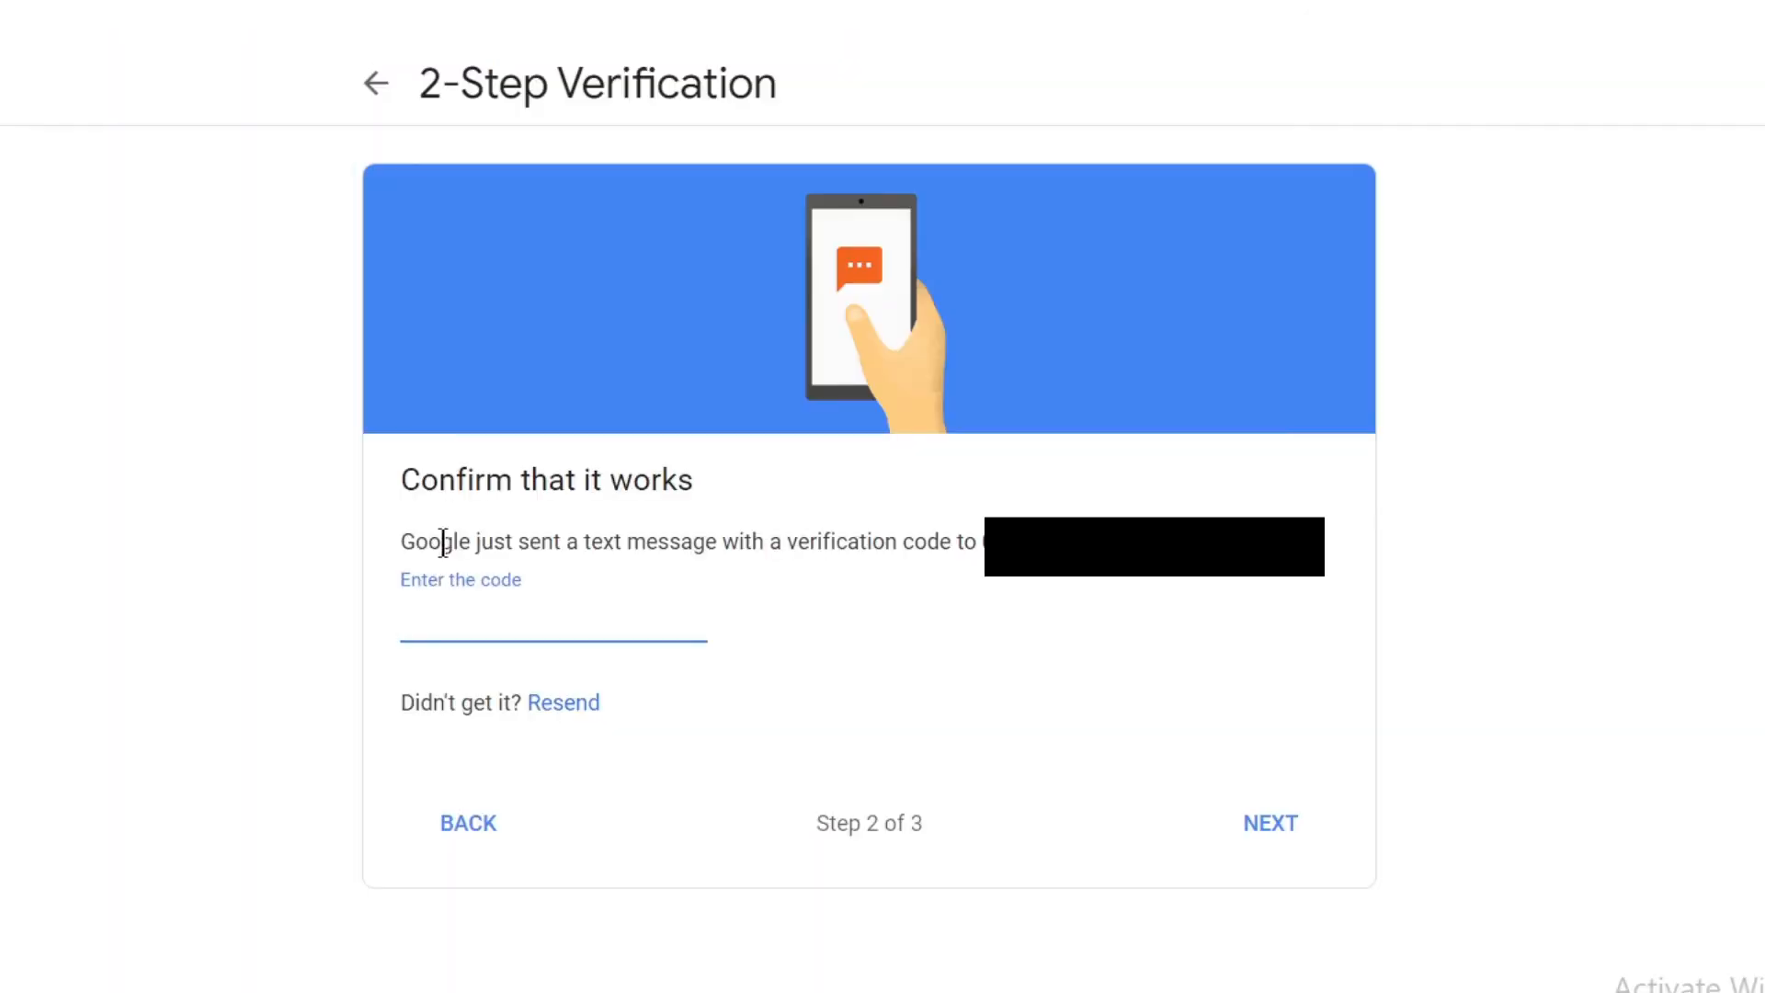
mouse_move(531, 660)
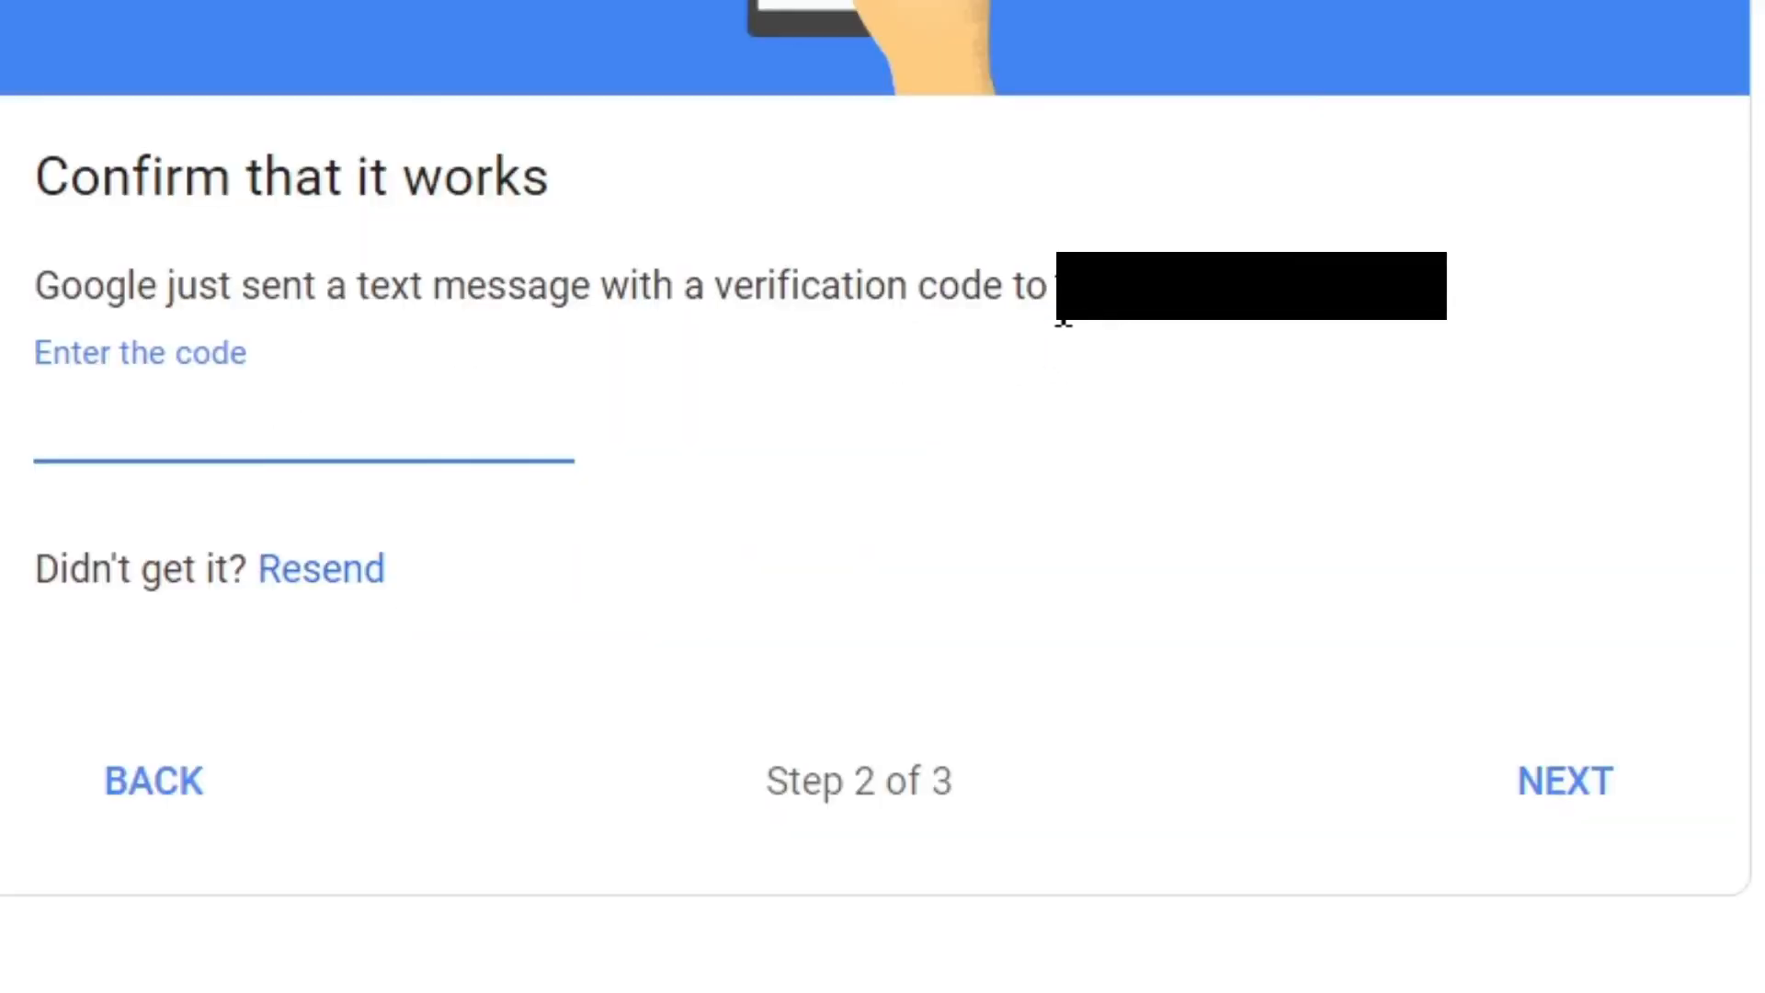
click(301, 428)
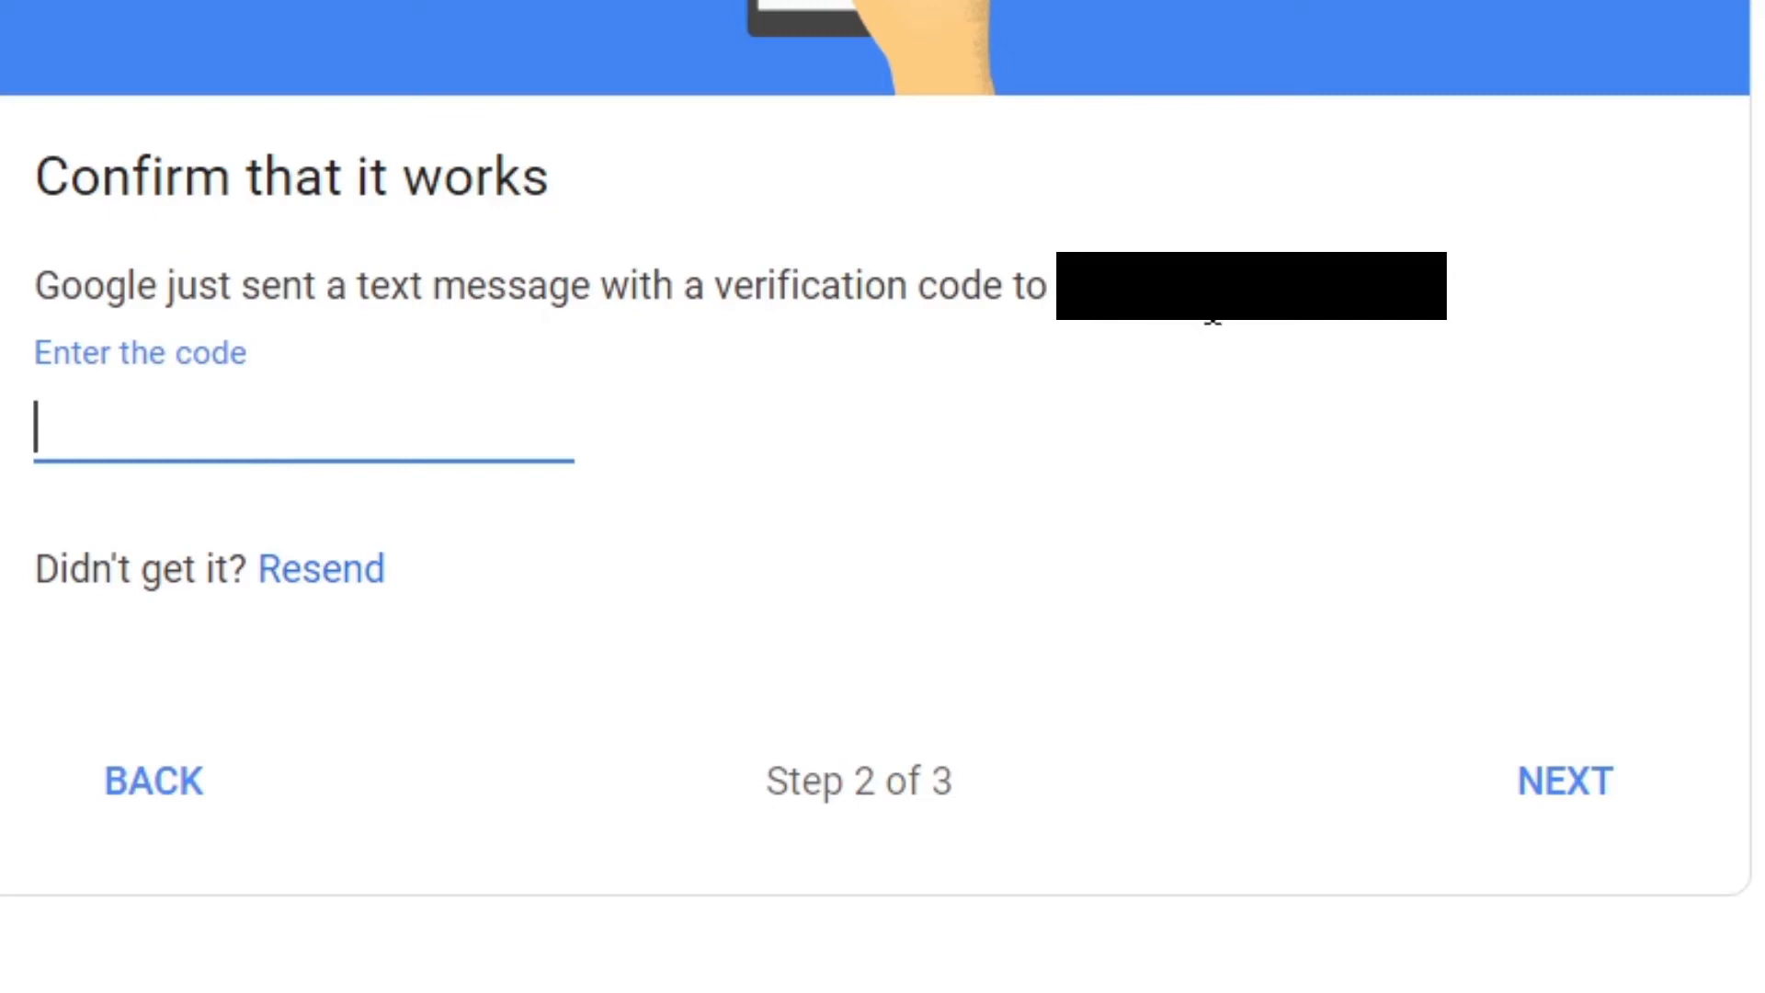
mouse_move(1327, 343)
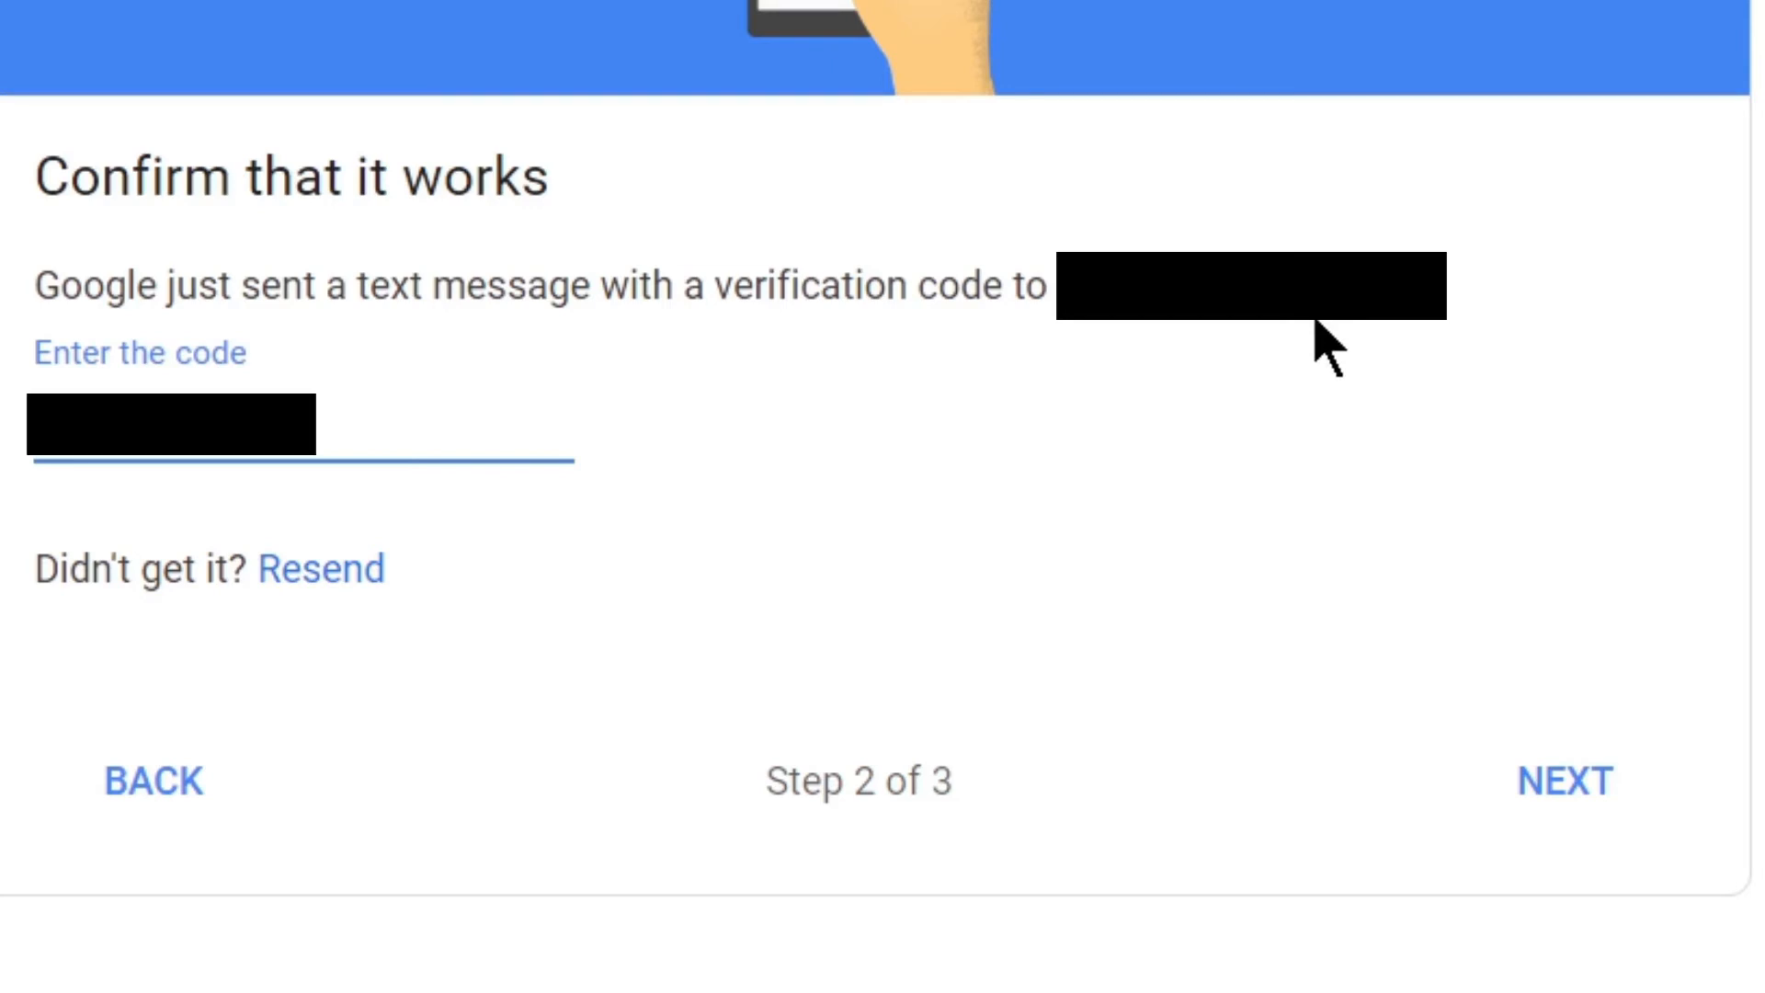
mouse_move(1120, 479)
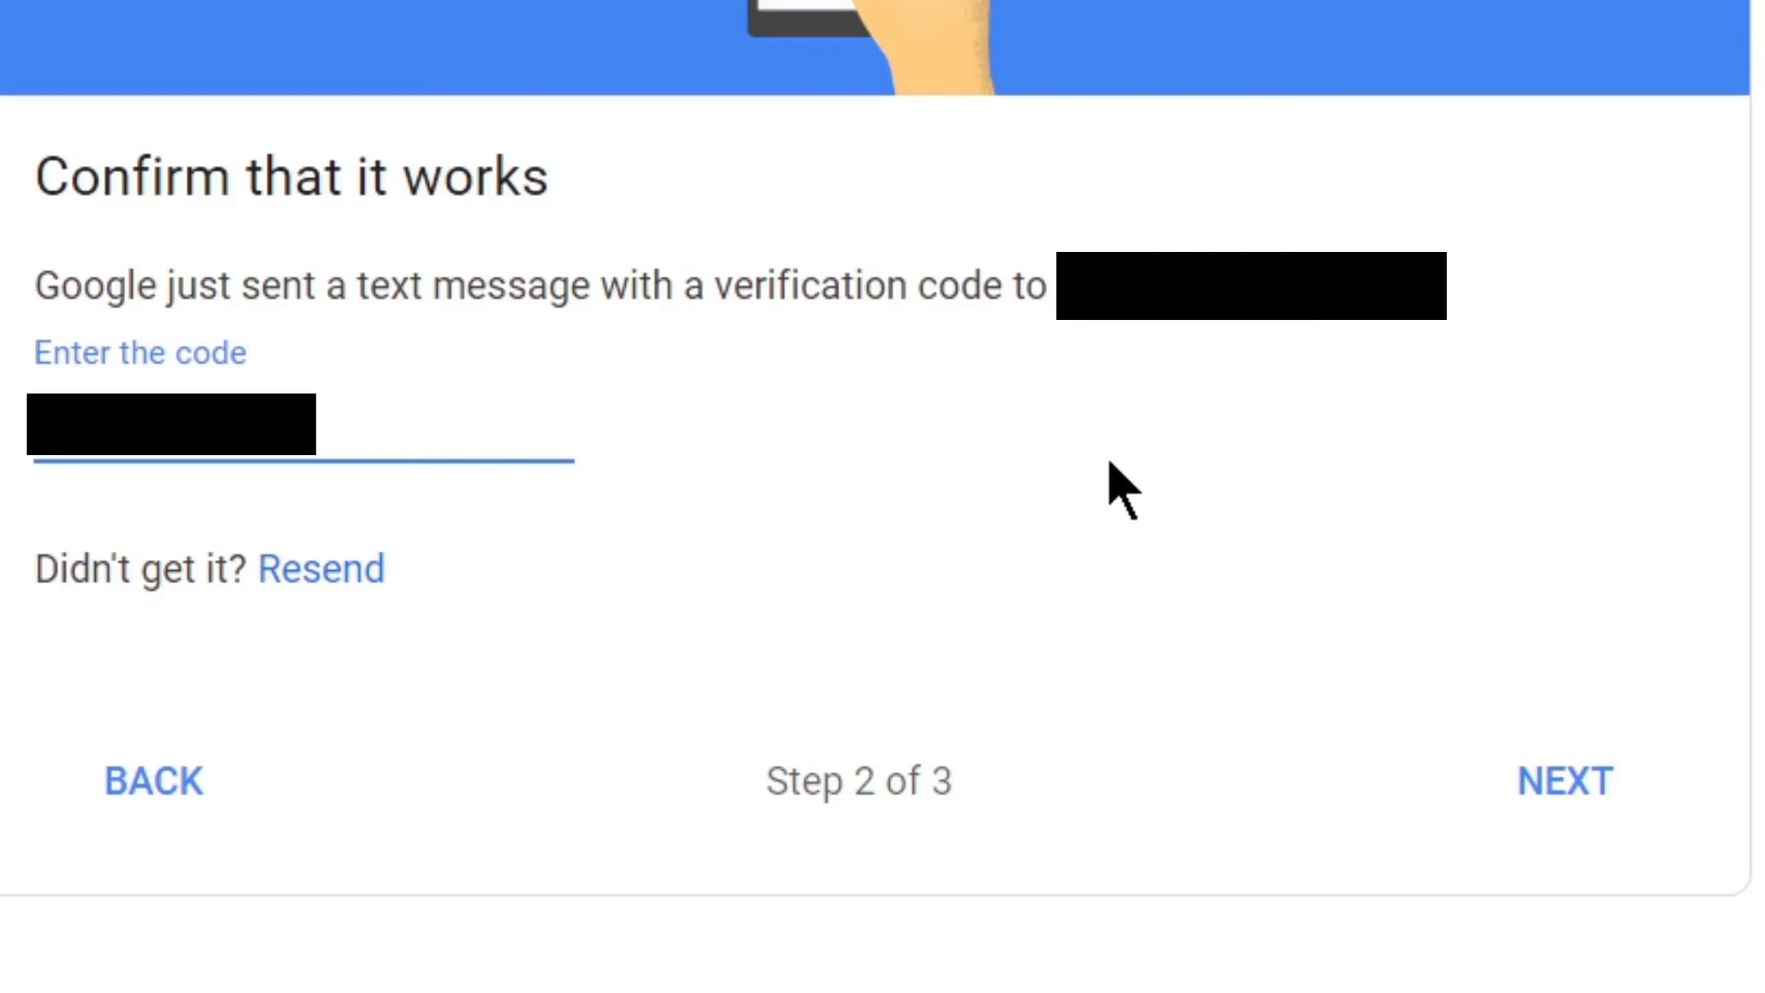
mouse_move(1563, 779)
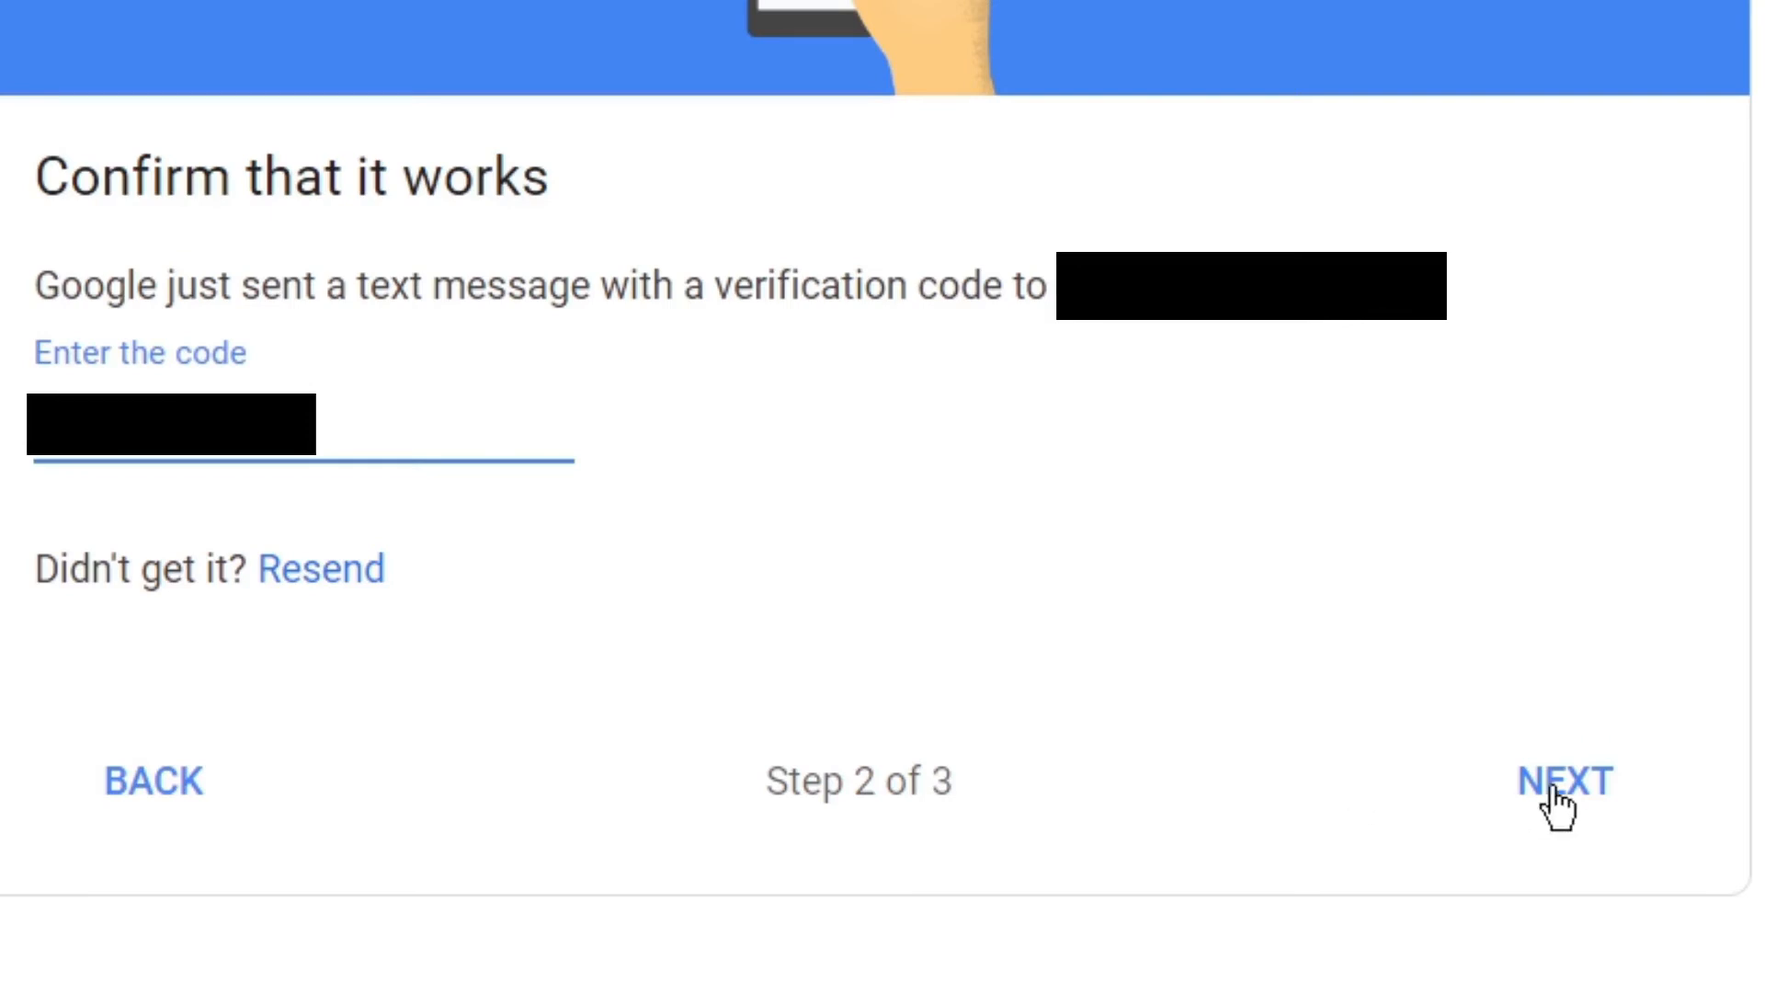
Verify the phone, turn on 2-Step Verification, and highlight 'Verified' beside the phone.
click(1563, 781)
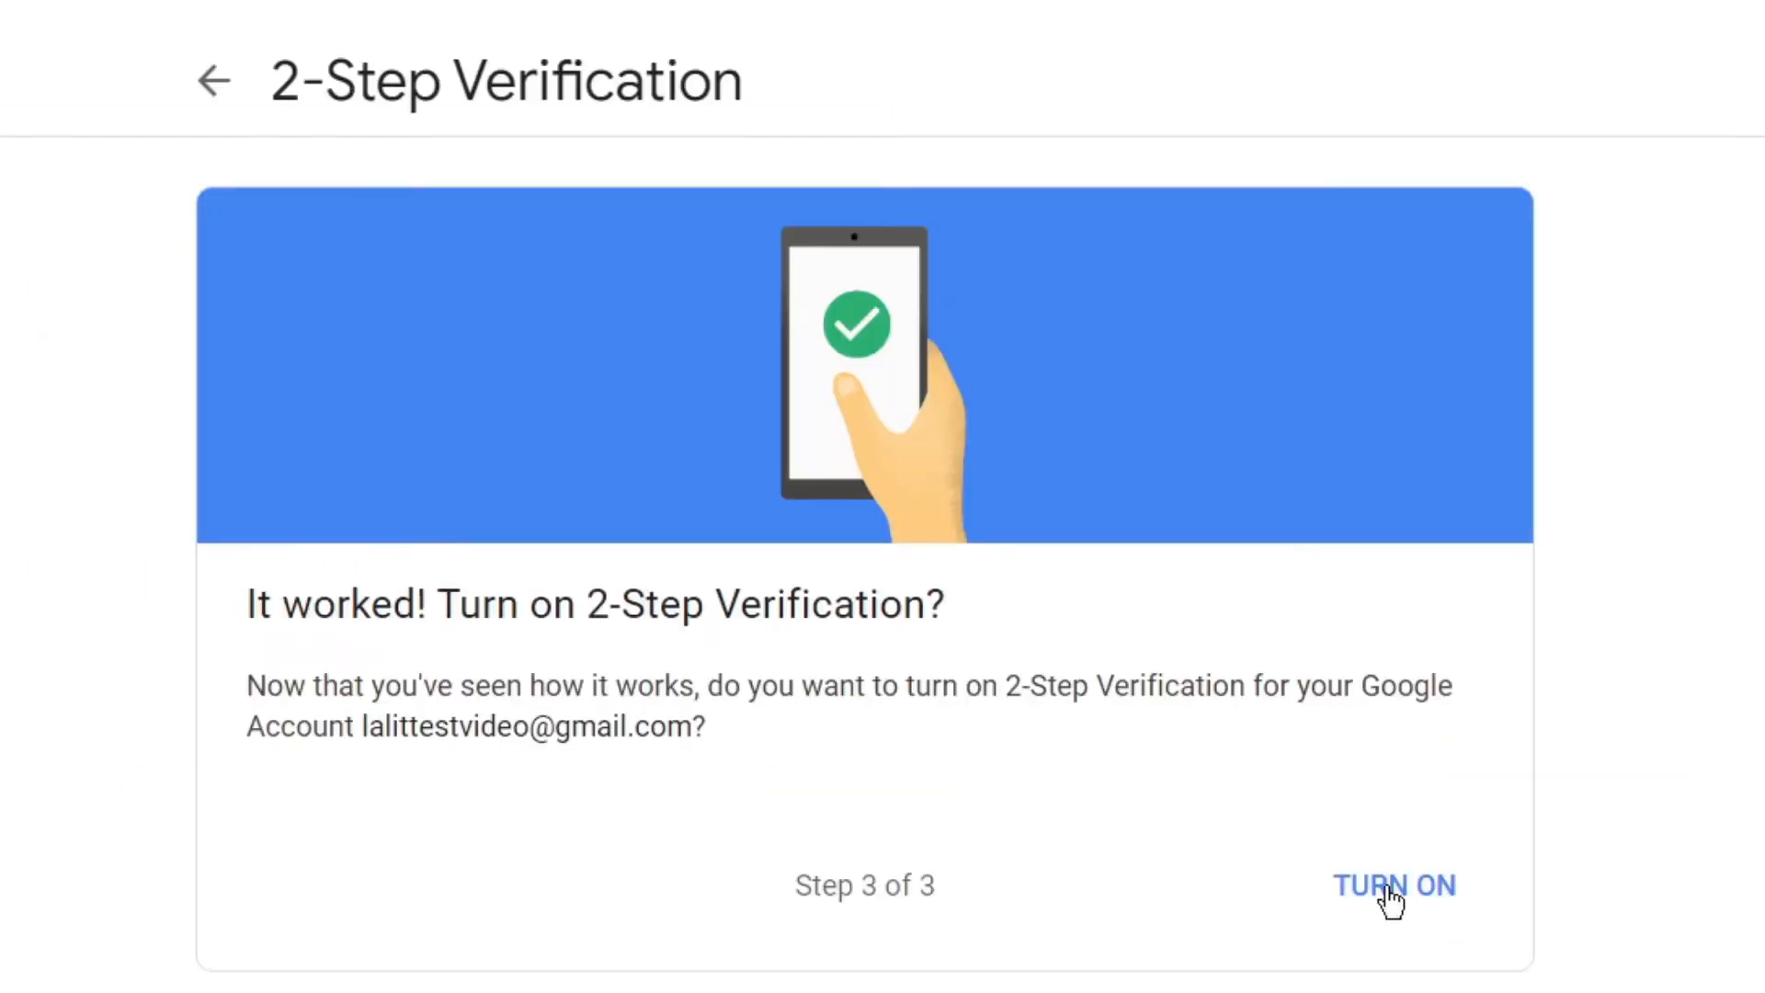
click(1394, 884)
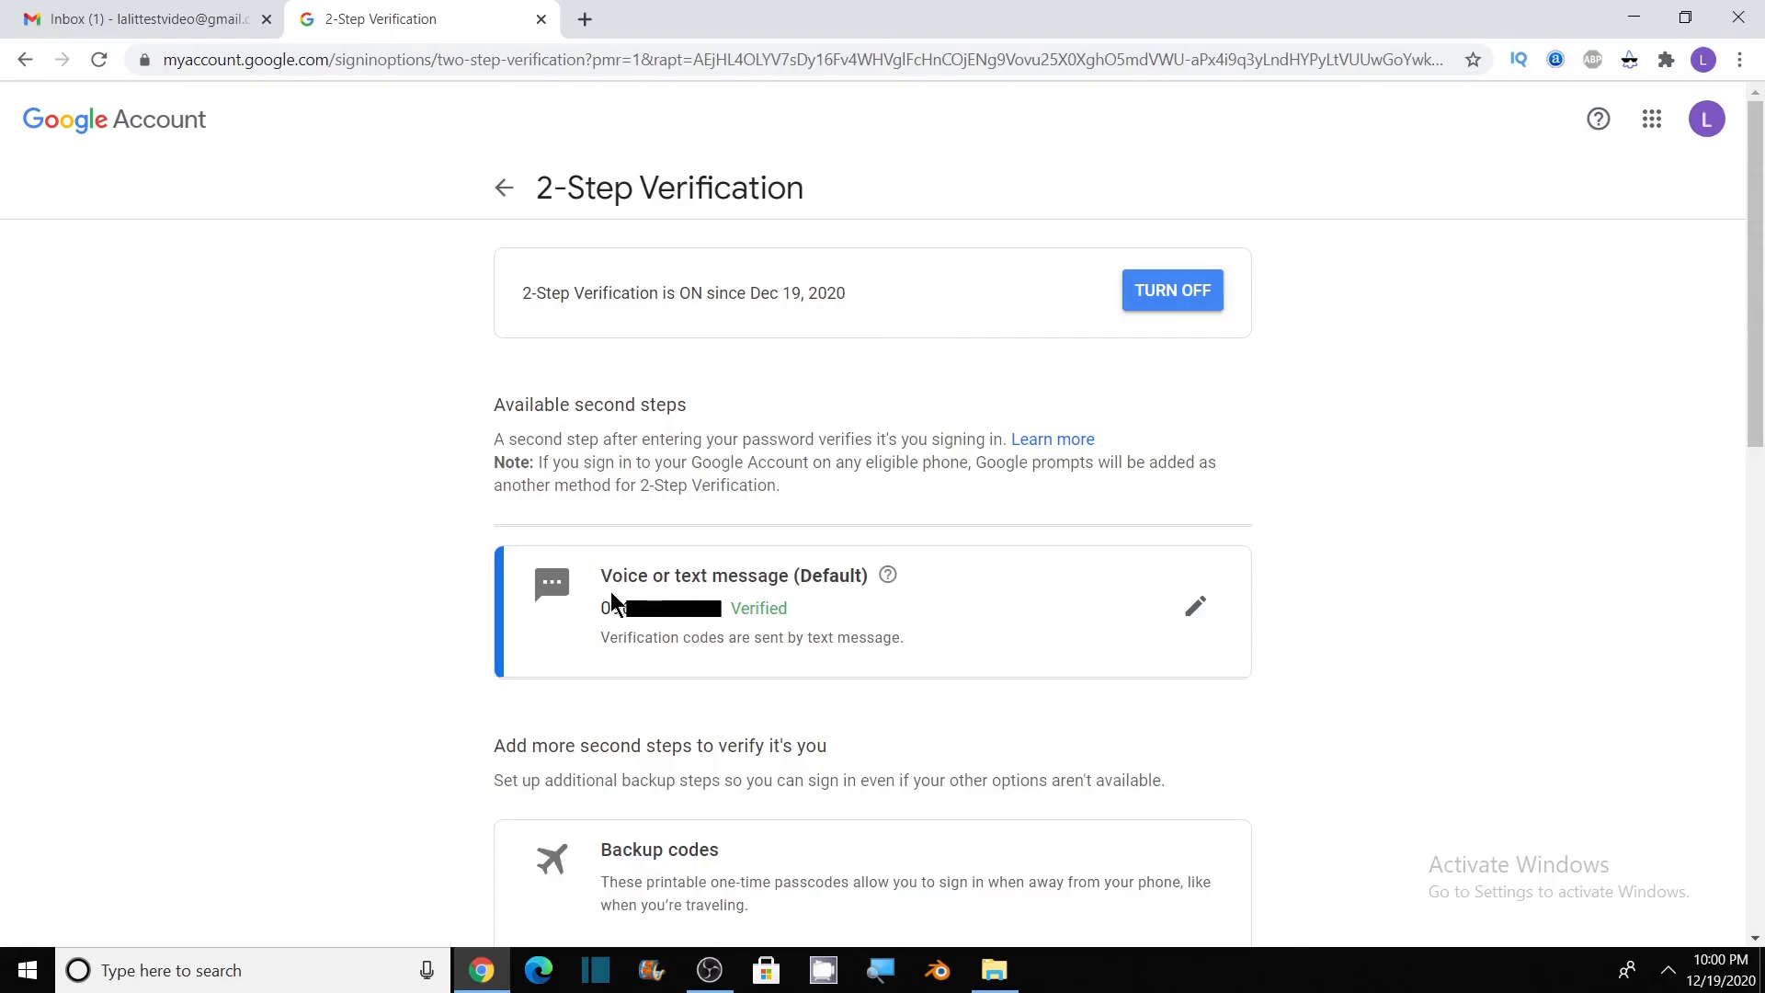
double_click(759, 609)
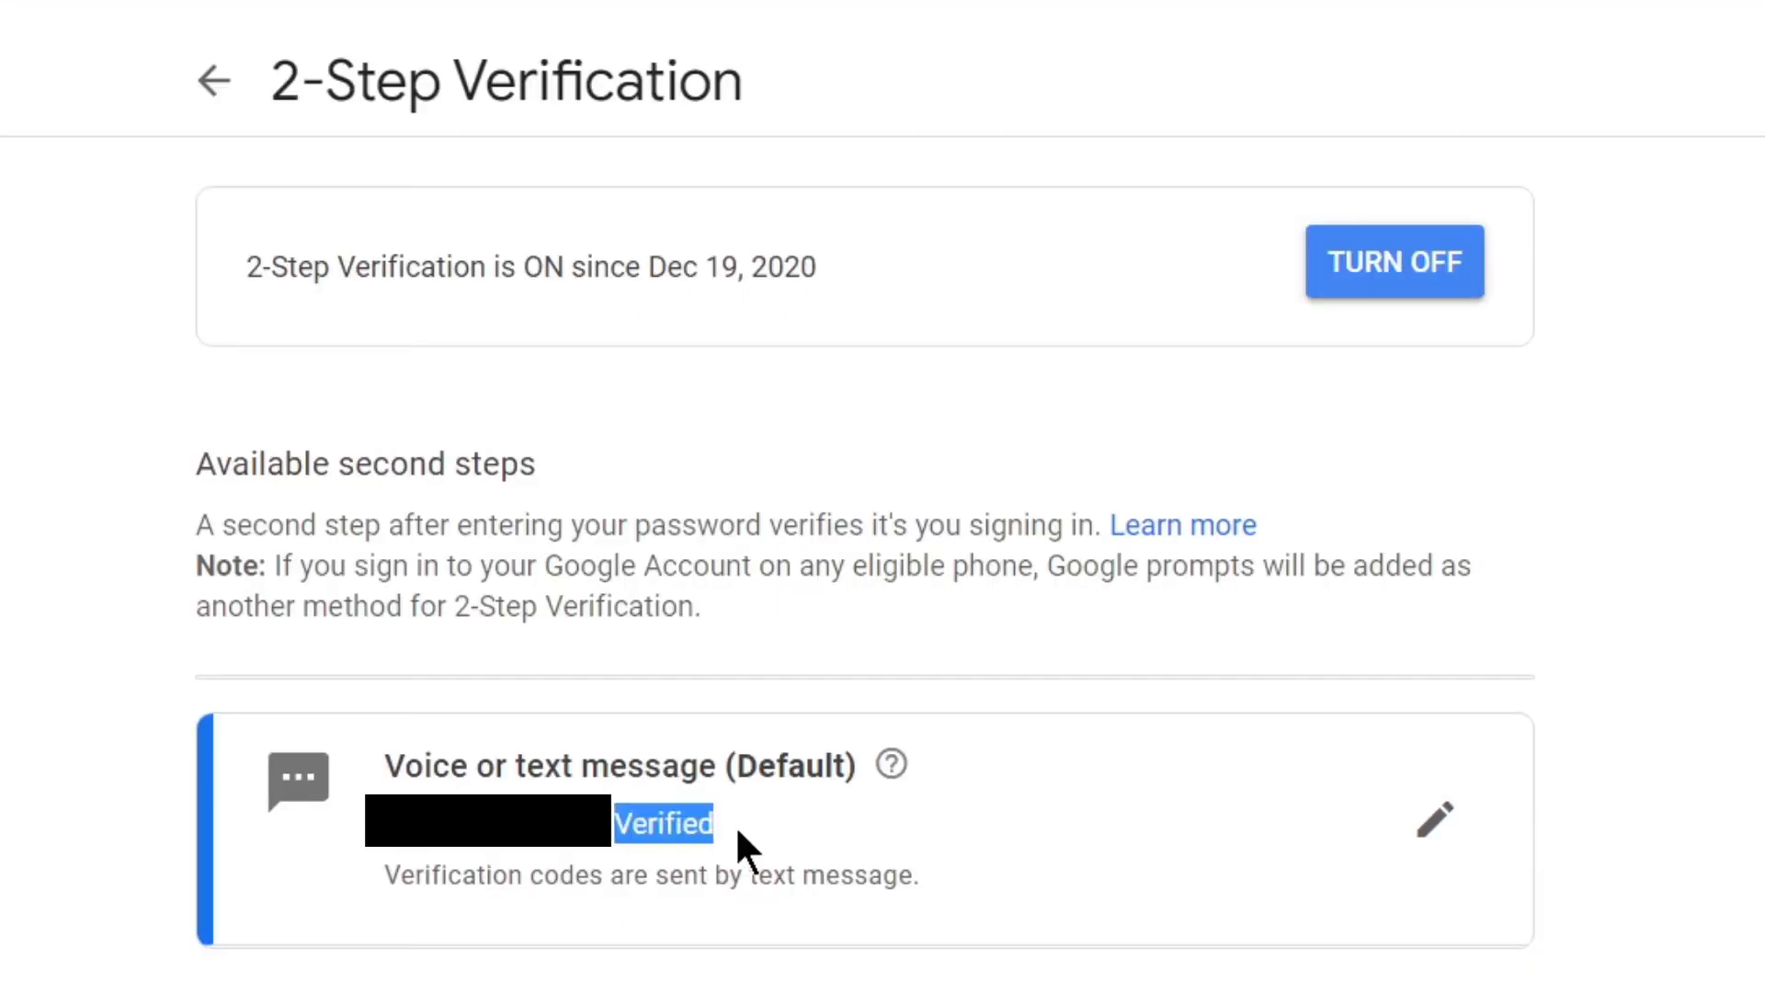
mouse_move(732, 833)
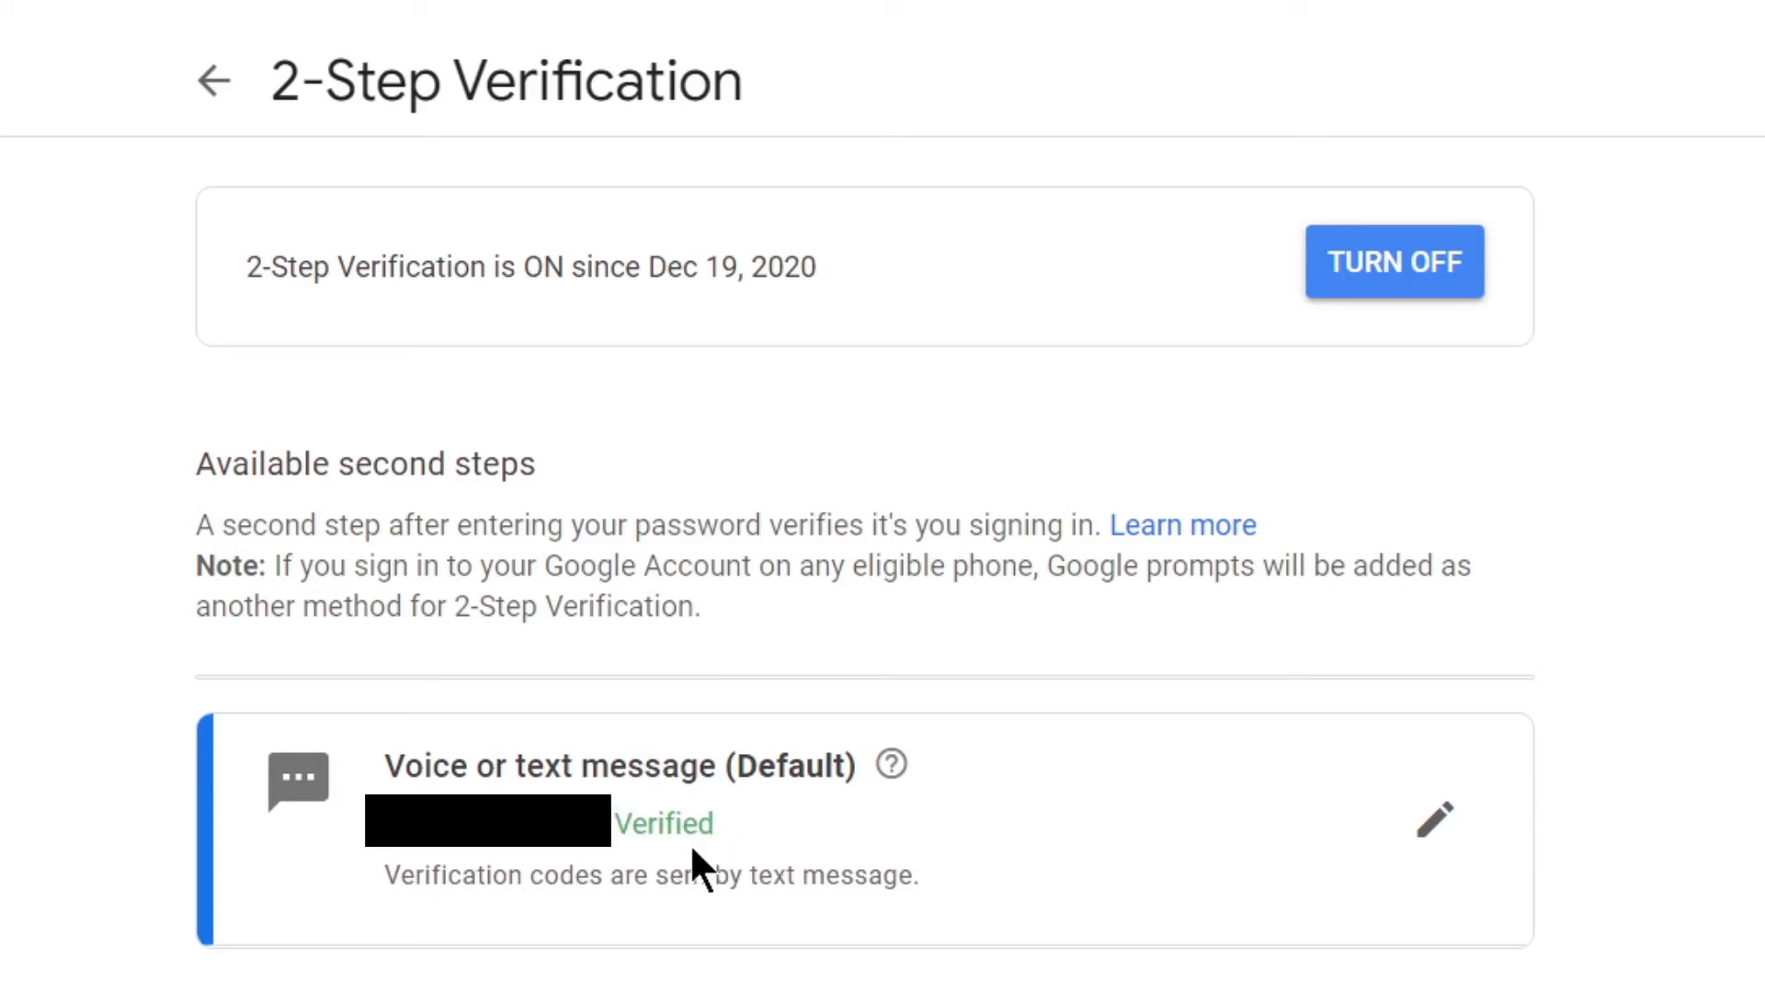
mouse_move(614, 817)
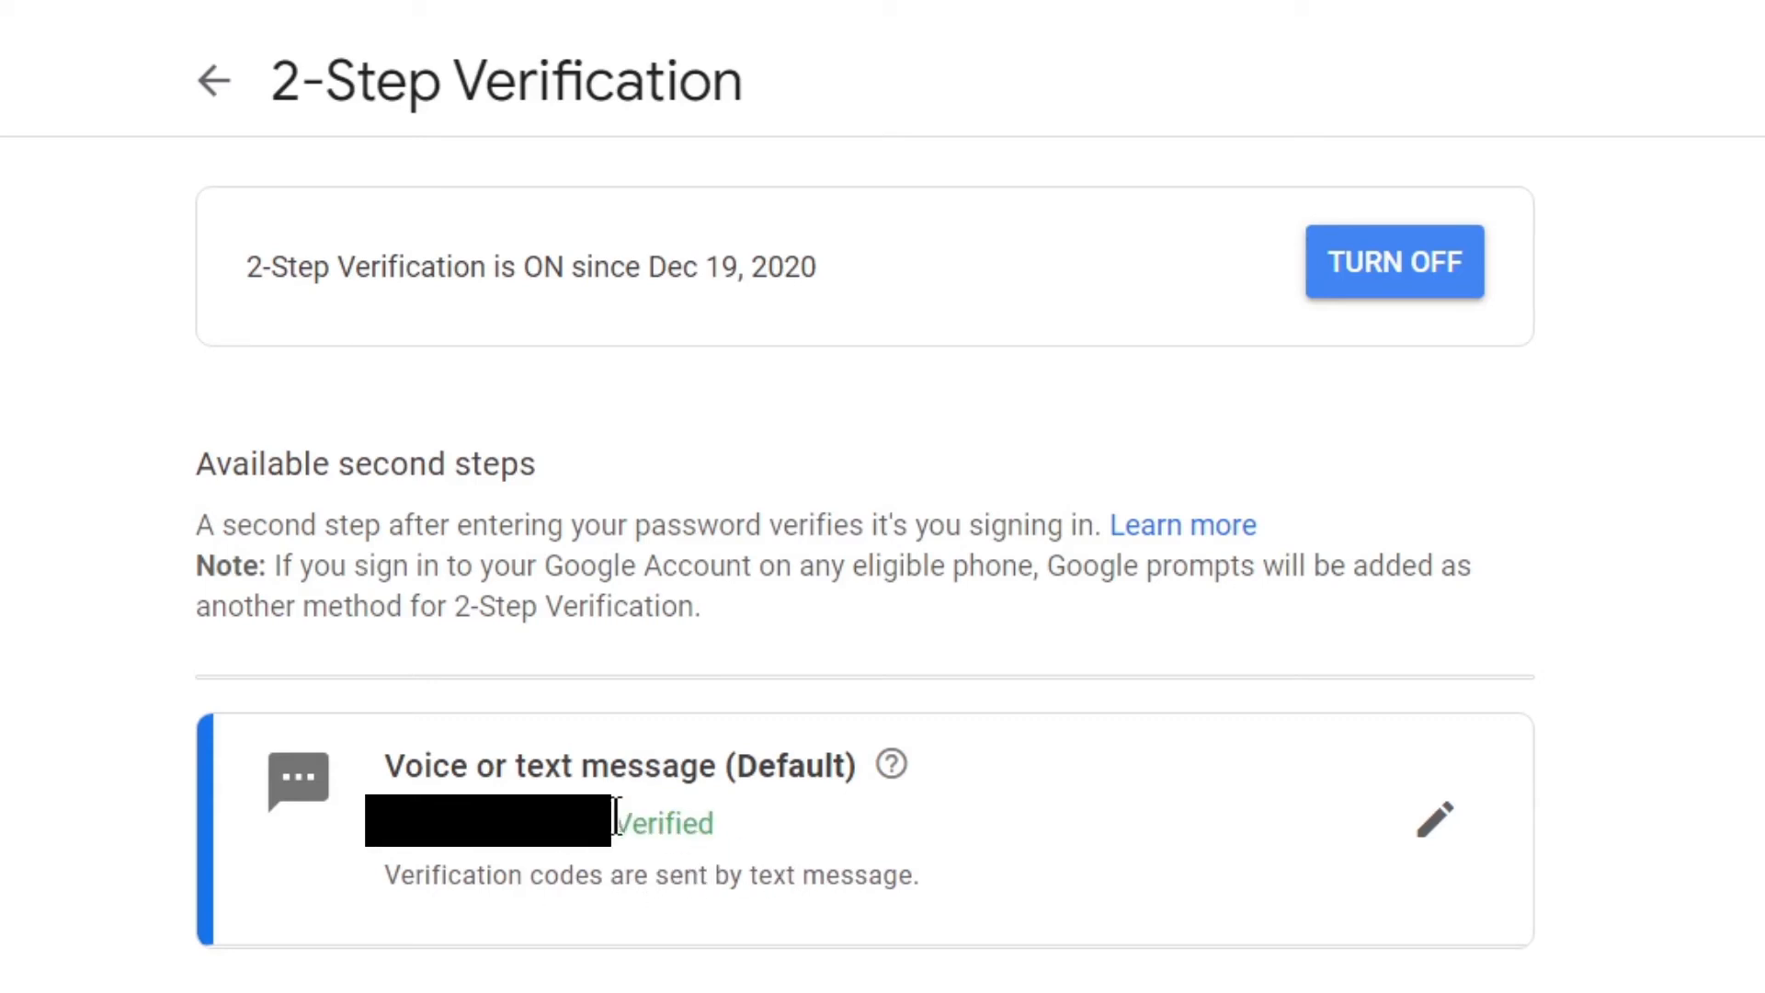
mouse_move(1258, 252)
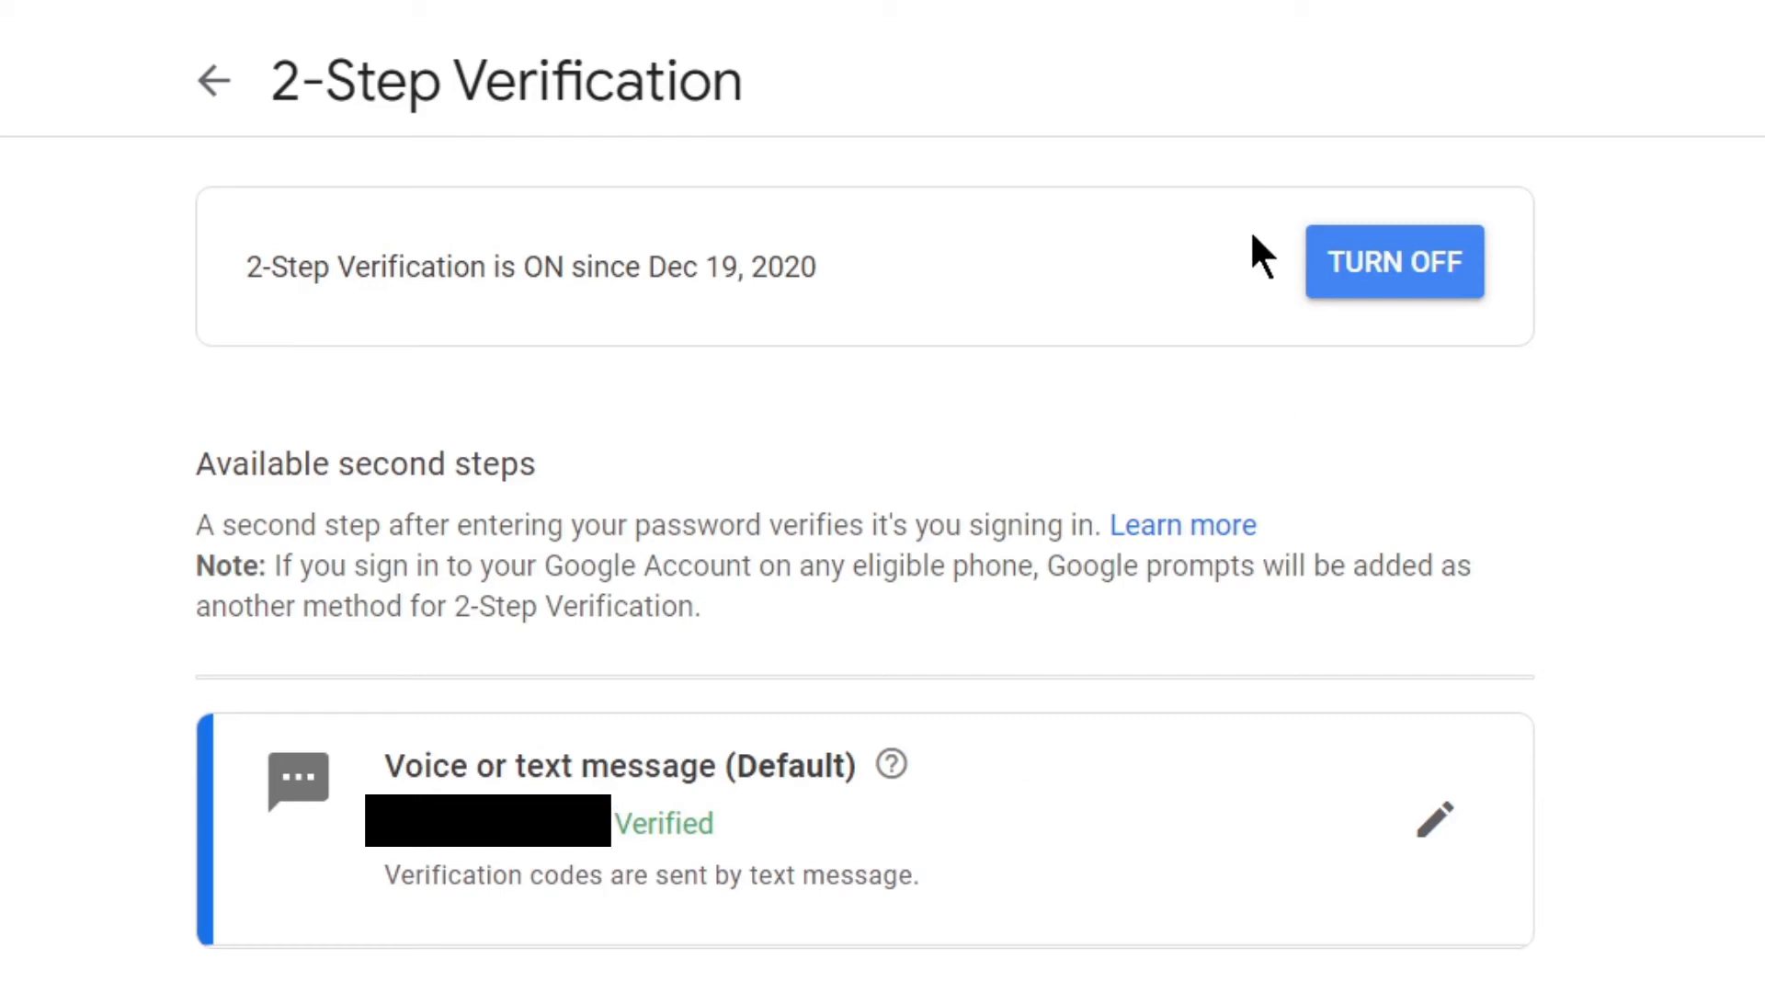
mouse_move(1403, 350)
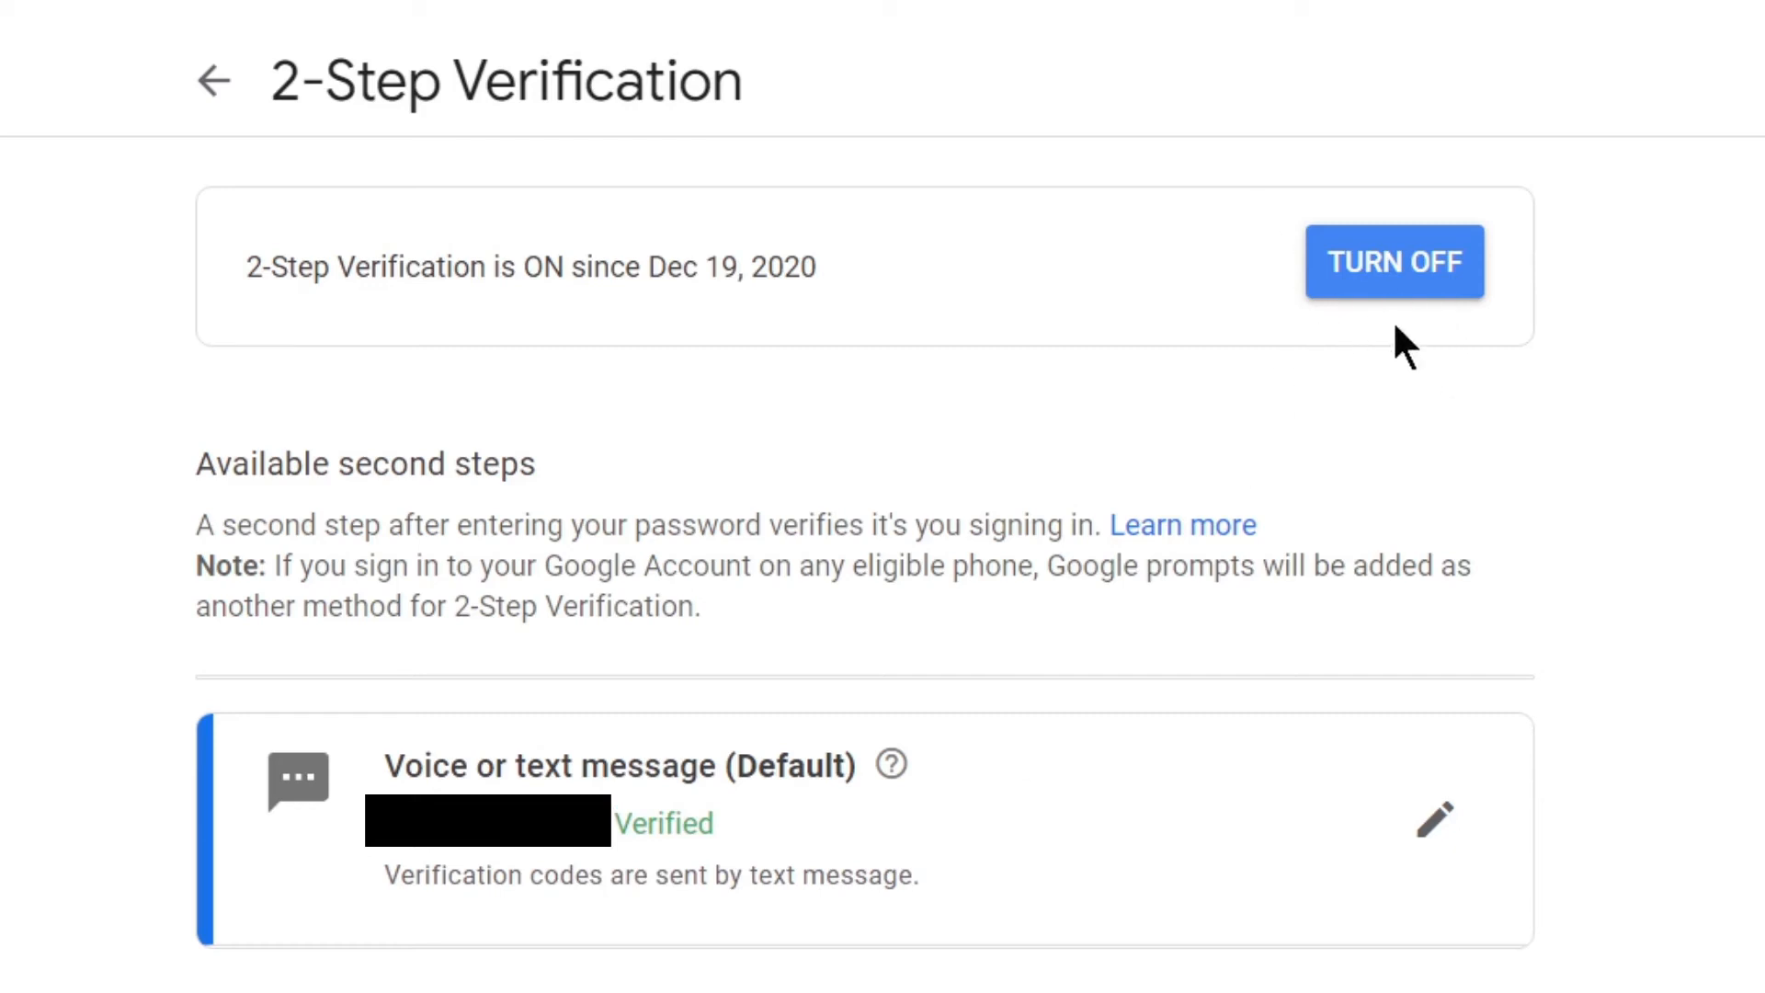
mouse_move(1333, 355)
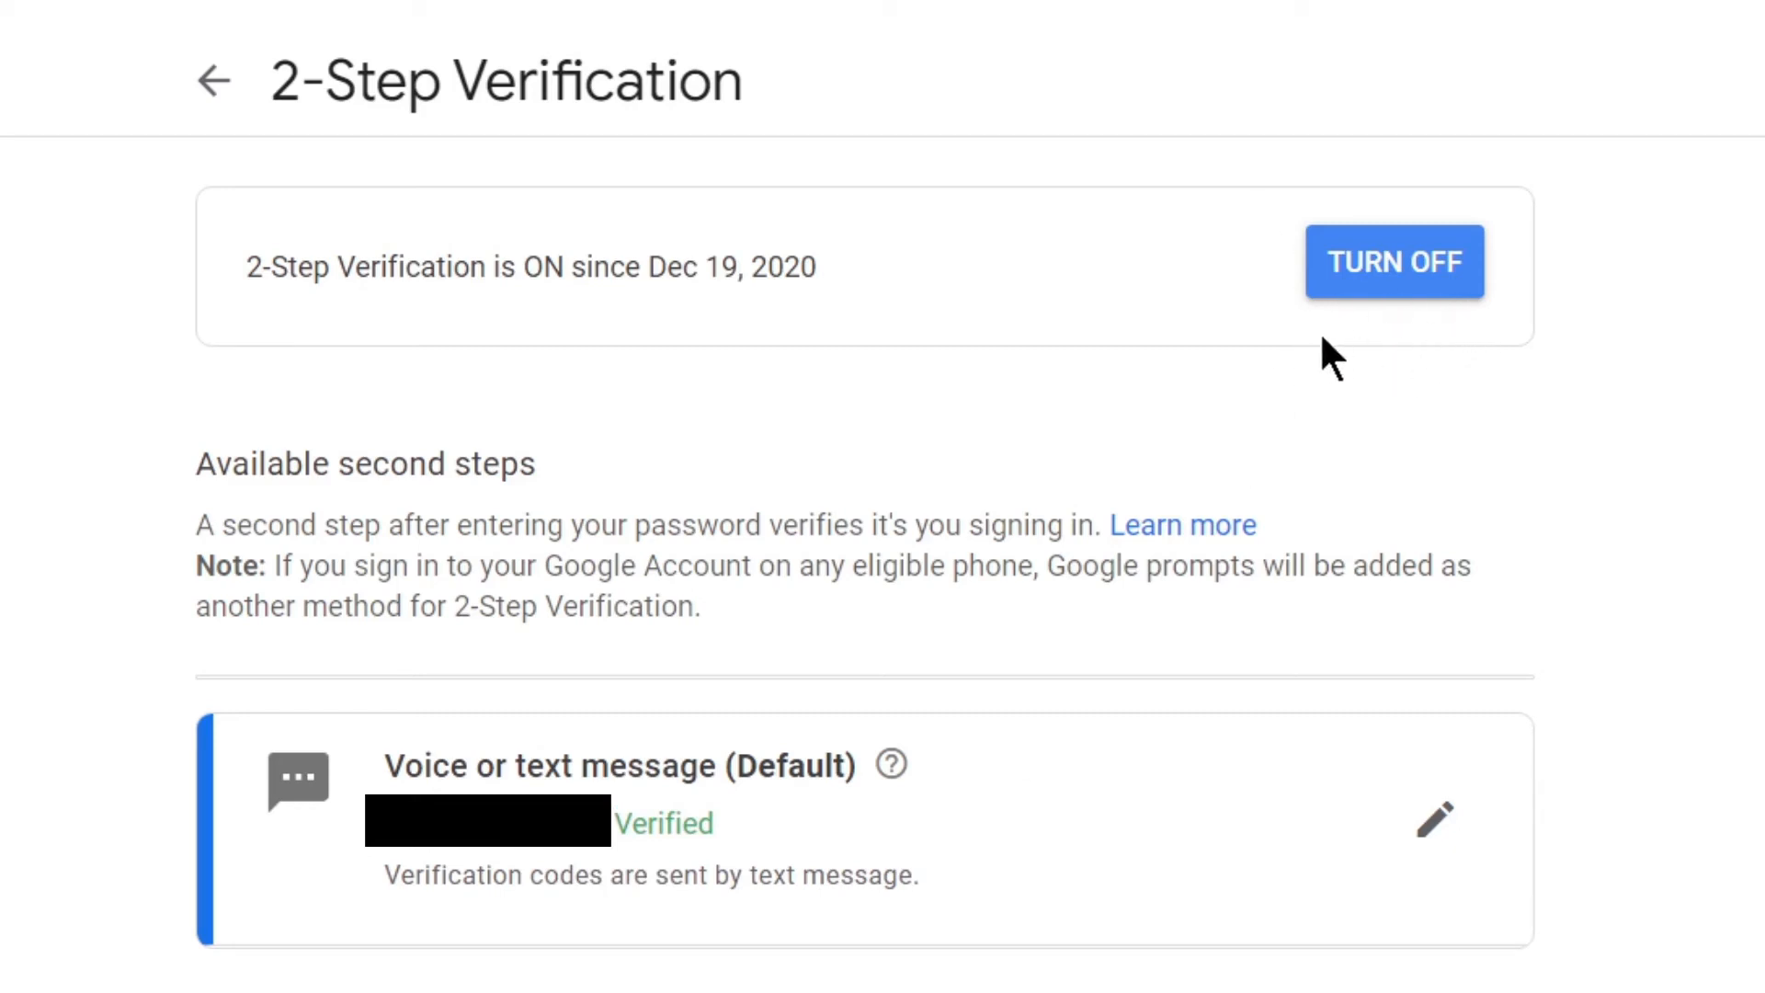
mouse_move(1348, 352)
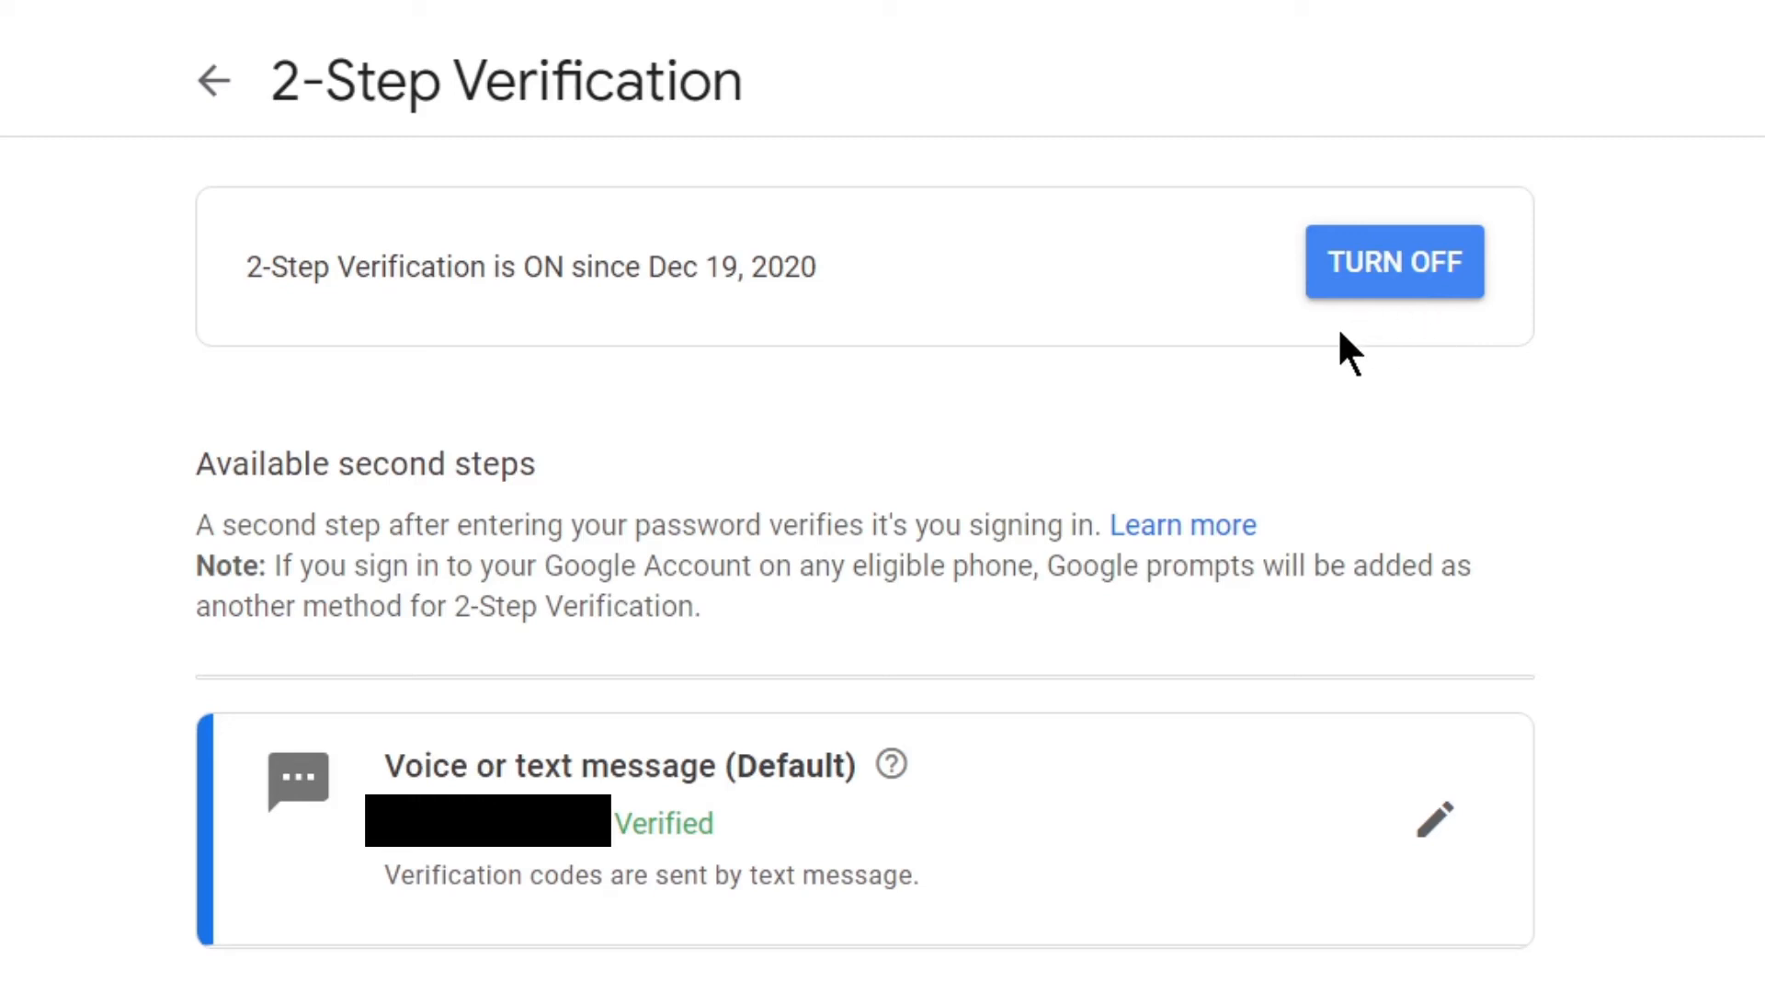
mouse_move(1295, 344)
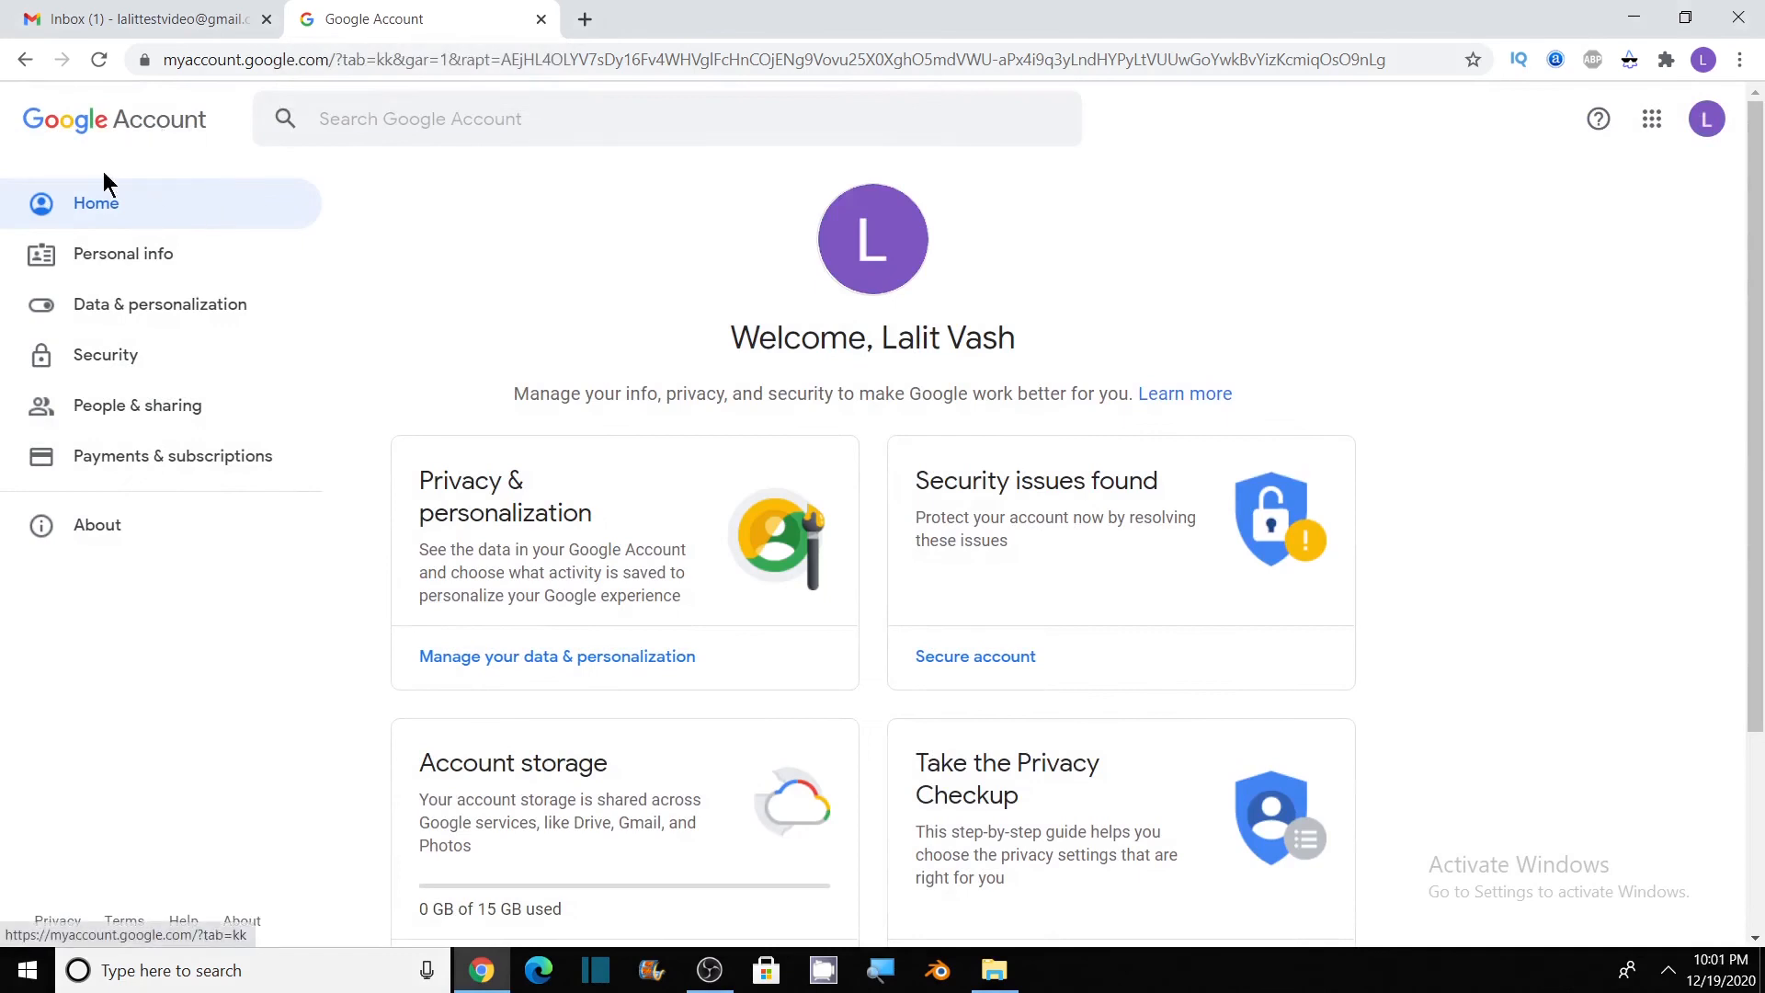
mouse_move(499, 425)
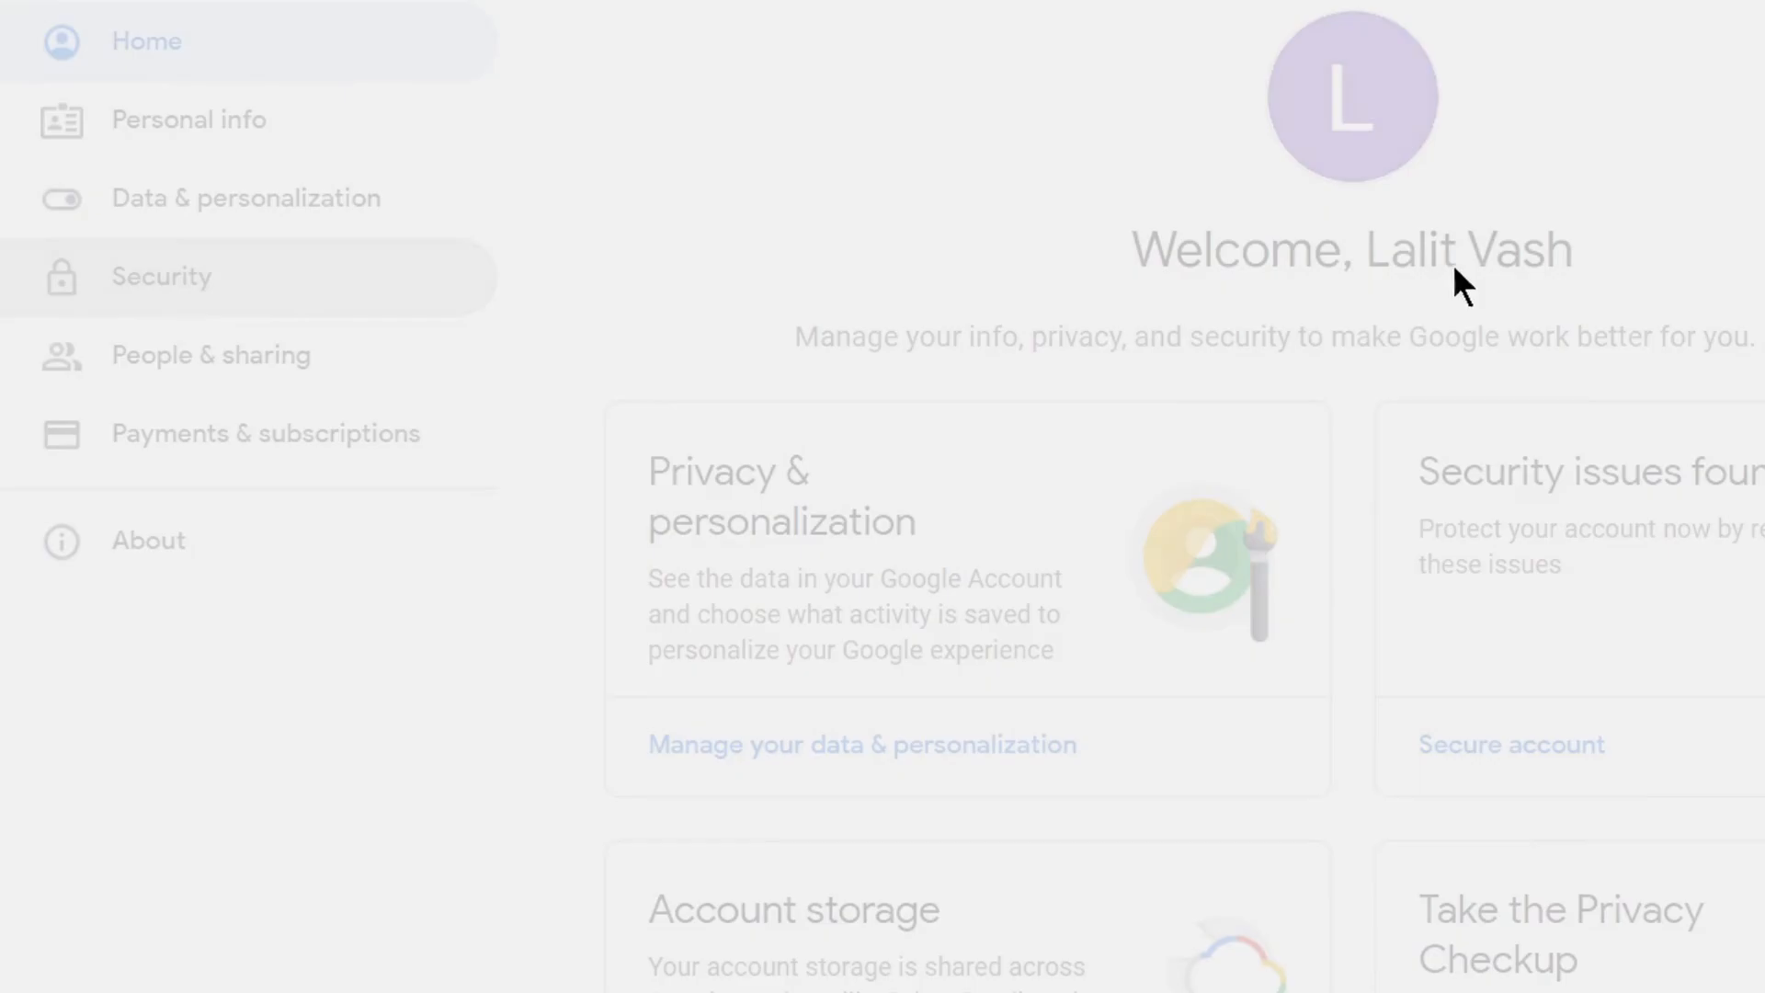
Return to Security and review 'Signing in to Google' showing 2-Step Verification: On.
click(162, 276)
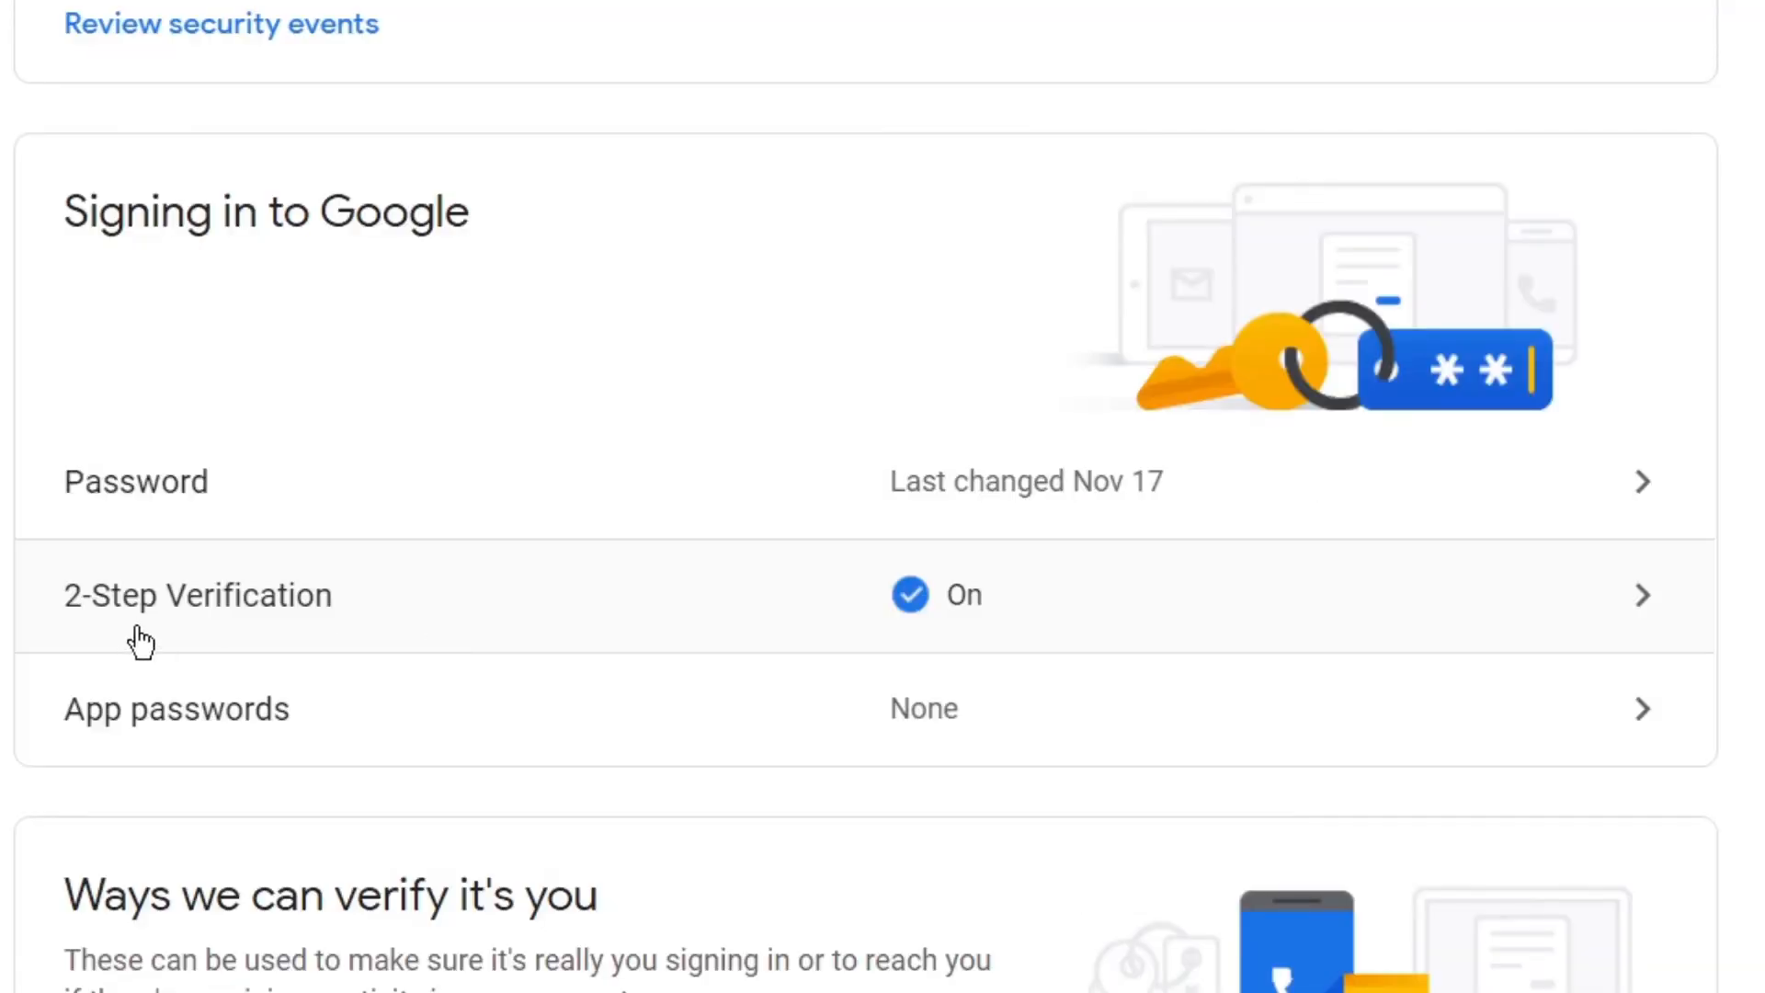
mouse_move(886, 636)
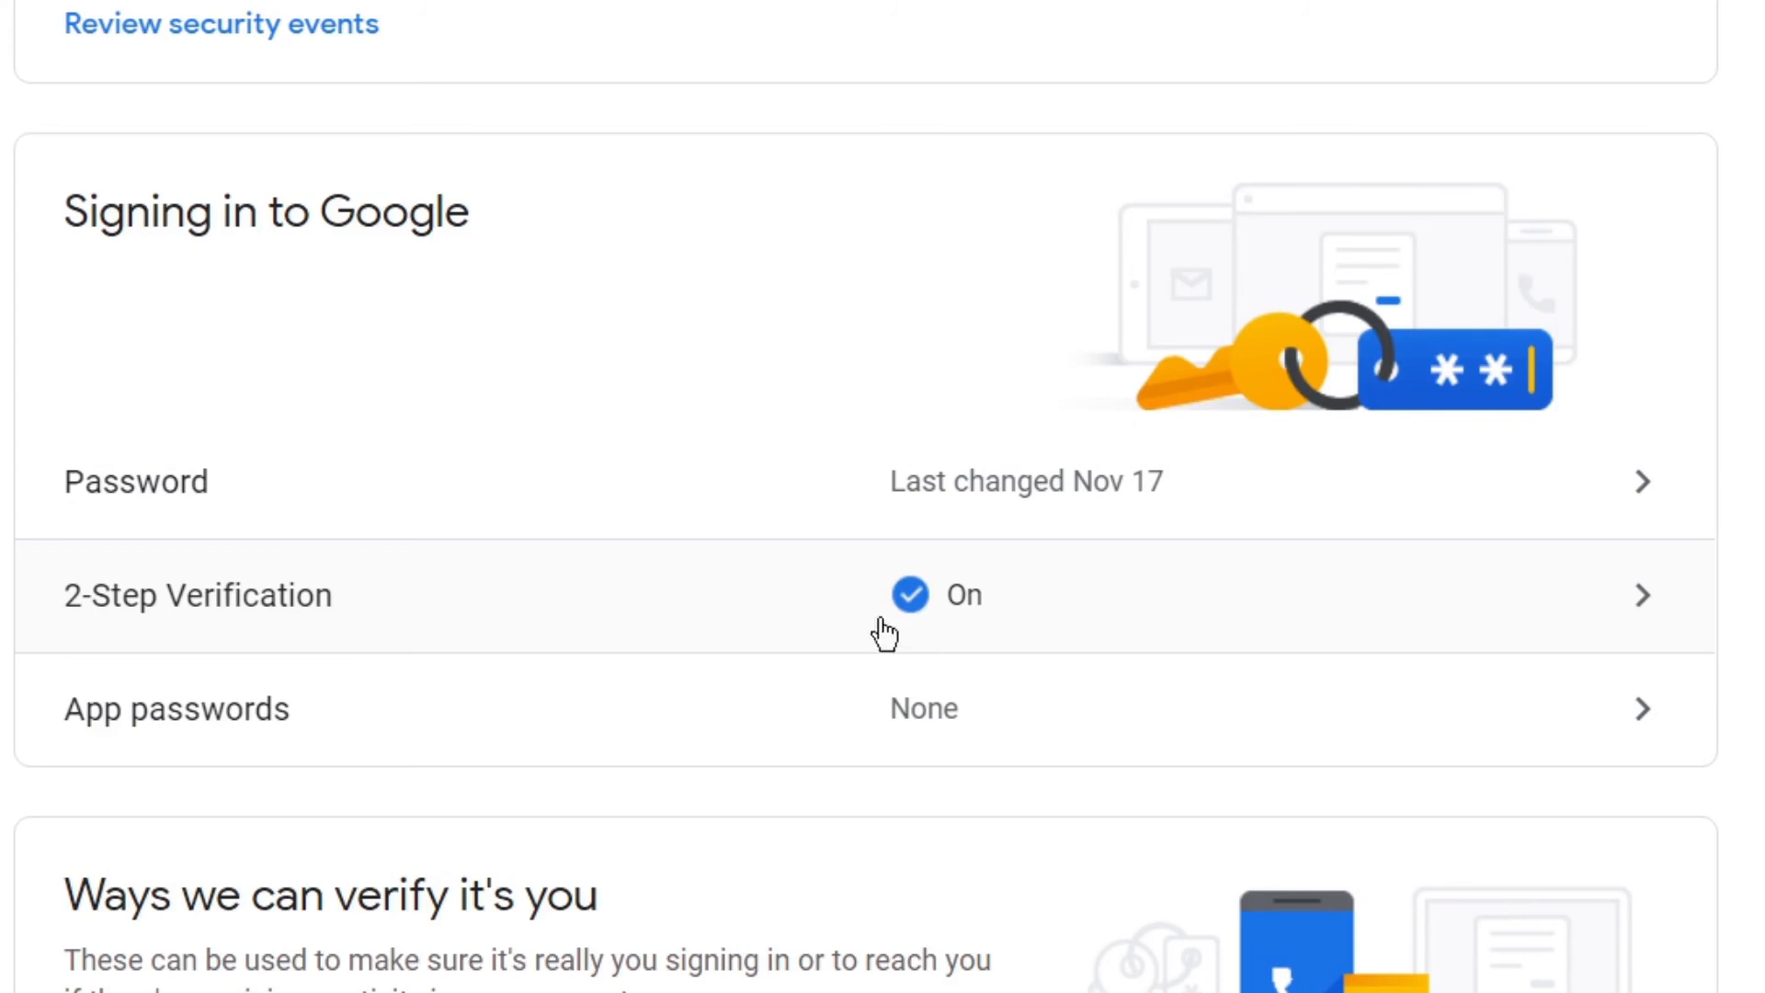
mouse_move(895, 557)
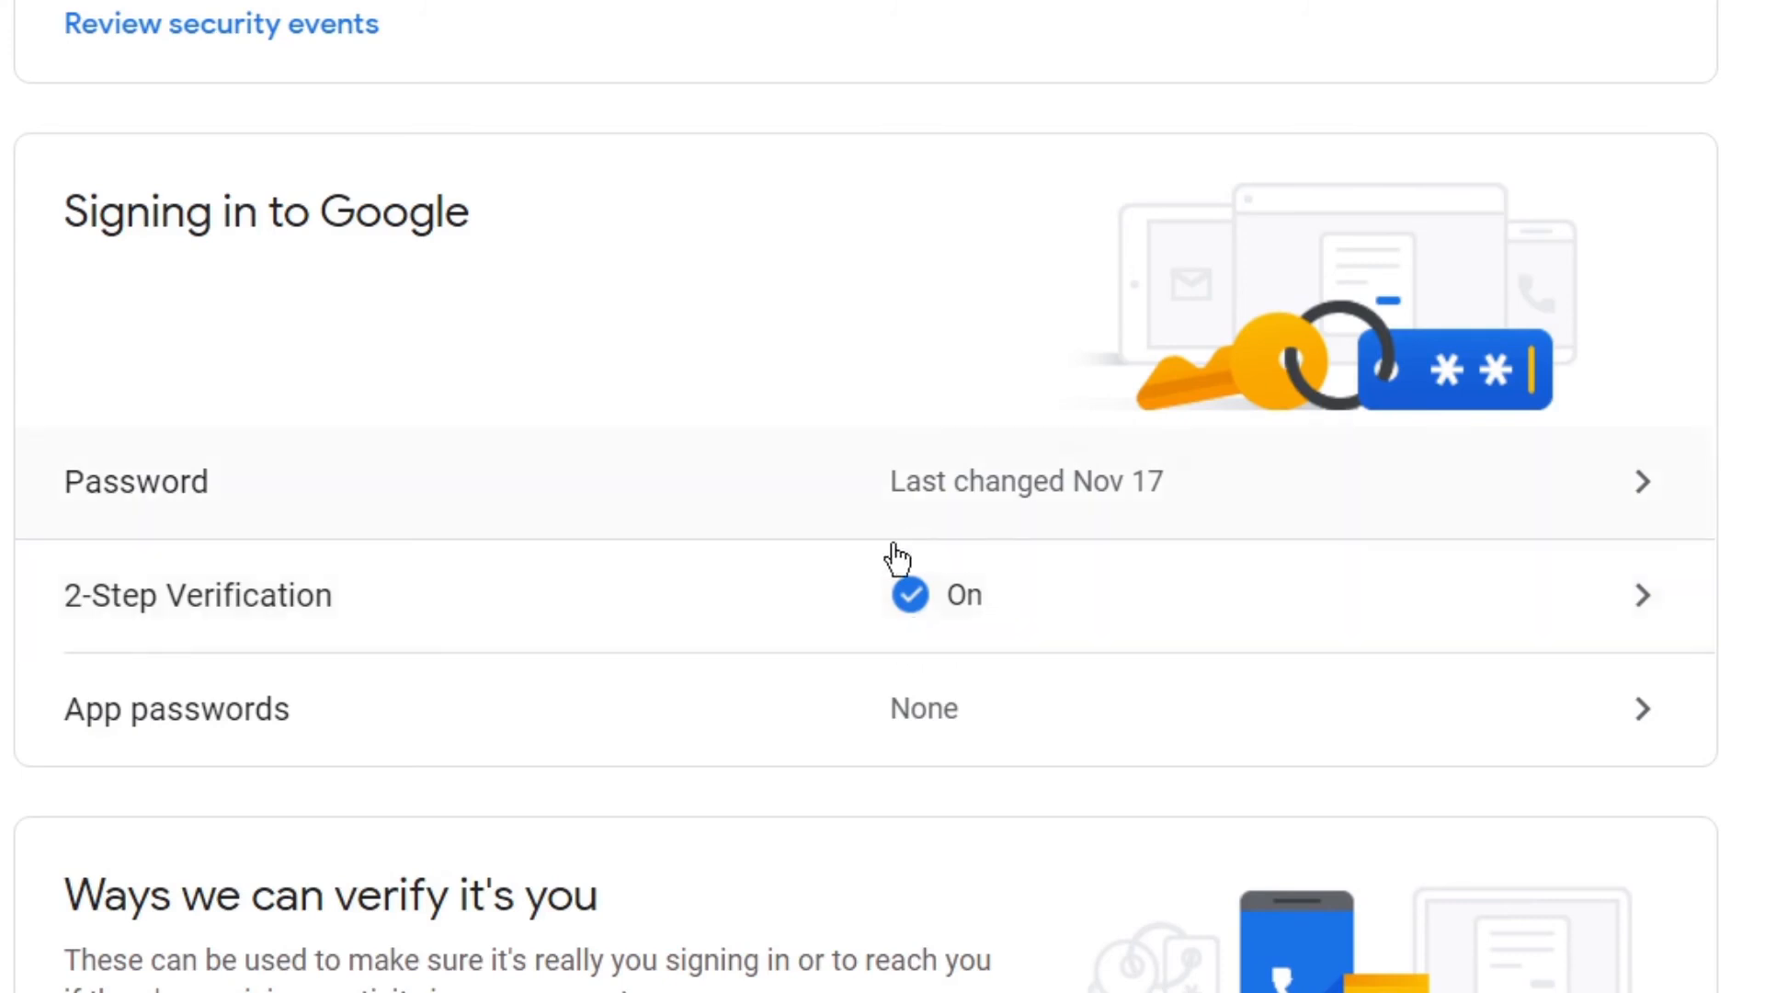
mouse_move(986, 557)
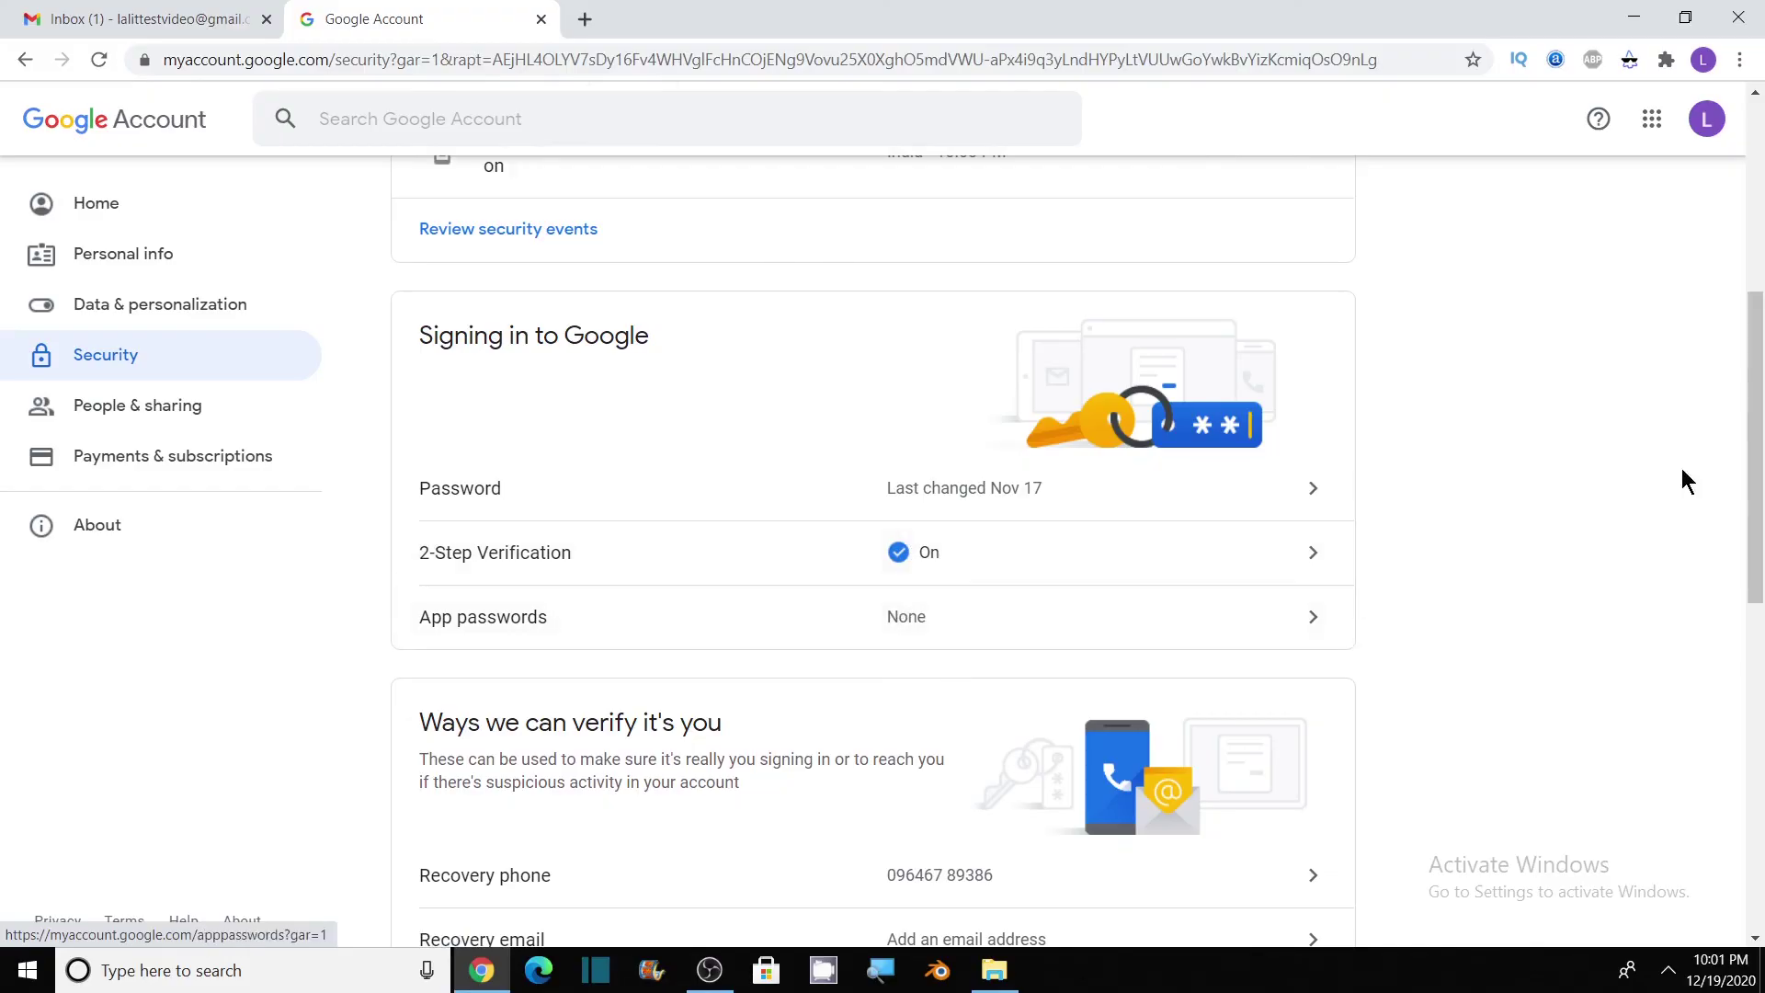
scroll(up, 3)
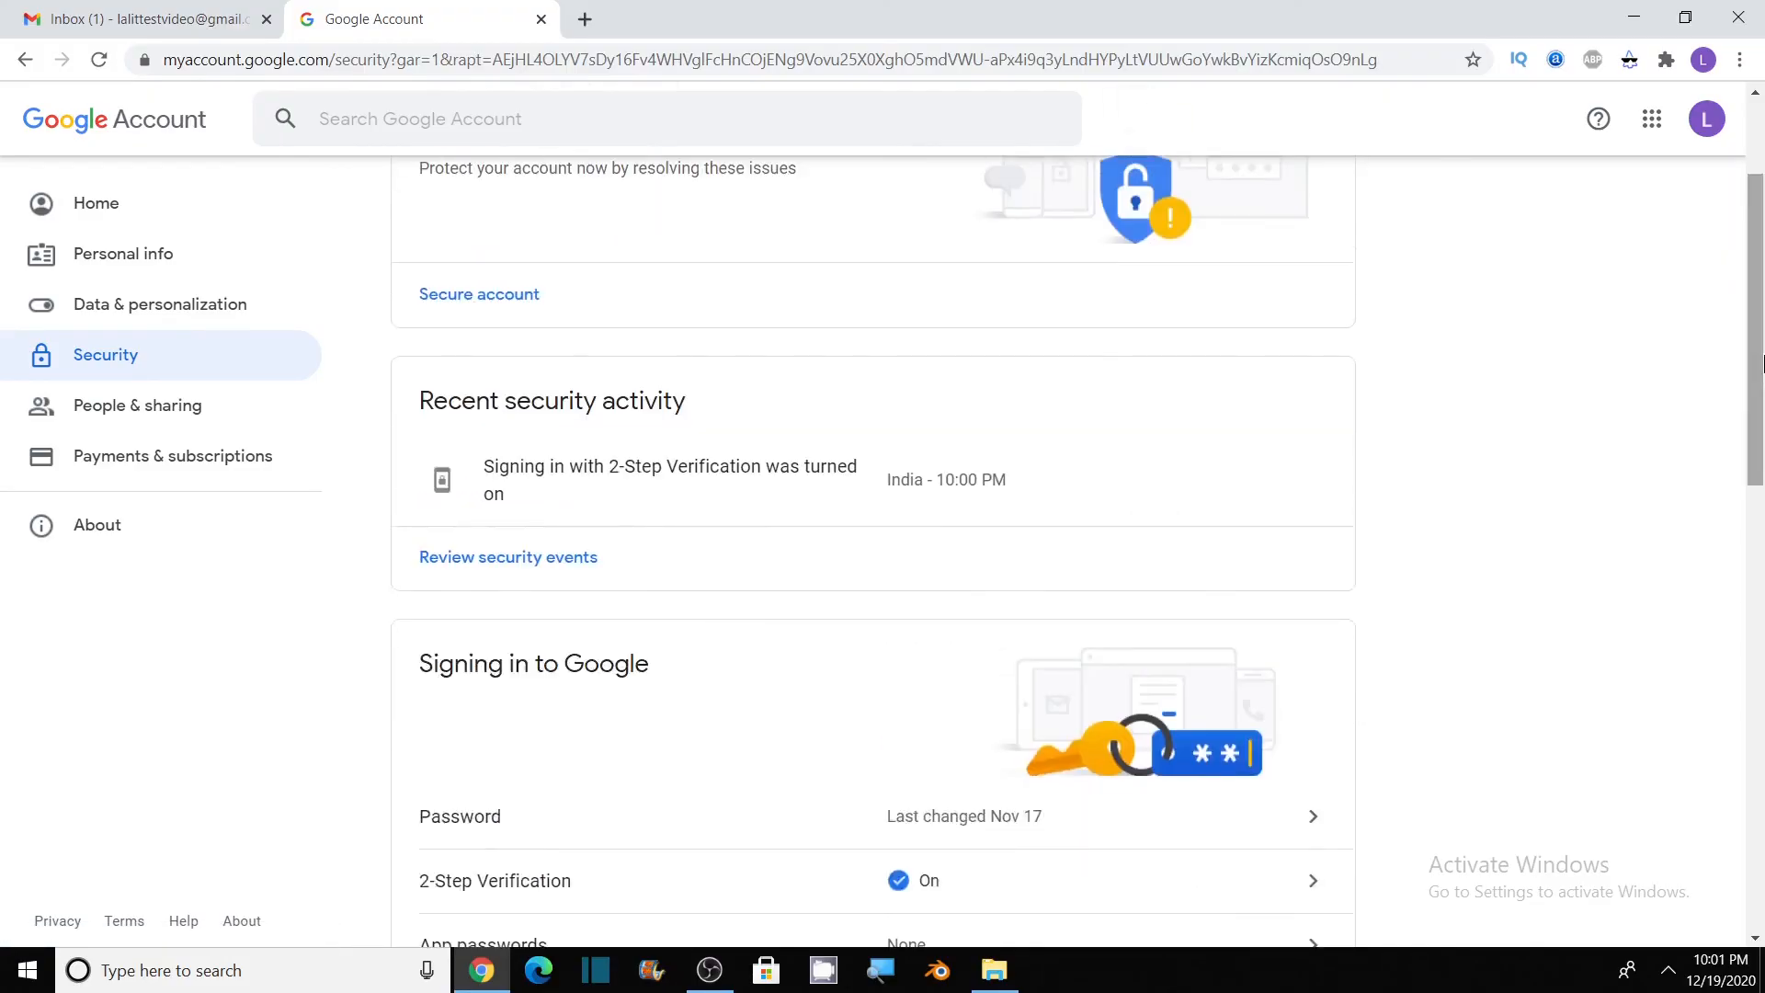
scroll(up, 3)
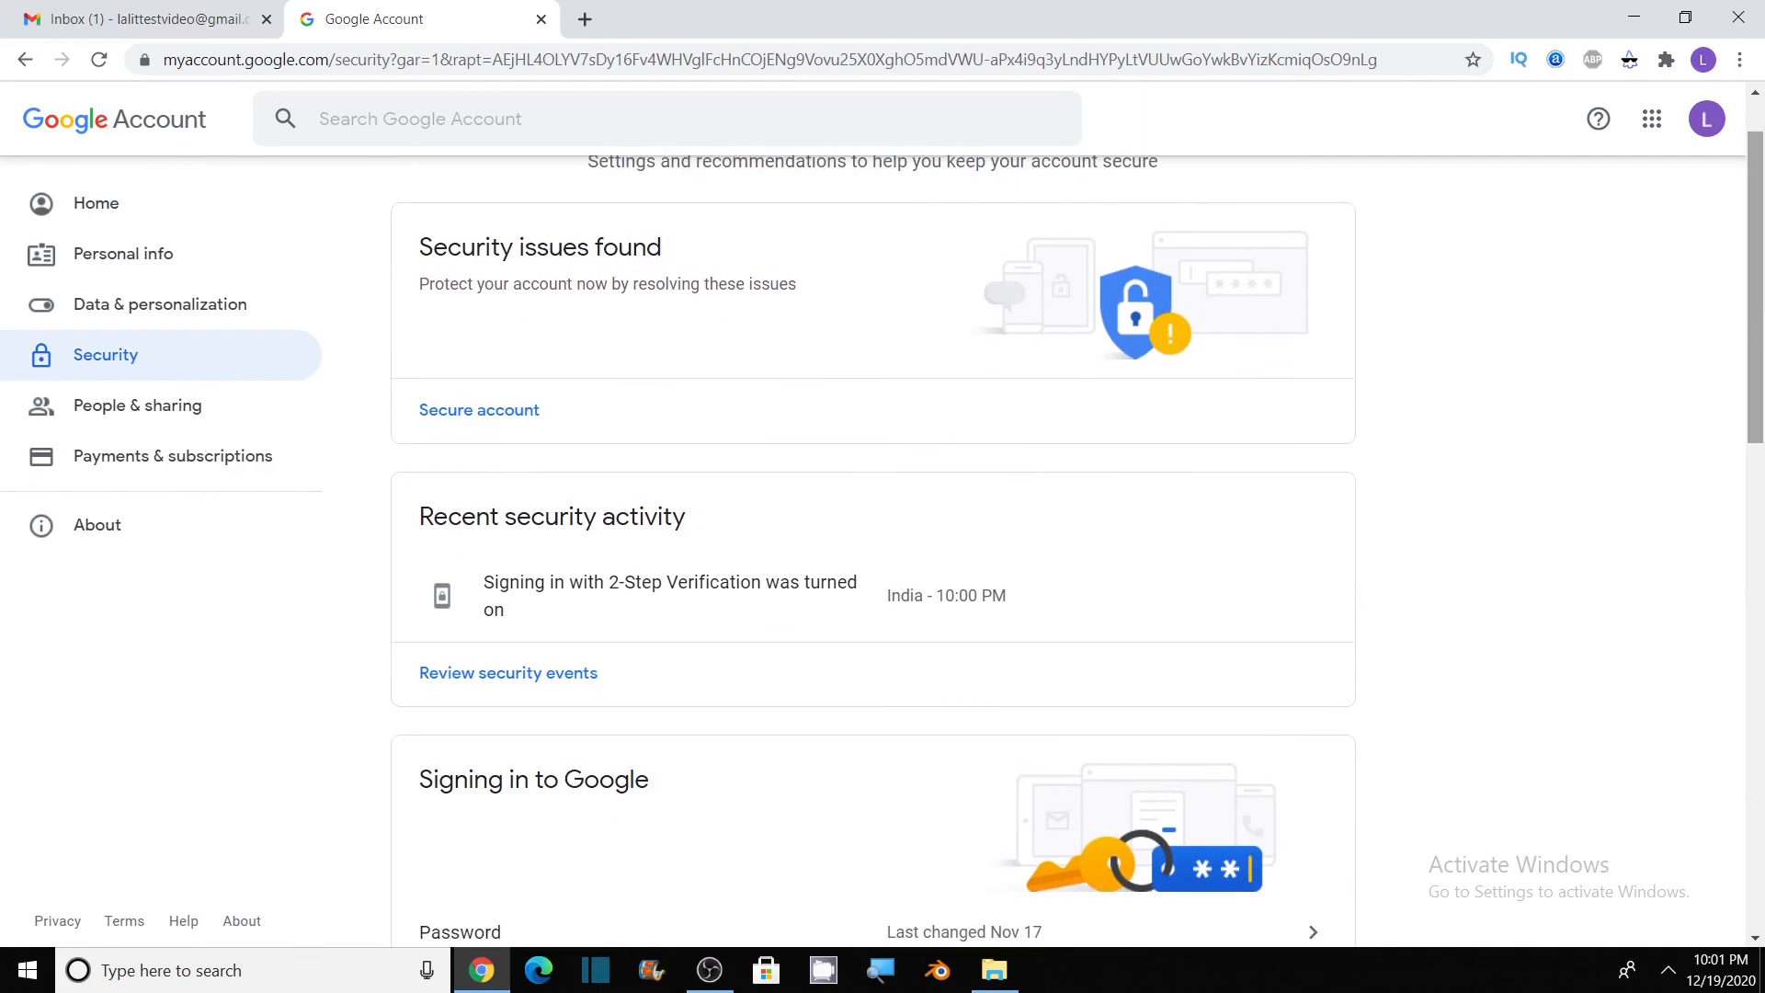
scroll(down, 3)
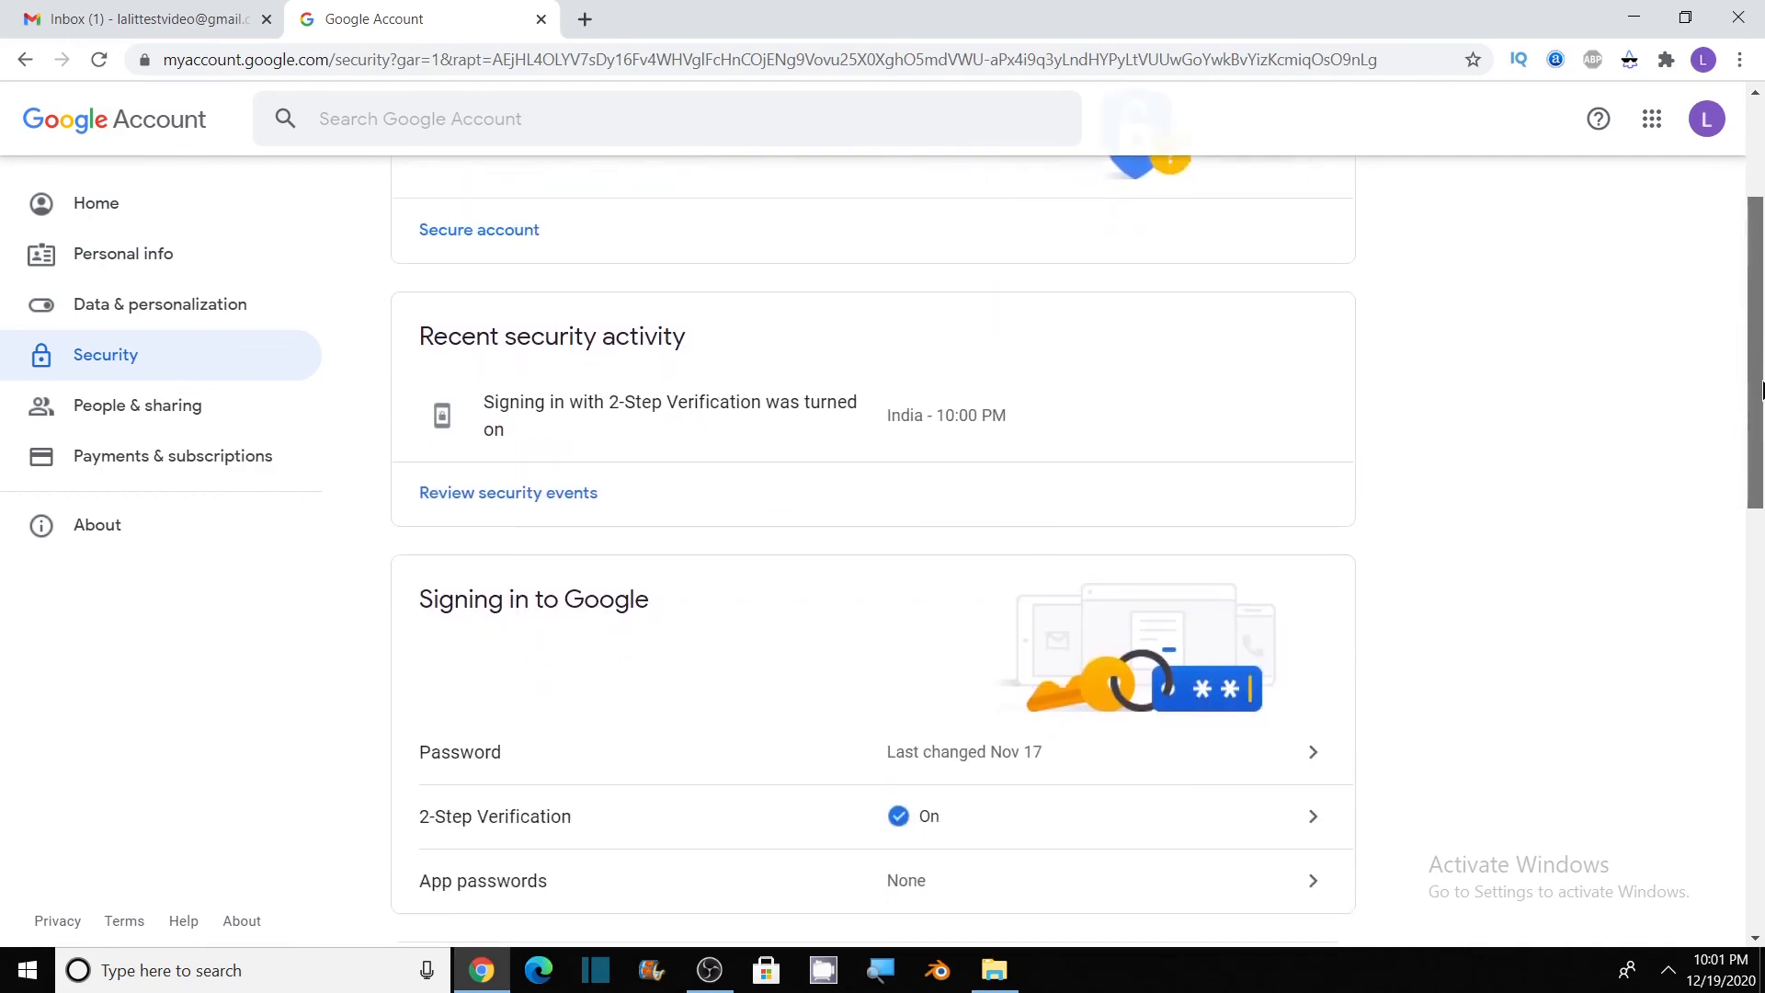
scroll(up, 3)
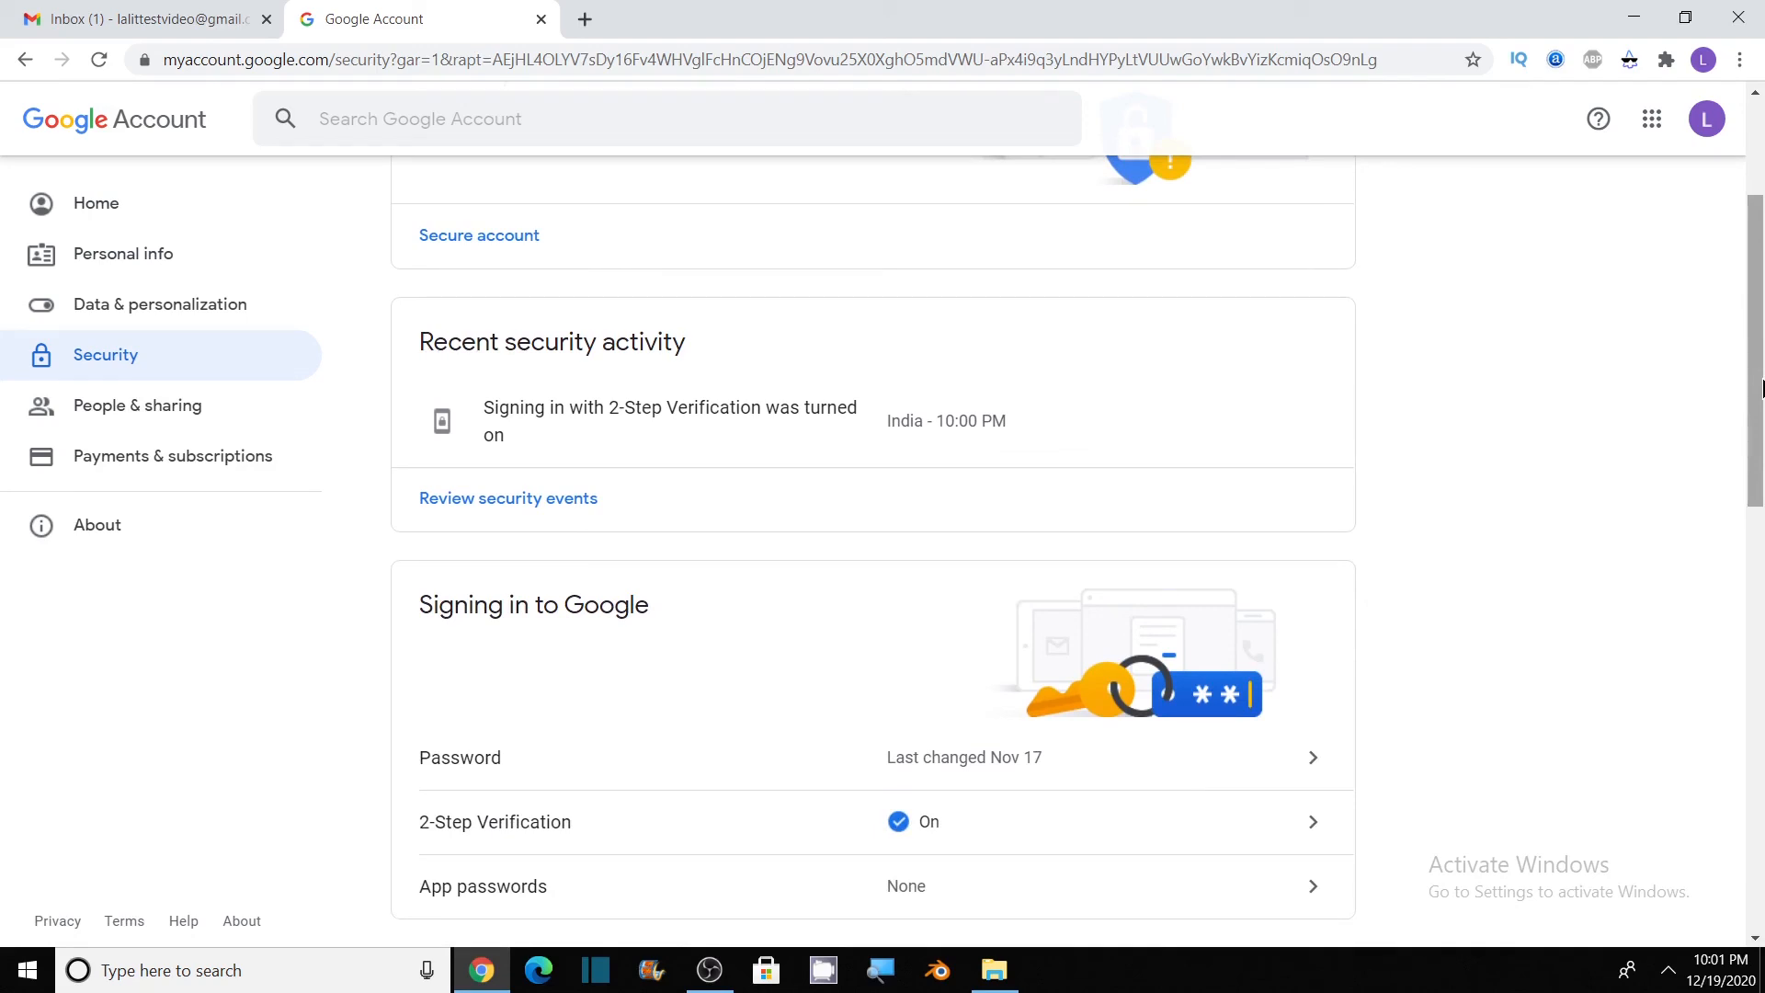
scroll(up, 3)
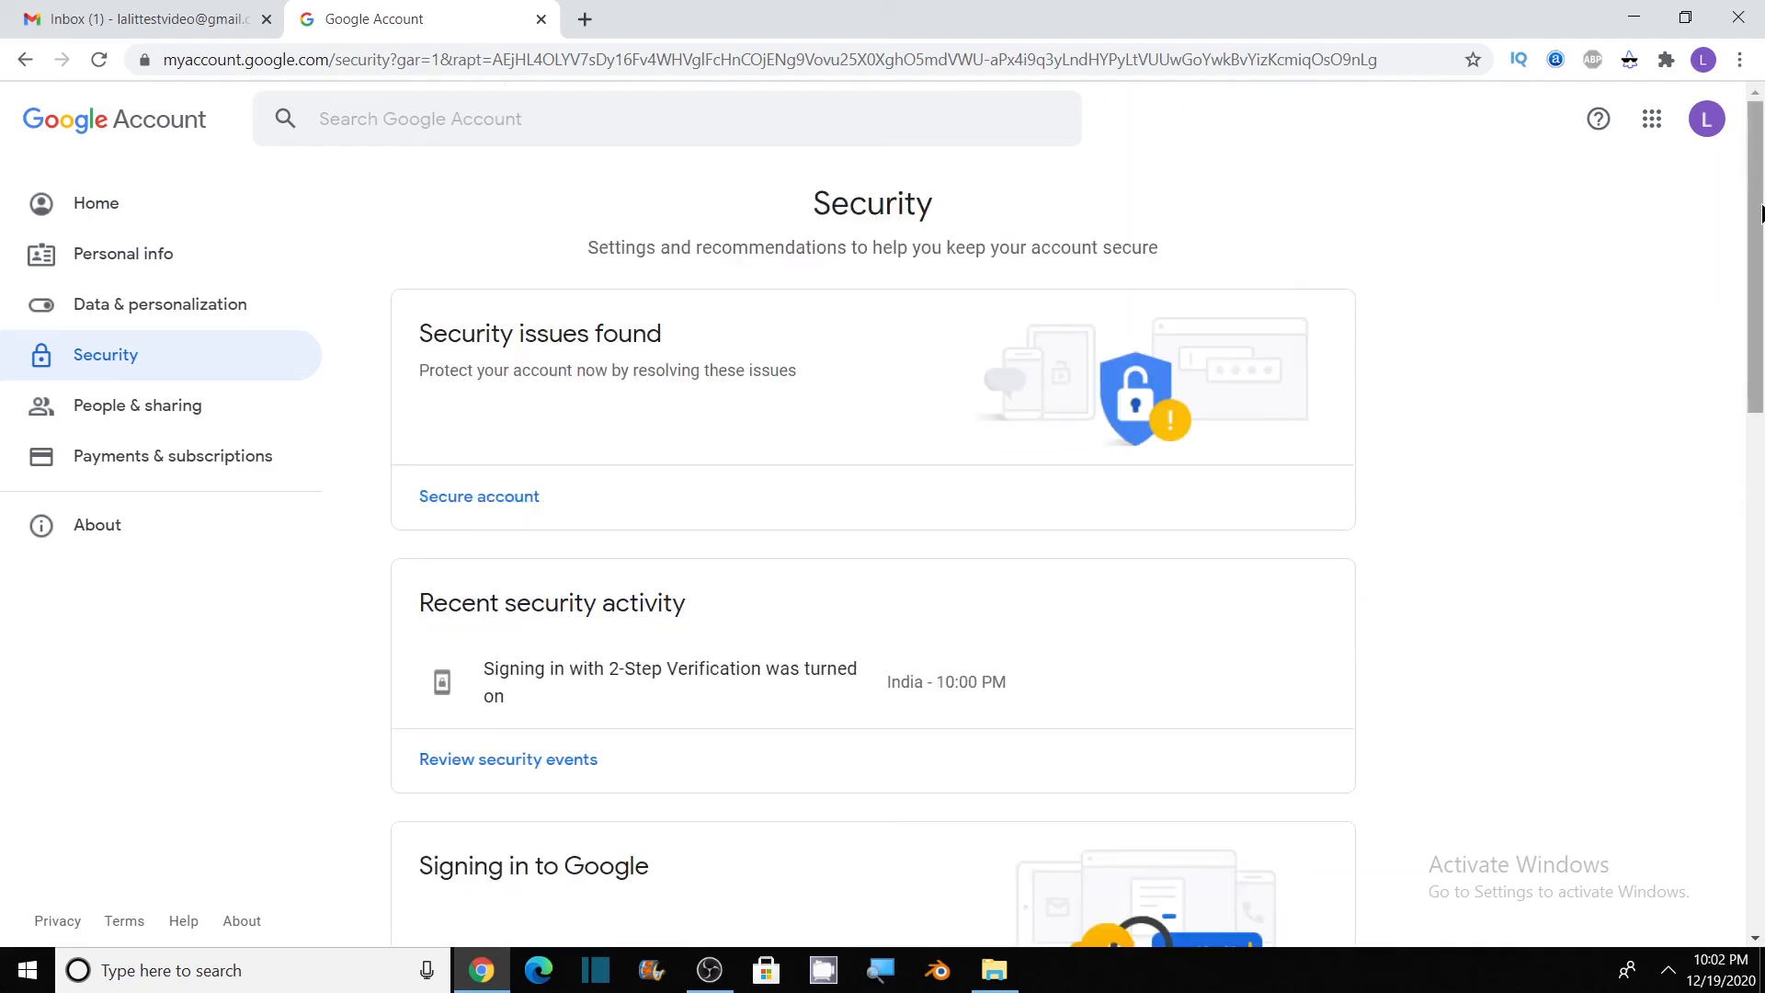